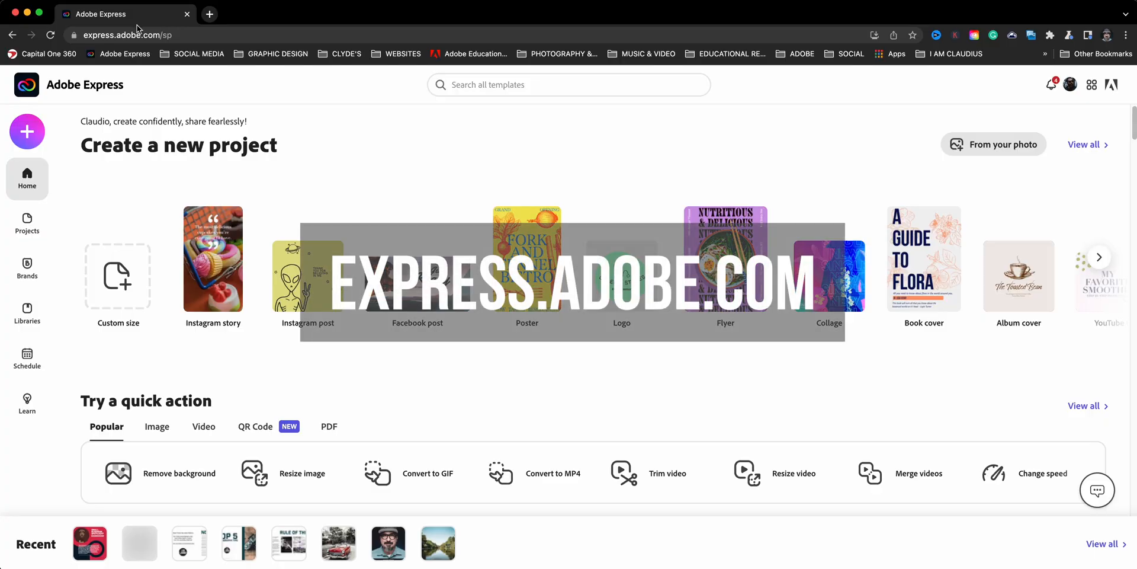
pyautogui.moveTo(321, 137)
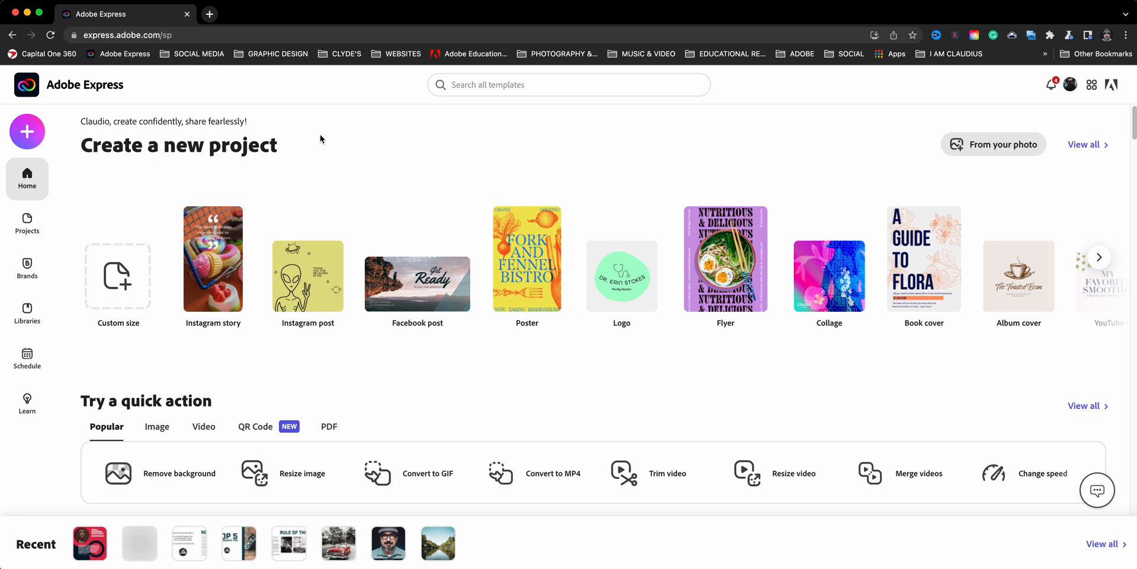
# Reach the Instagram posts section of the home page and view all its templates.
pyautogui.scroll(-3)
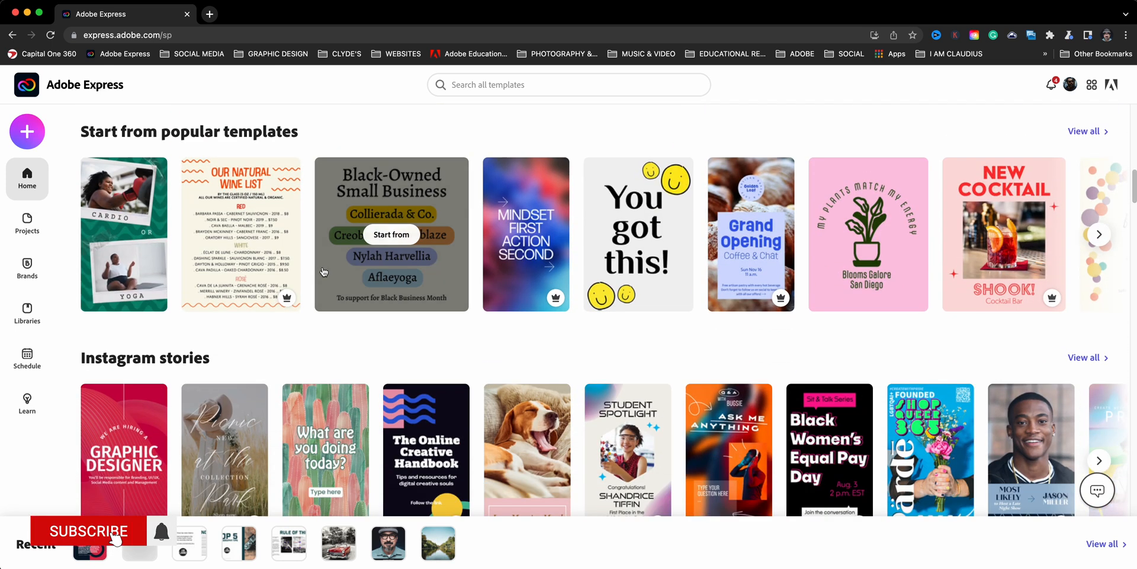
pyautogui.scroll(-3)
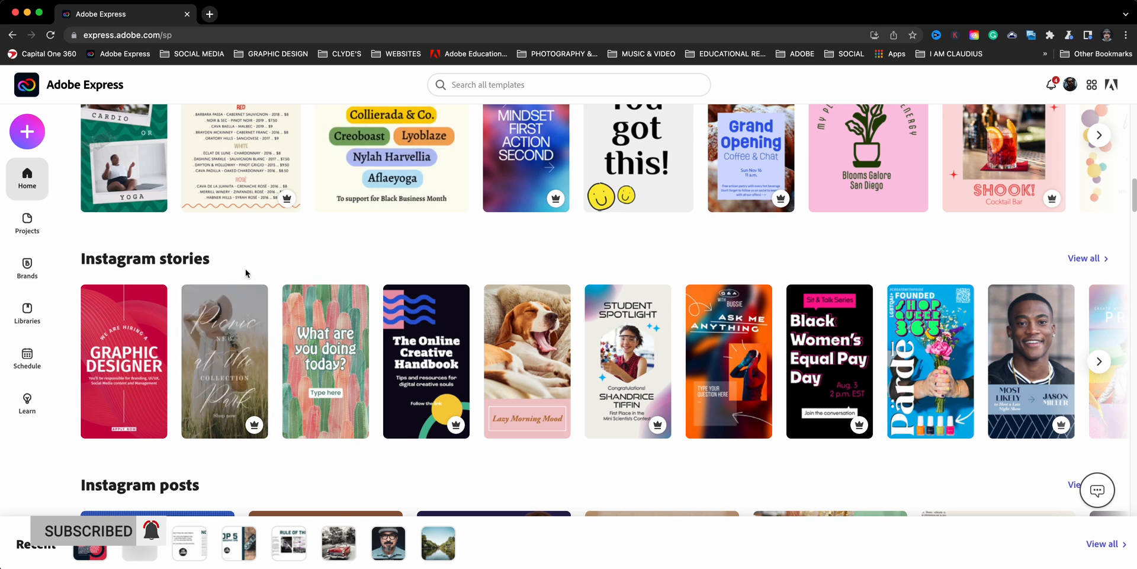
pyautogui.scroll(-3)
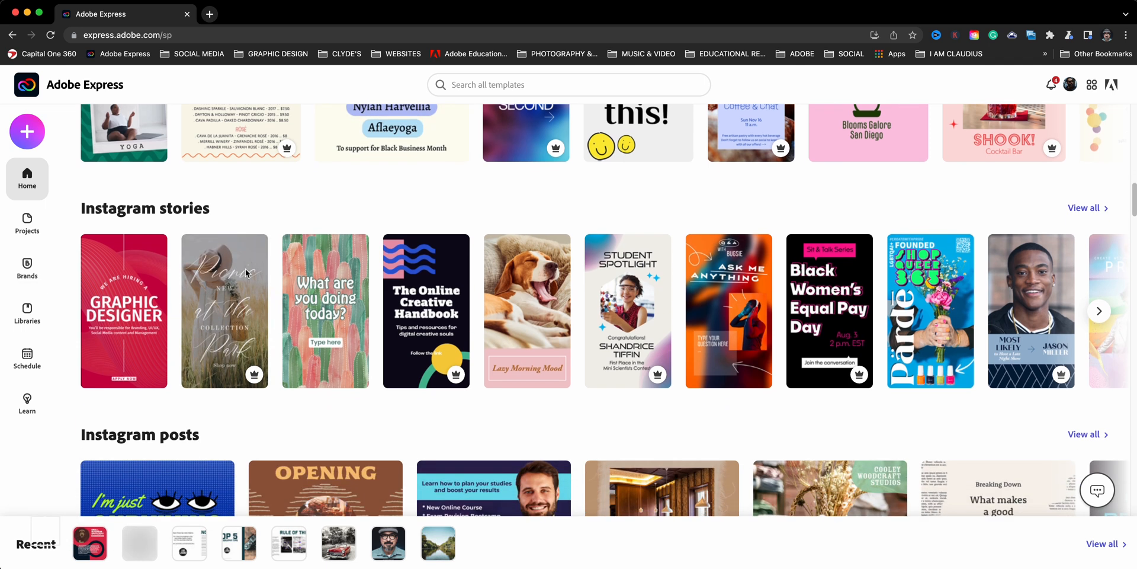
pyautogui.scroll(-3)
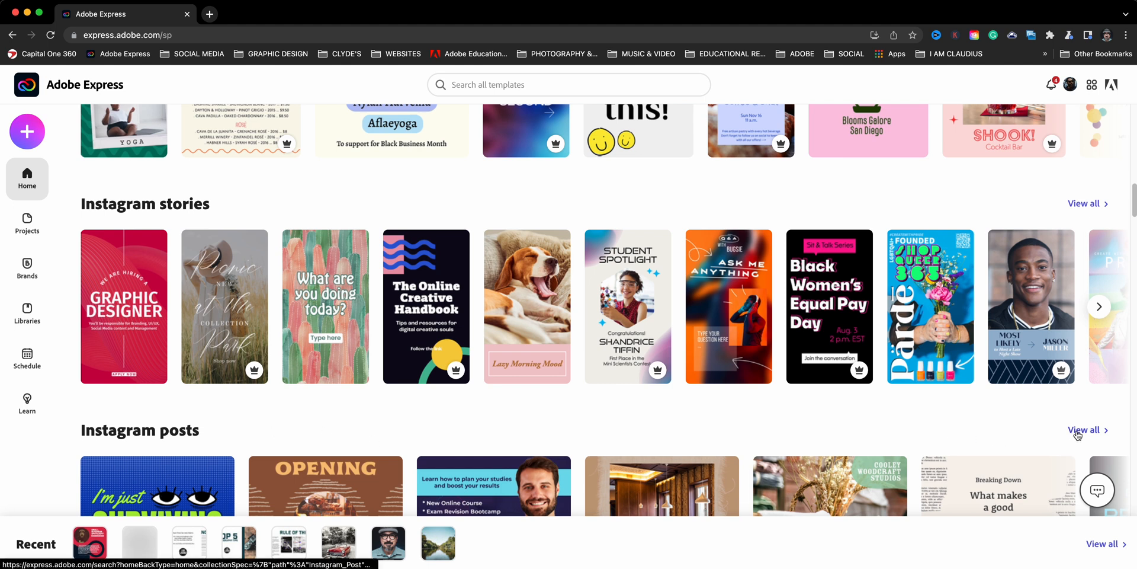
pyautogui.moveTo(1088, 428)
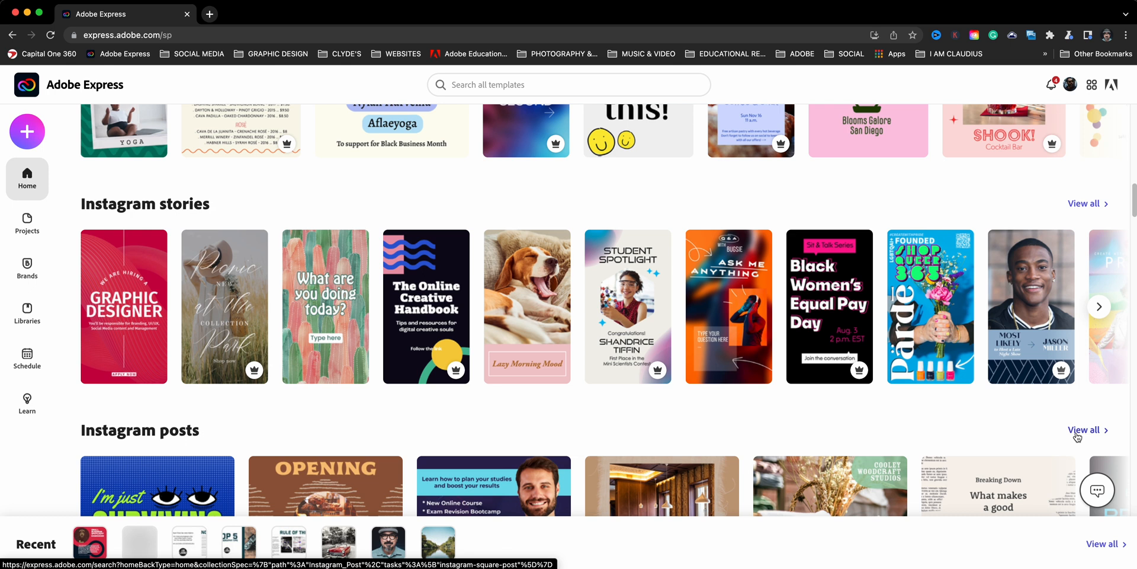
pyautogui.click(1085, 429)
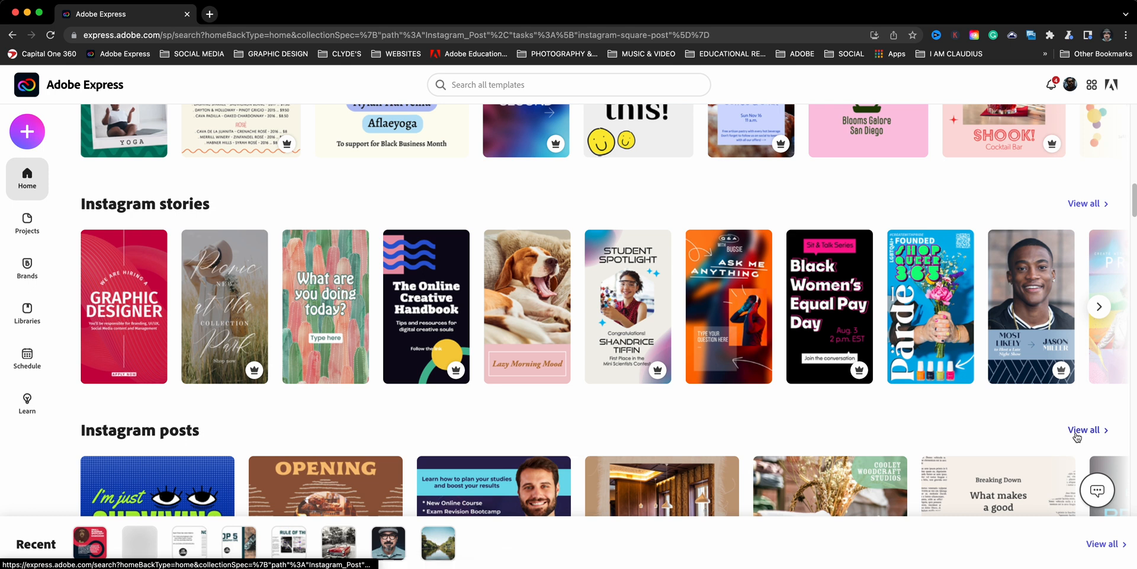
# Search templates for business, filter to the ad topic, and start from the Small Business Spotlight template.
pyautogui.click(1086, 429)
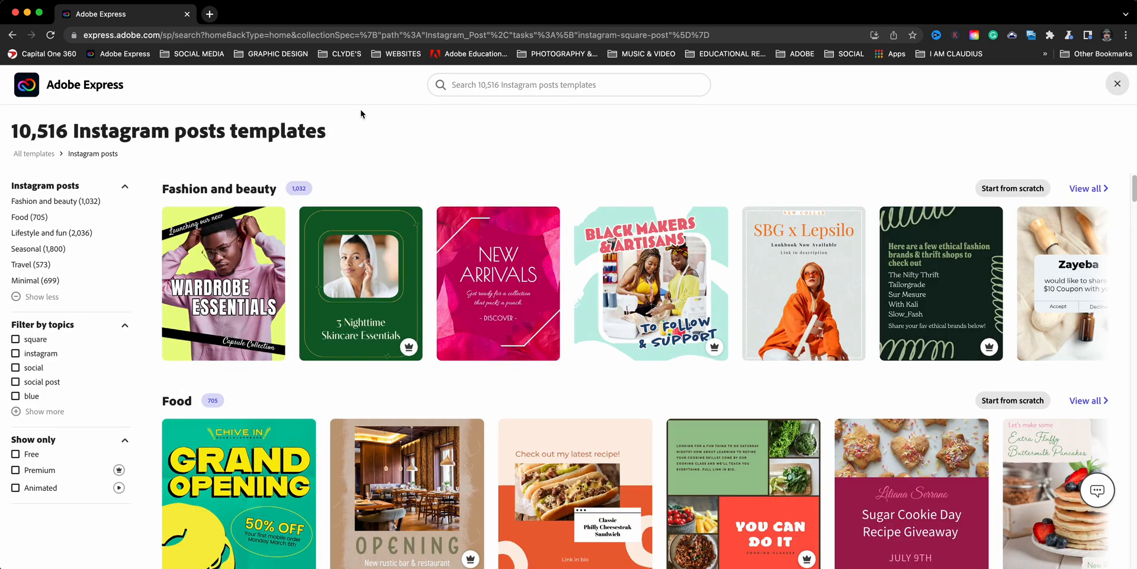
pyautogui.write('business')
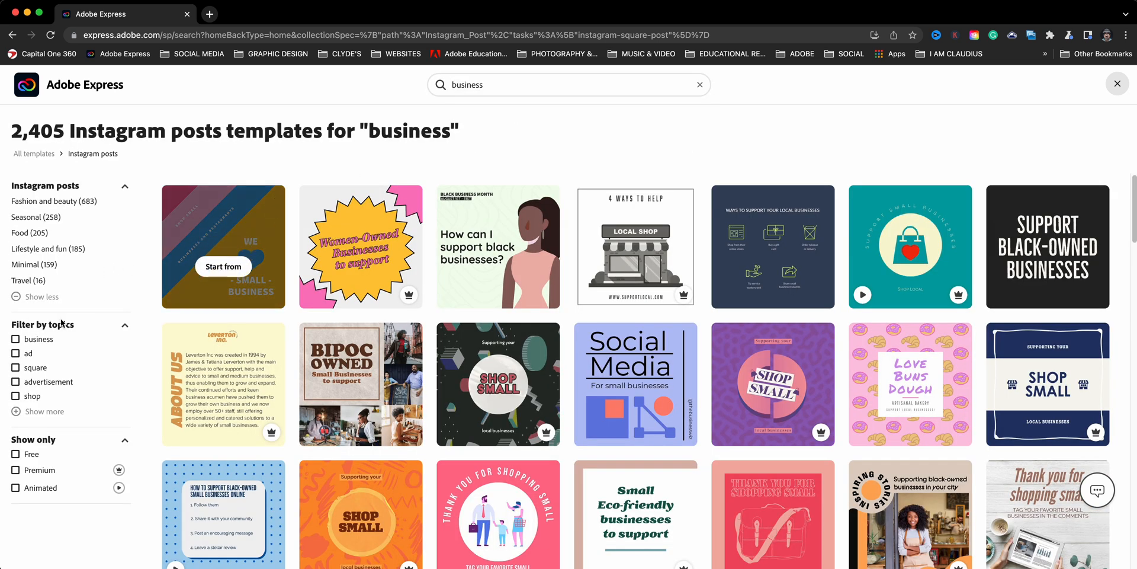
pyautogui.click(16, 339)
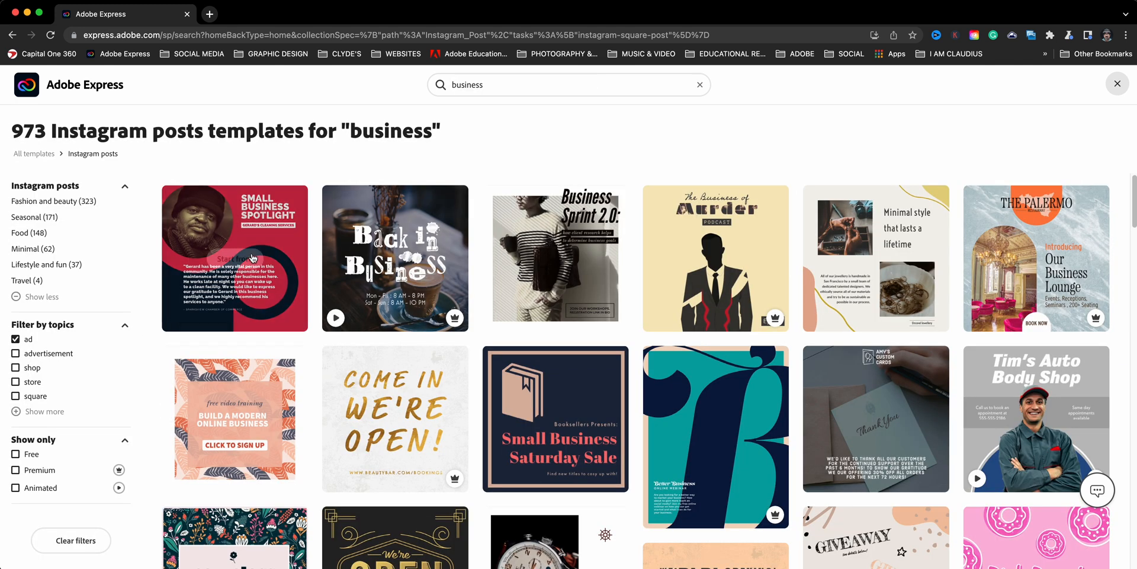
pyautogui.click(234, 257)
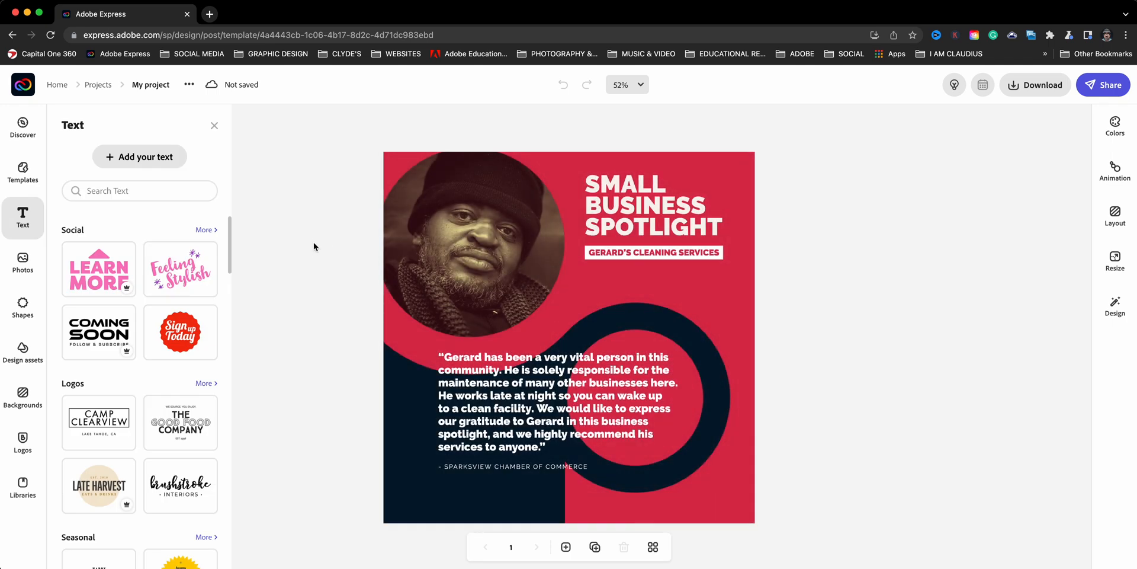
pyautogui.moveTo(457, 244)
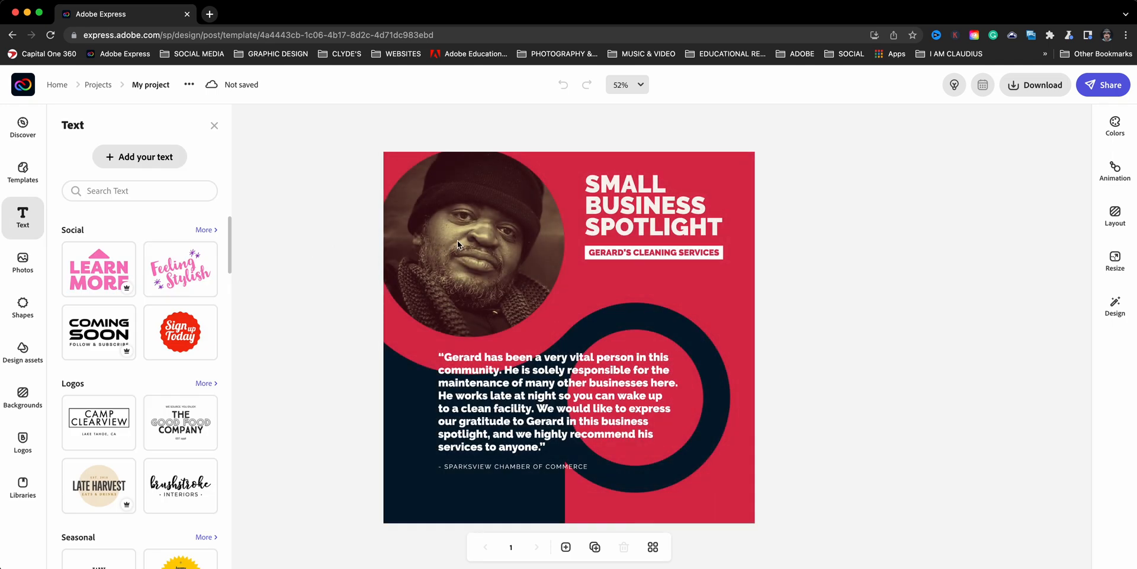
# Detach the portrait photo from the background, keep its circle crop, and bring up replacement photos.
pyautogui.click(471, 244)
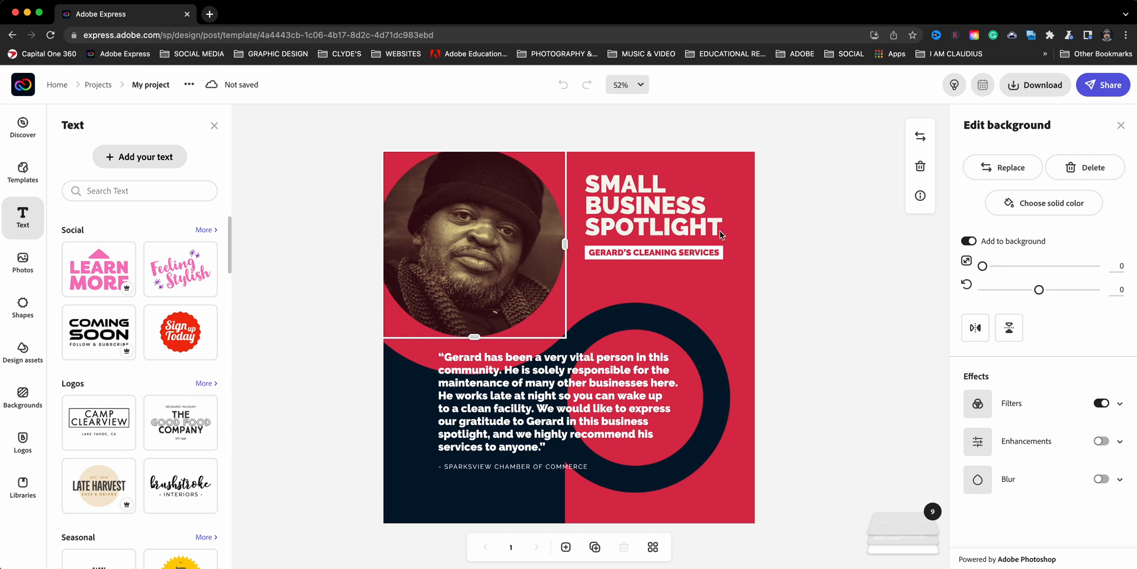
pyautogui.click(474, 245)
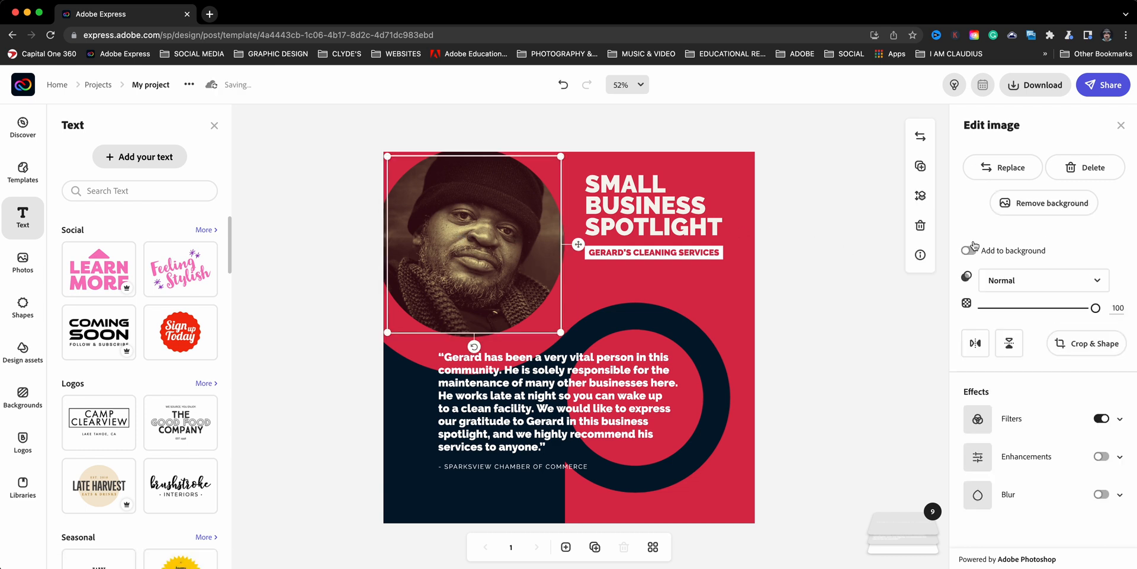
pyautogui.click(1009, 343)
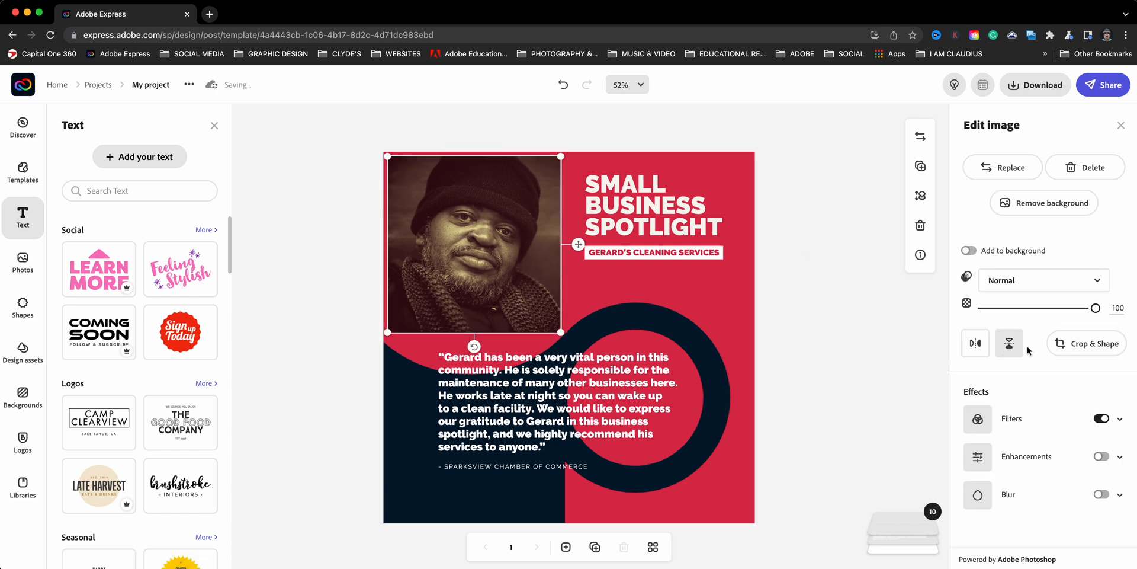
pyautogui.click(1092, 343)
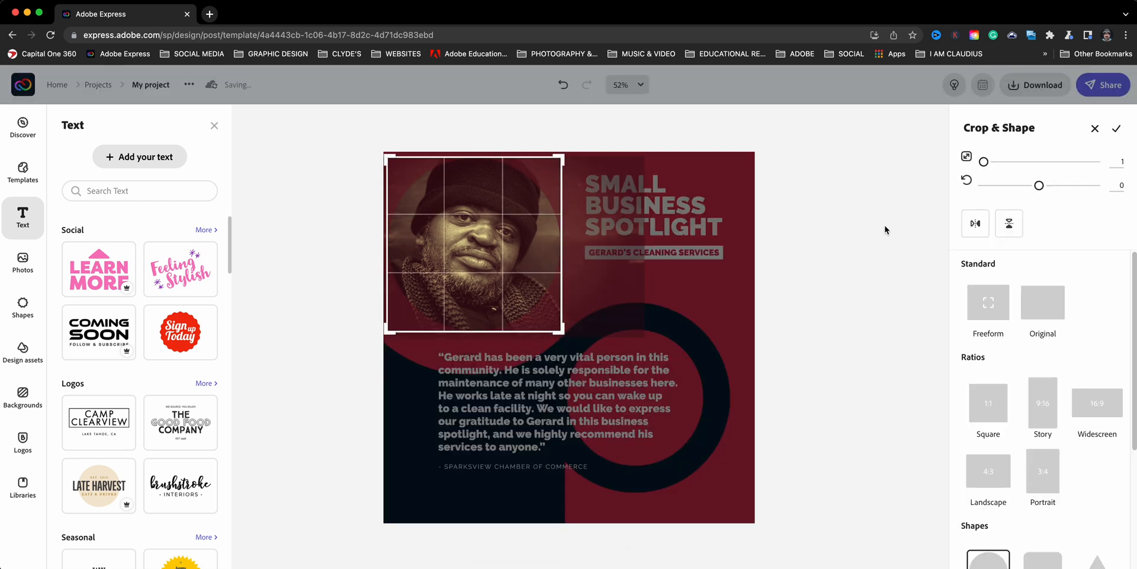
pyautogui.click(1117, 128)
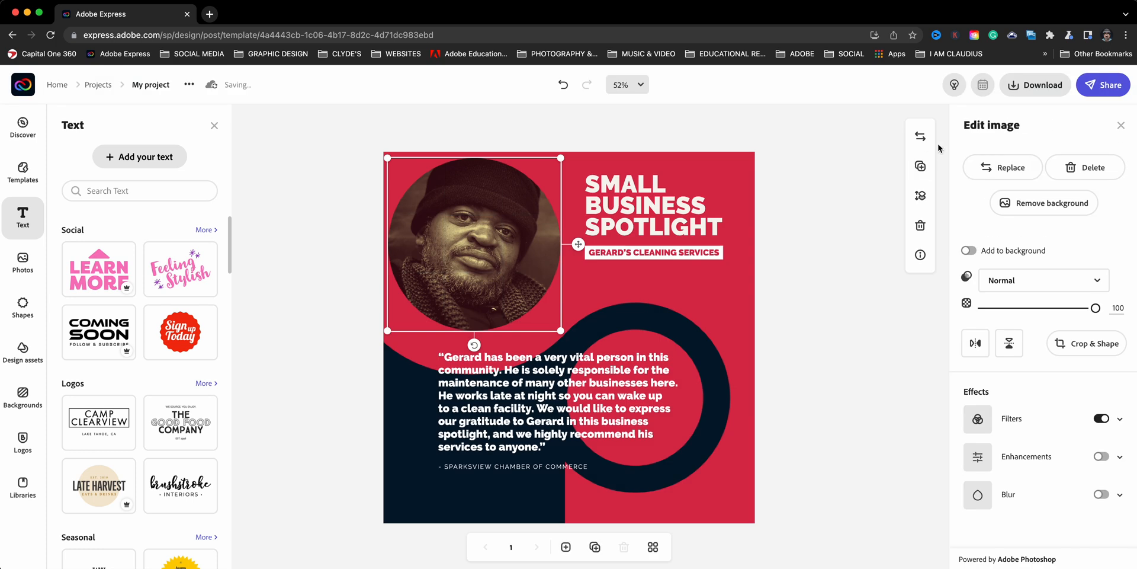
pyautogui.click(1002, 167)
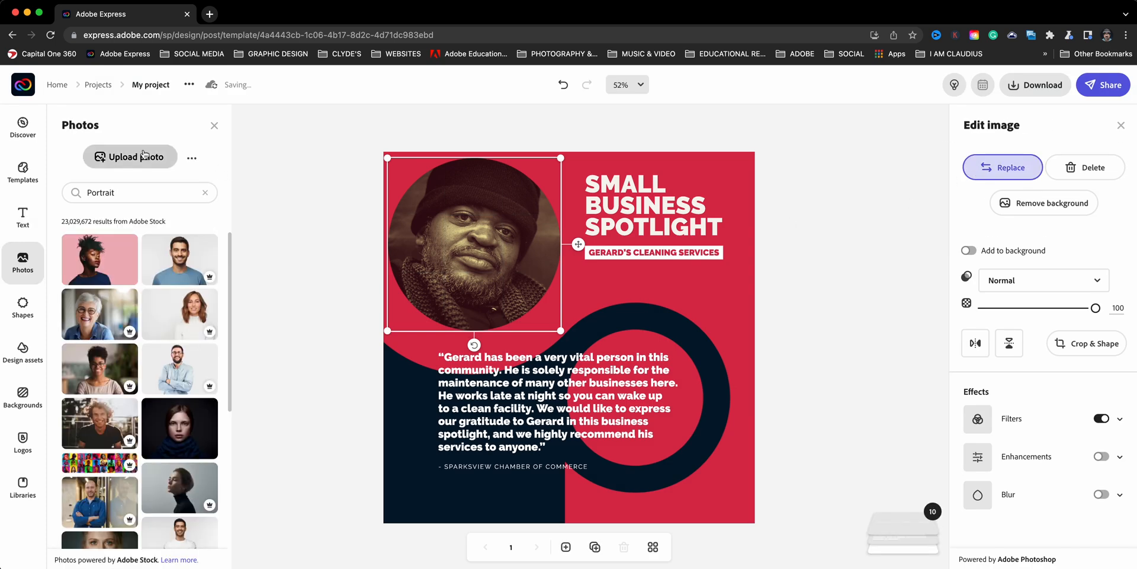
# Upload DSCF3344.jpg from the FACES folder into the circular portrait and turn its filter off.
pyautogui.click(130, 156)
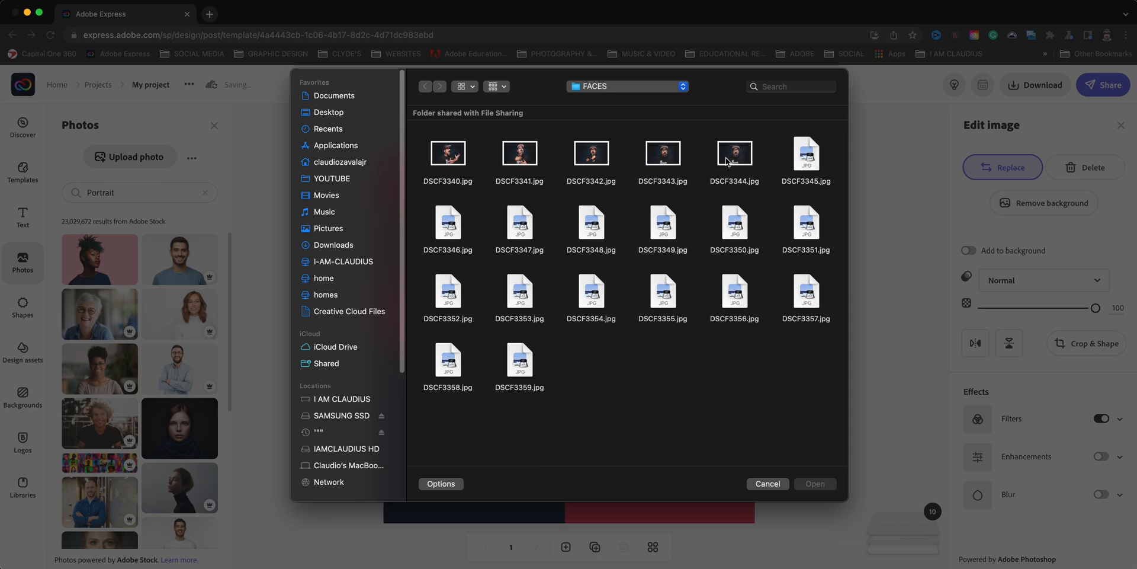
pyautogui.click(735, 153)
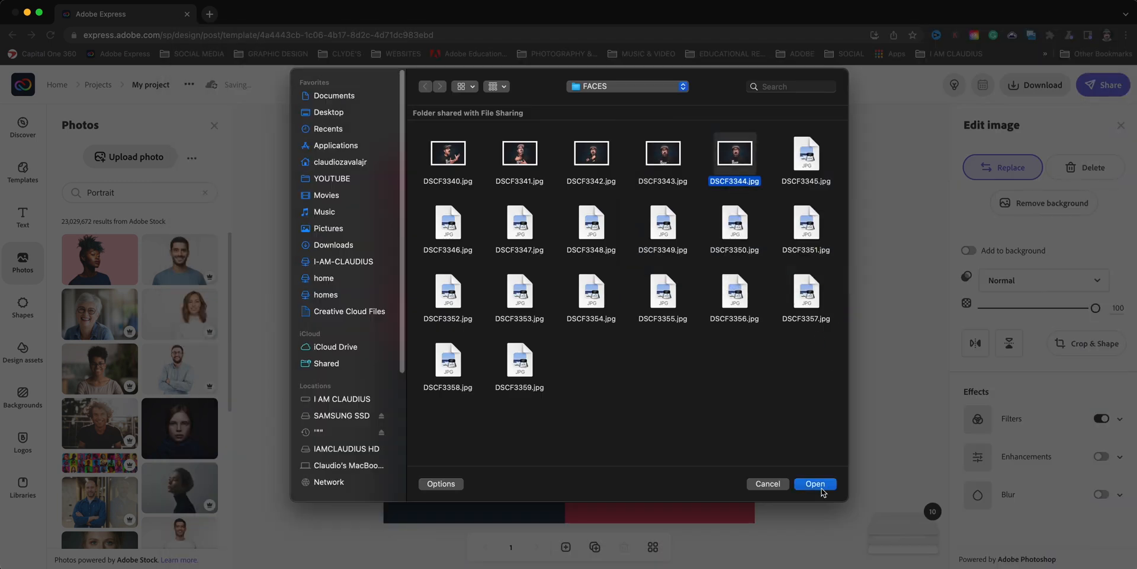
pyautogui.click(815, 484)
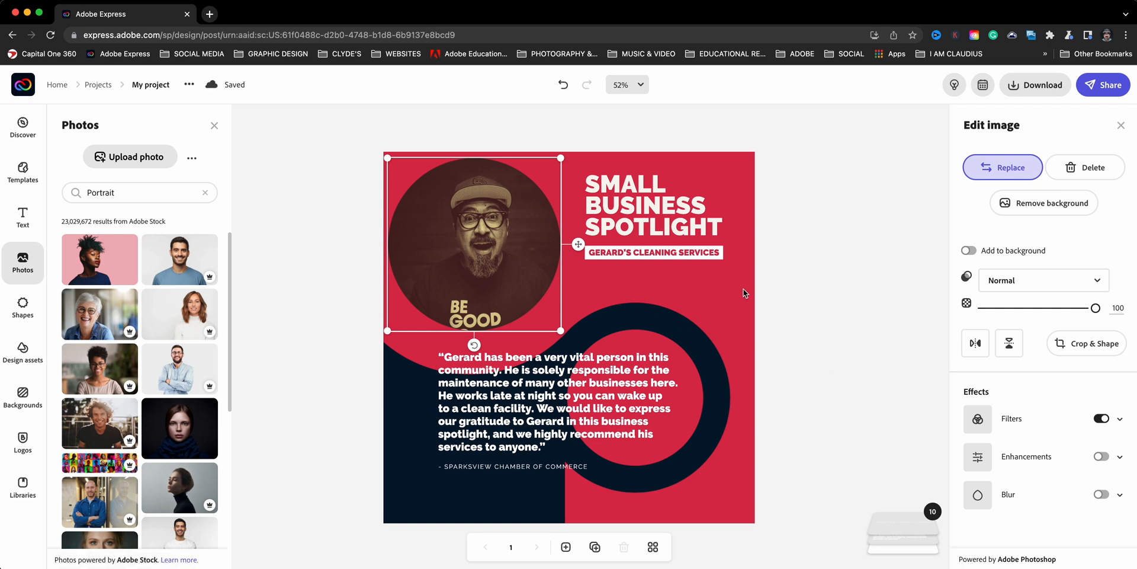
pyautogui.click(1101, 419)
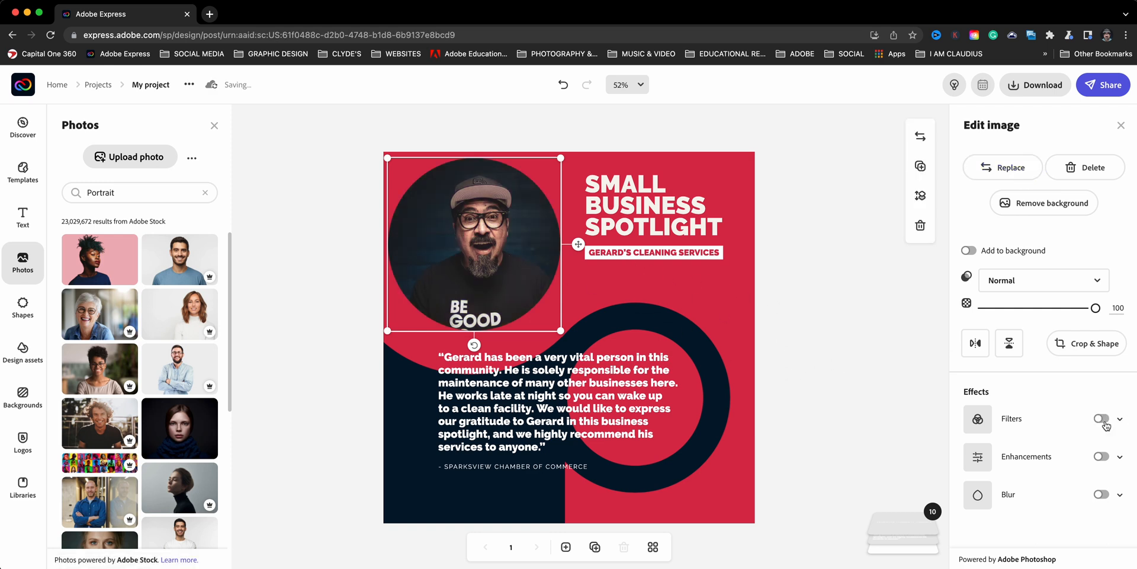
pyautogui.click(1101, 418)
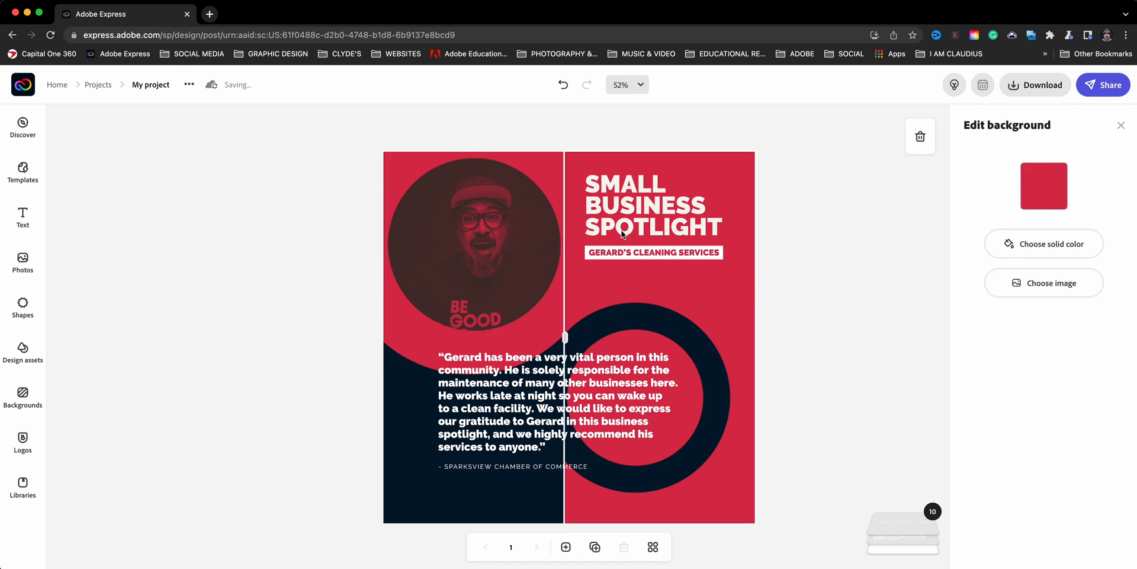
# Change the headline to JOIN MY LIVESTREAM with a bold fitted block text style.
pyautogui.click(653, 205)
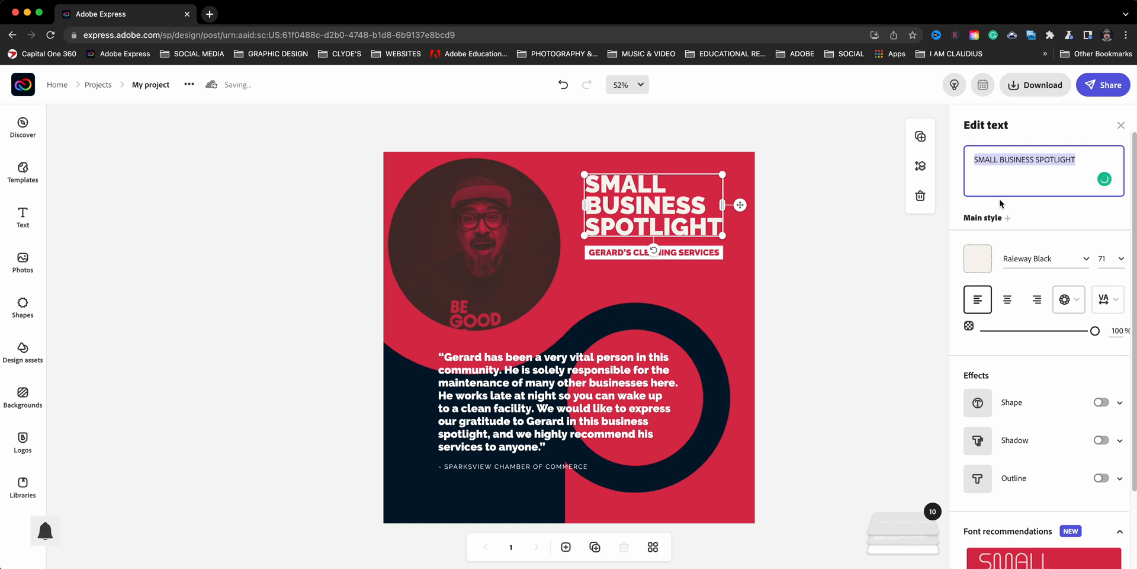
pyautogui.write('Join')
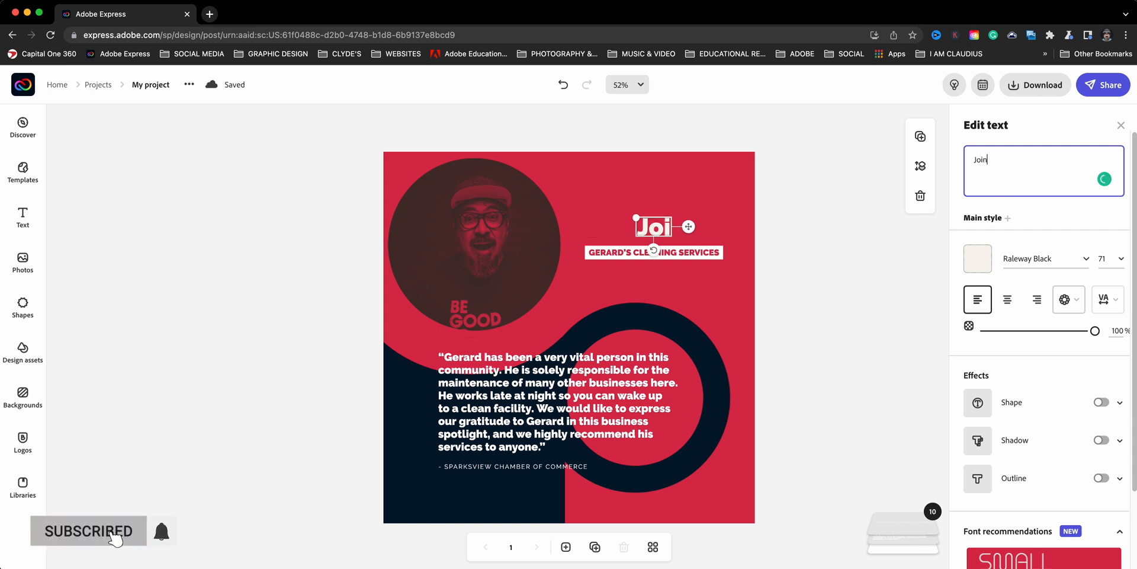
pyautogui.write('My')
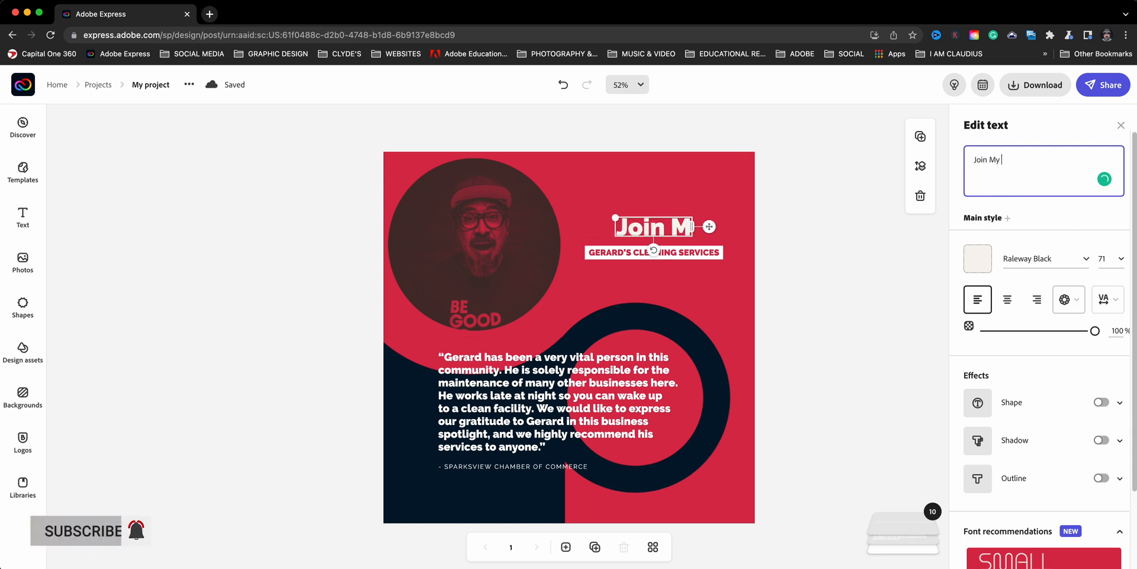
pyautogui.write('Livestream')
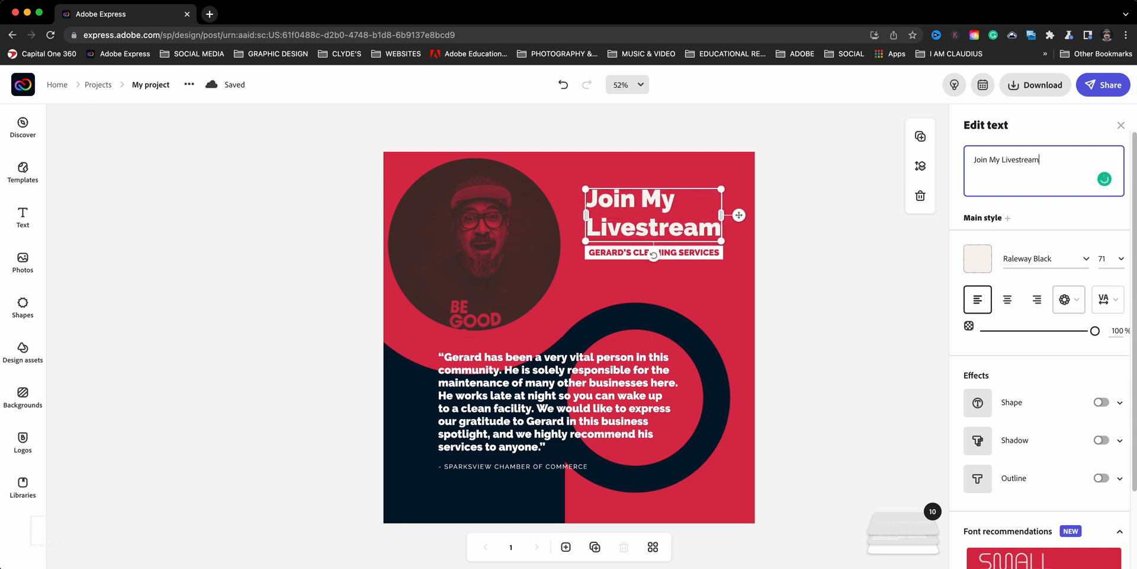
pyautogui.click(1064, 299)
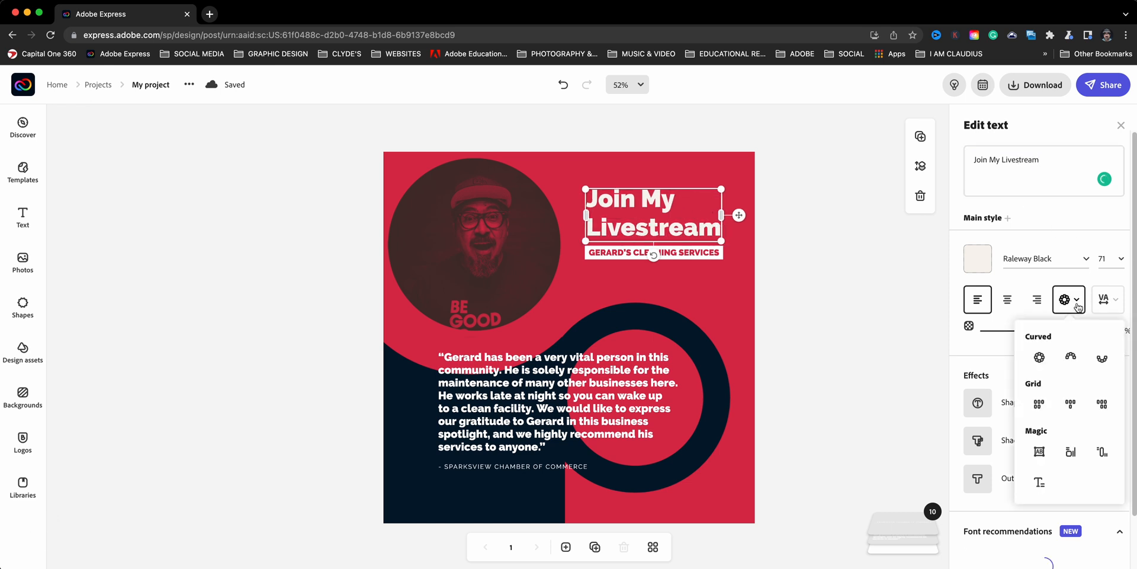
pyautogui.click(1039, 445)
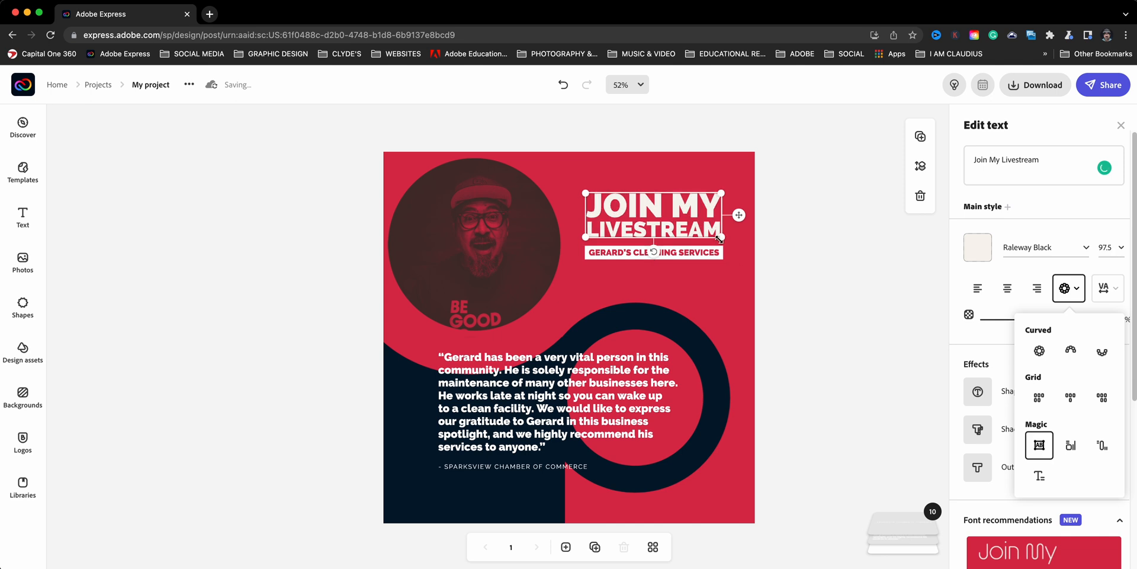
pyautogui.click(651, 251)
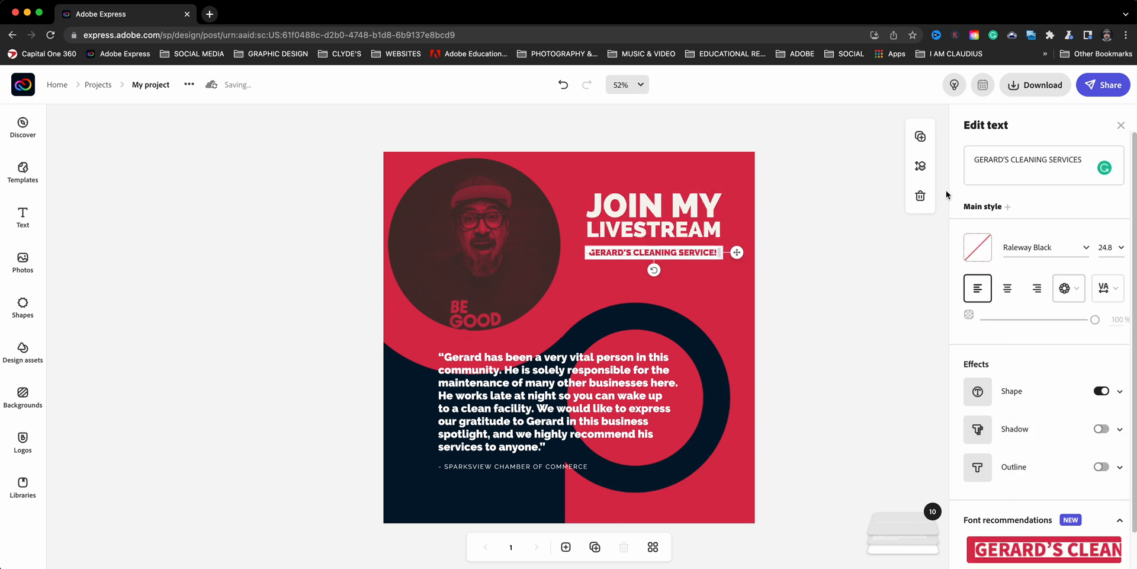
pyautogui.click(1043, 159)
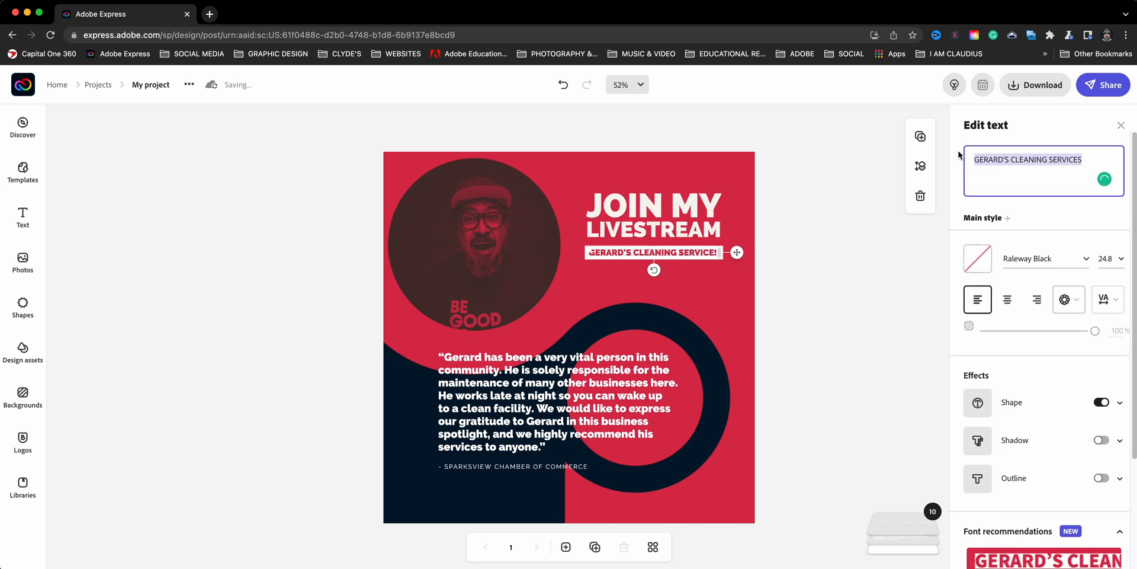
pyautogui.write('Claudio')
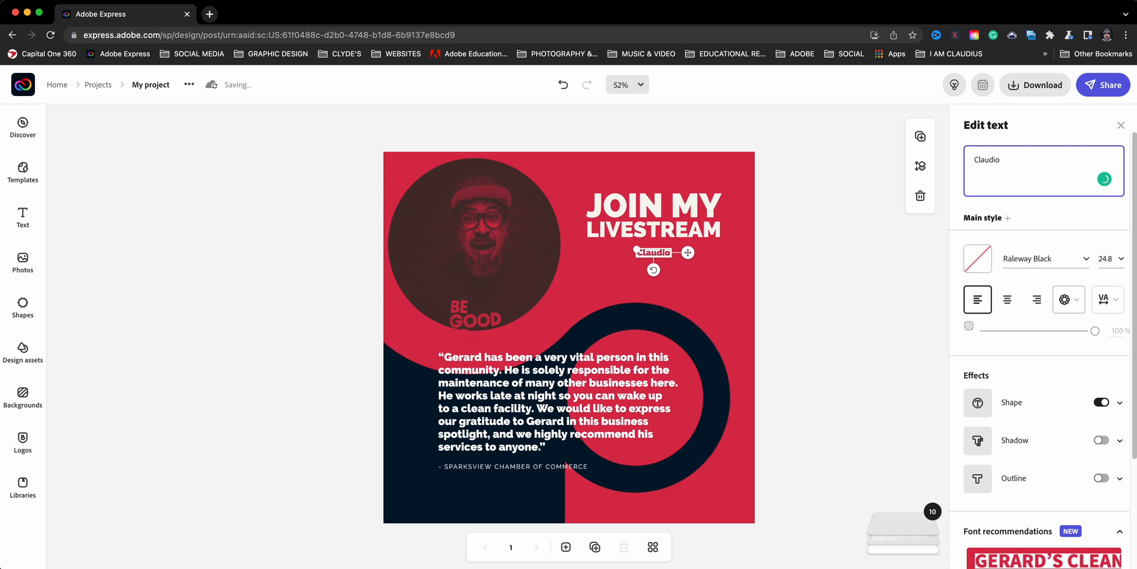
pyautogui.write('Zavala Jr')
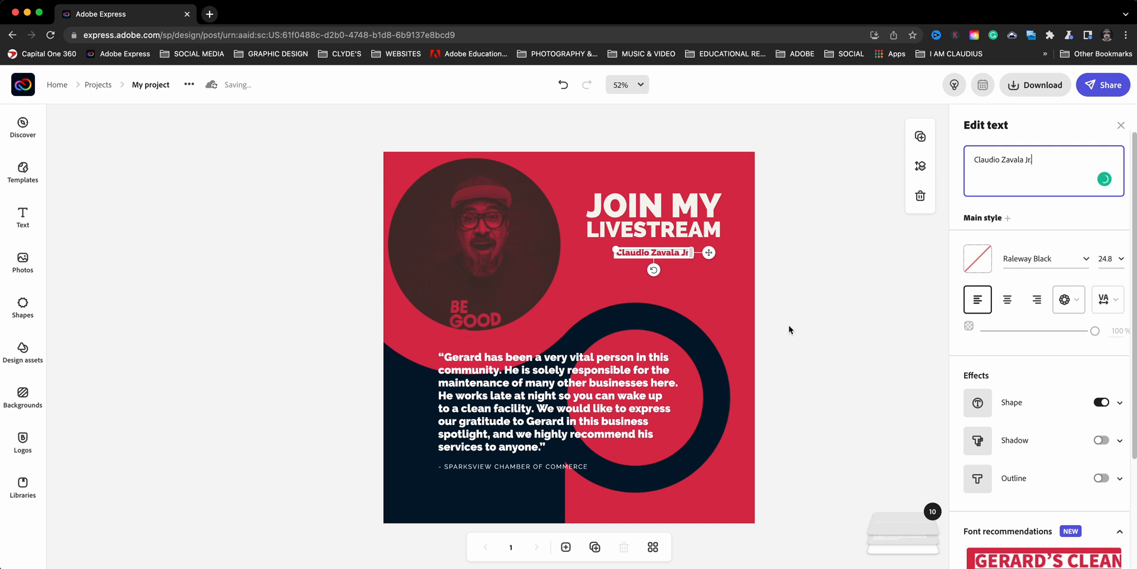
pyautogui.write('.')
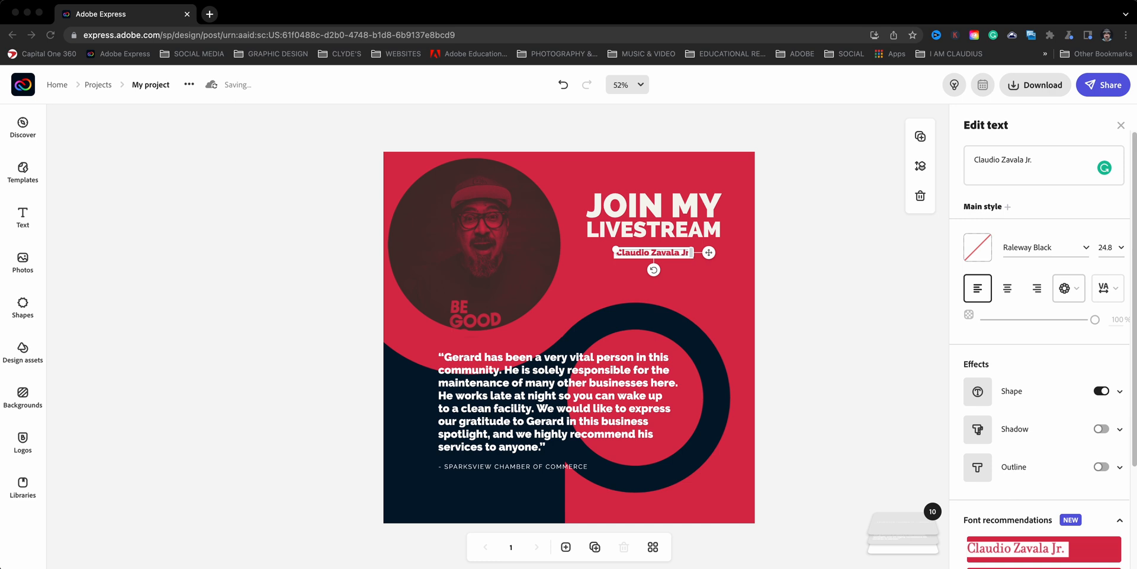
# Swap the testimonial quote for Lorem ipsum placeholder text and delete the chamber of commerce credit line.
pyautogui.click(1042, 166)
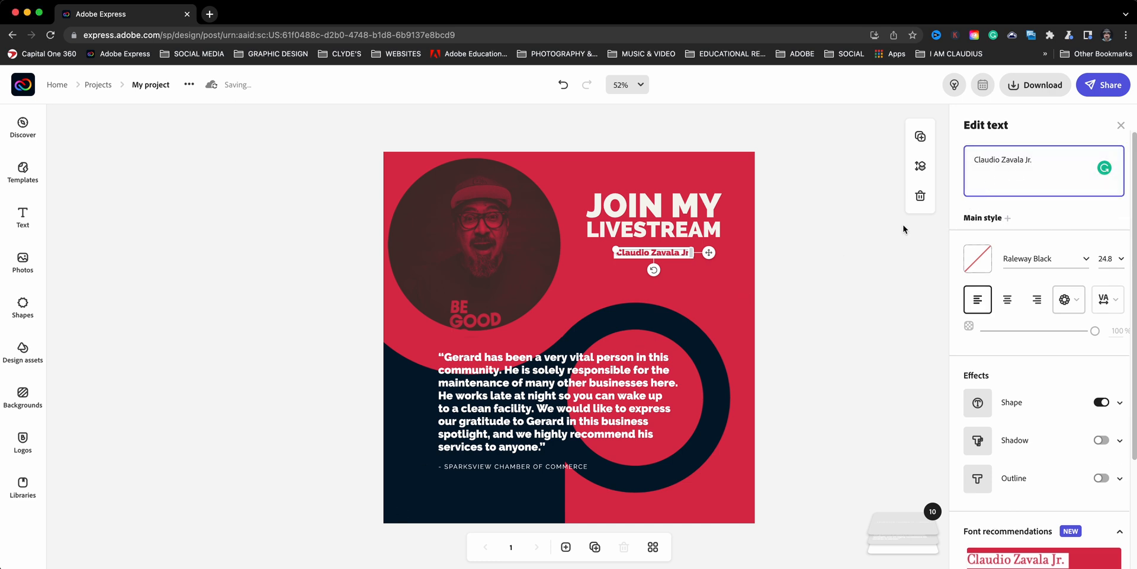
pyautogui.click(553, 401)
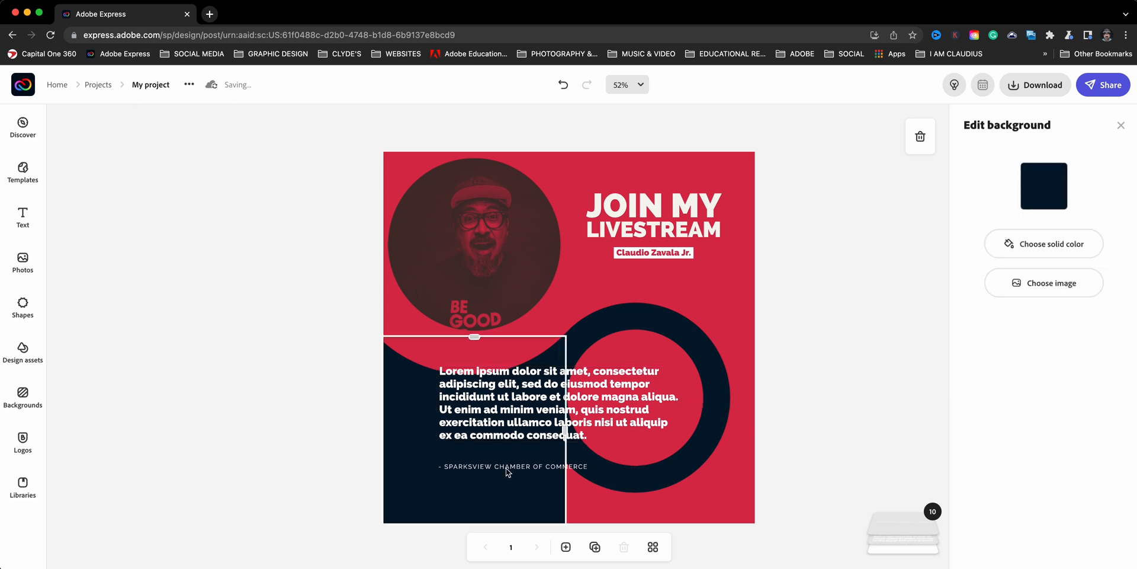
pyautogui.click(513, 467)
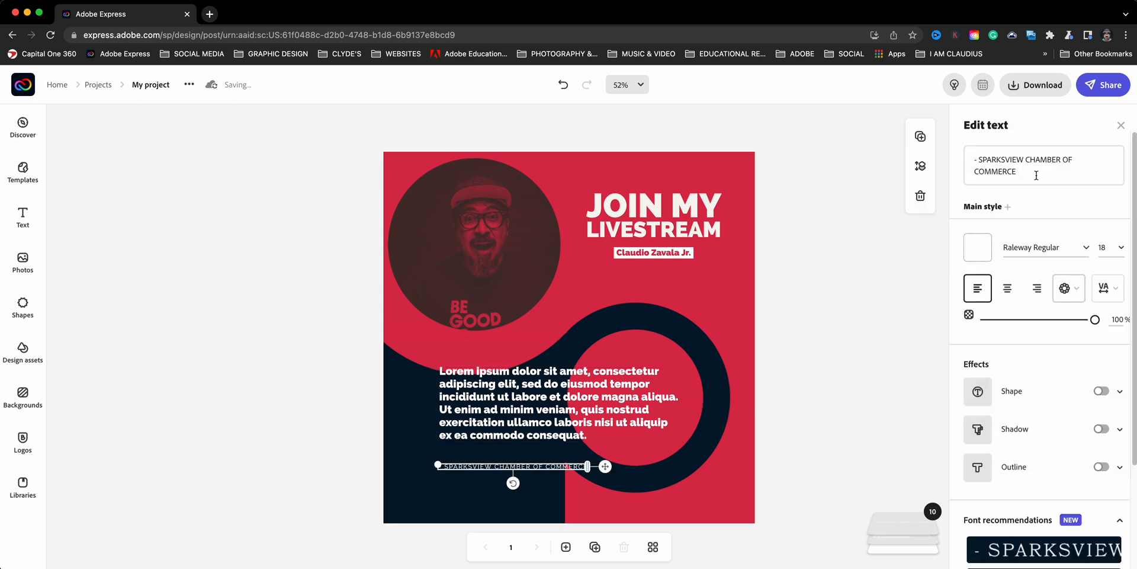
pyautogui.click(1038, 165)
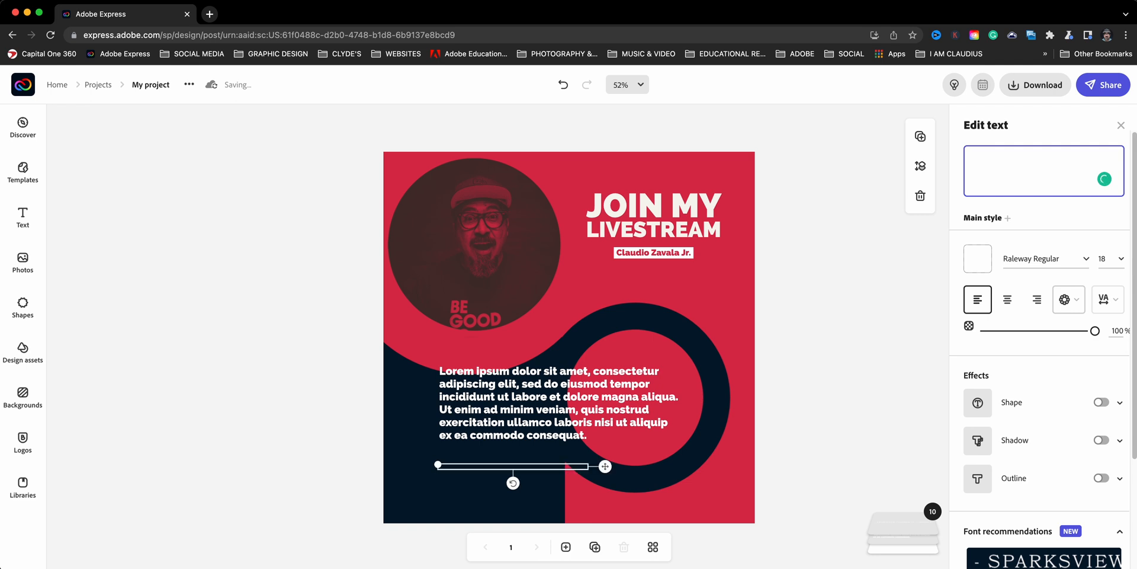
pyautogui.click(832, 258)
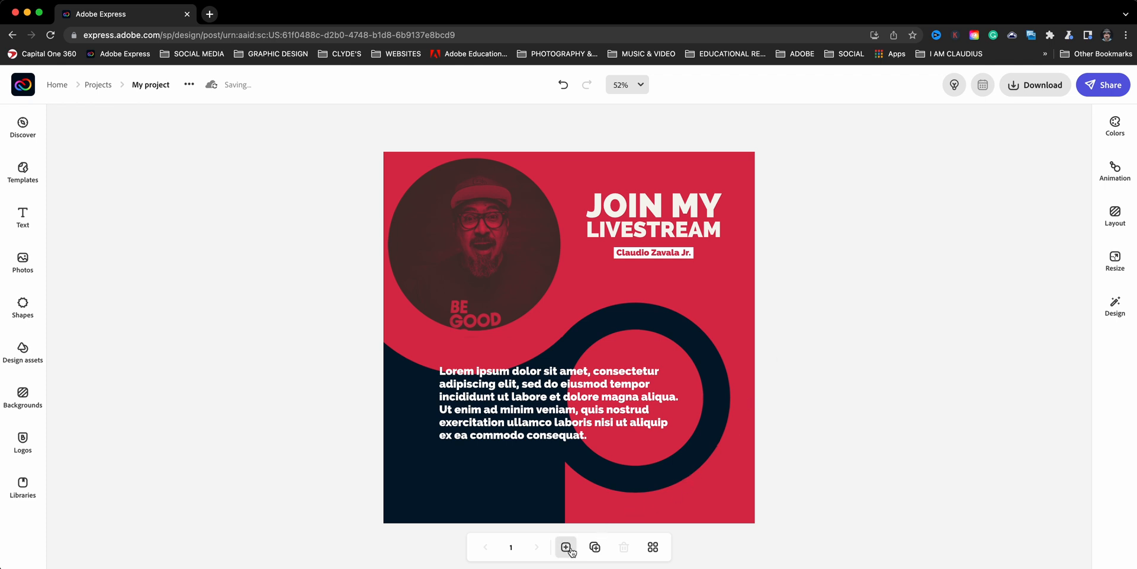
pyautogui.moveTo(567, 547)
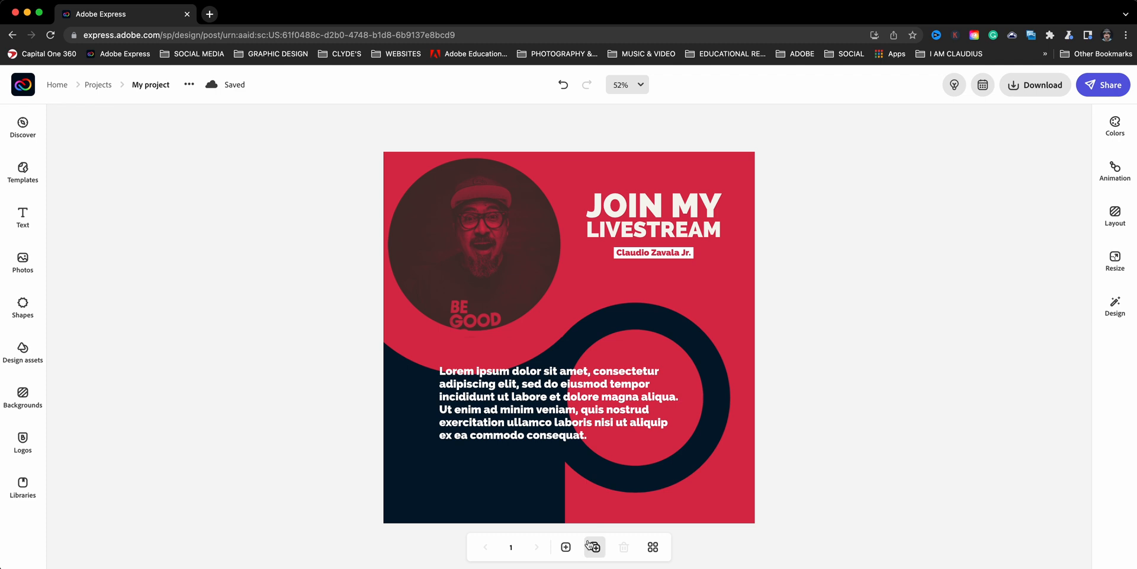
pyautogui.moveTo(593, 548)
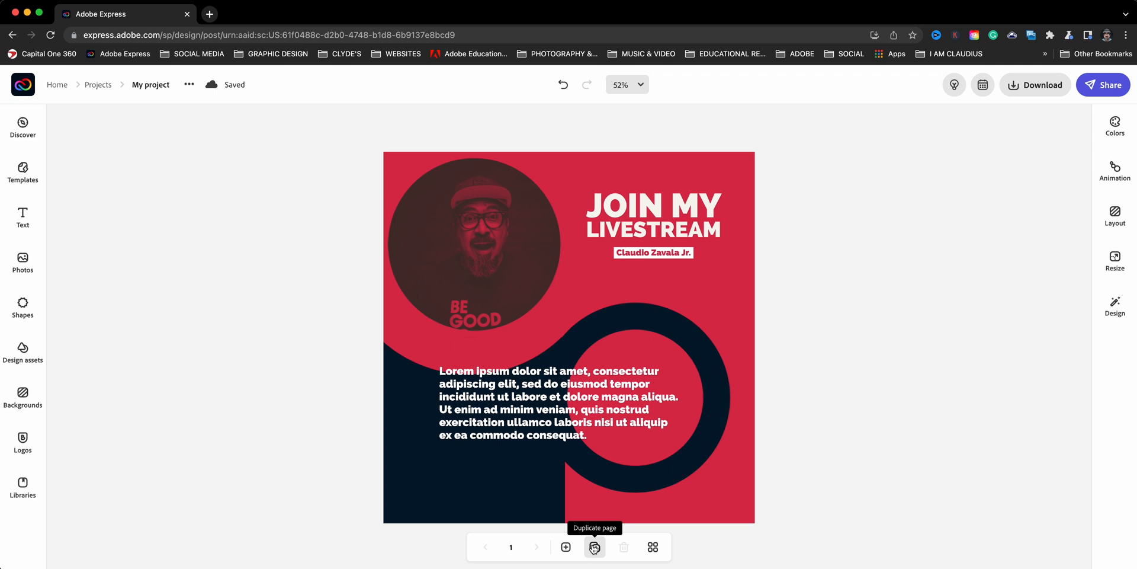
# Duplicate the livestream page to create page 2.
pyautogui.click(594, 548)
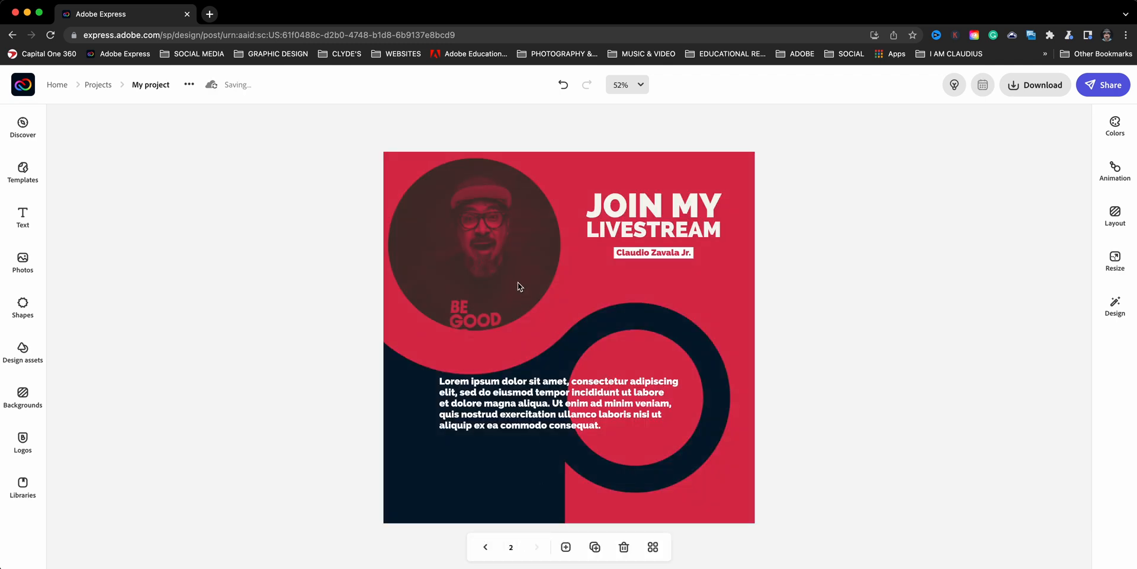
# Replace page 2's circular portrait with another uploaded photo of the host from the FACES folder.
pyautogui.click(471, 242)
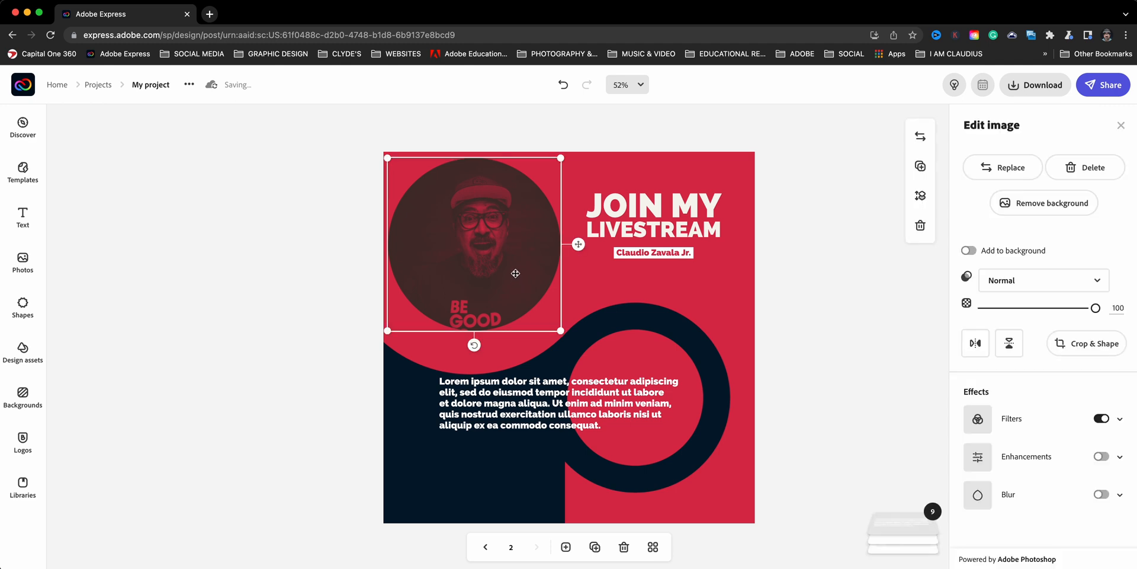
pyautogui.moveTo(1003, 167)
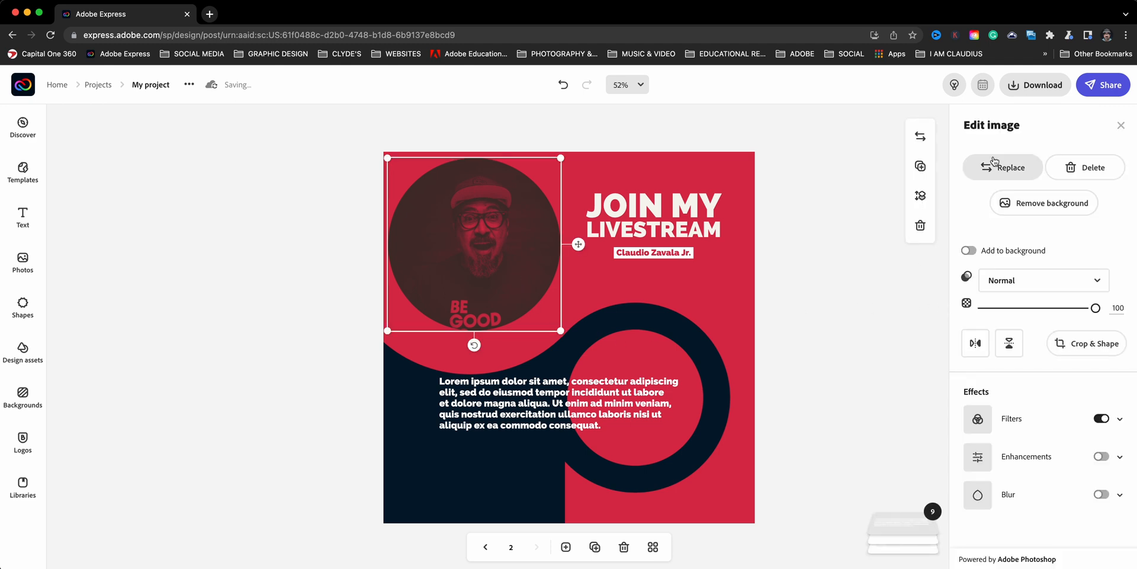
pyautogui.click(1002, 167)
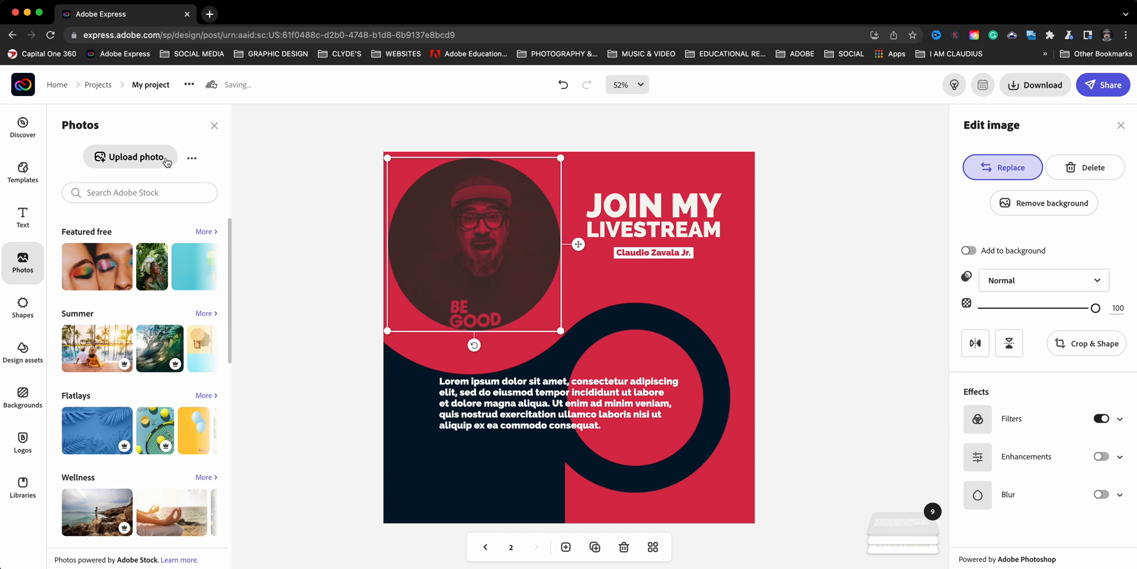
pyautogui.click(130, 157)
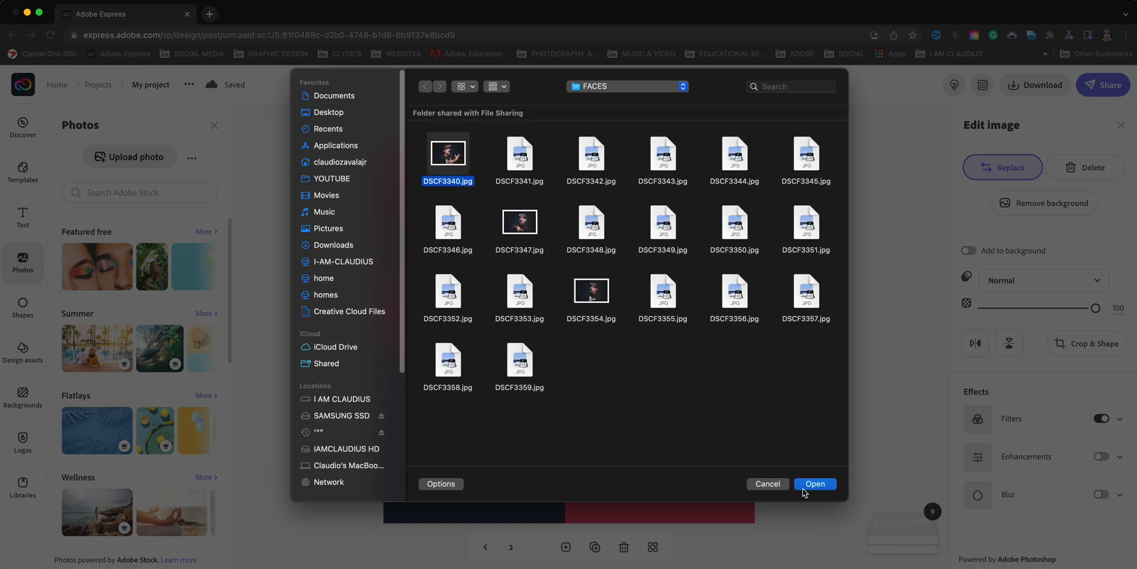
pyautogui.click(815, 483)
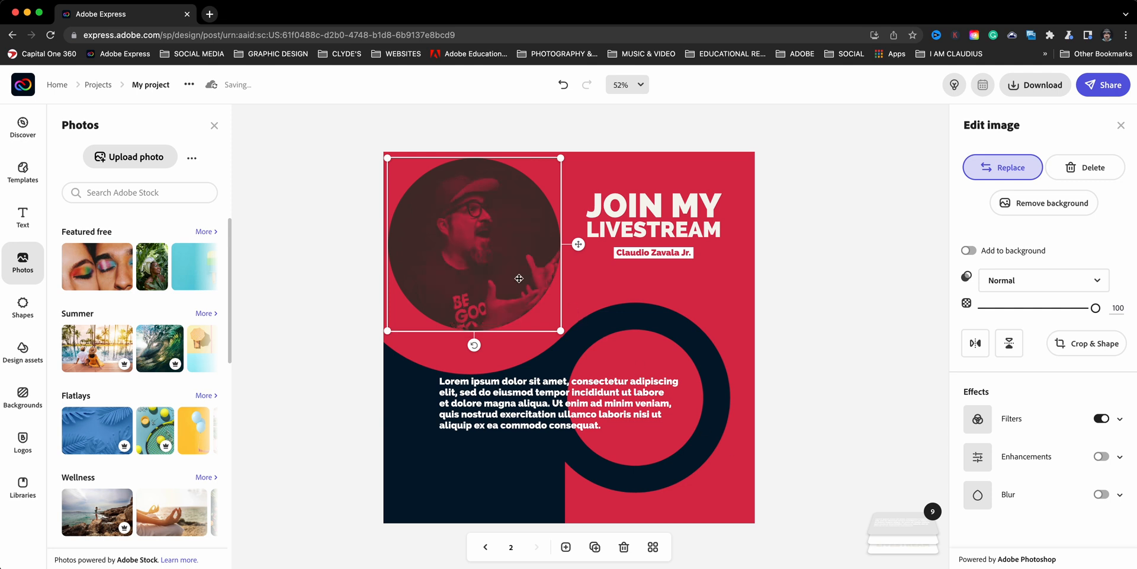
# Rewrite page 2's headline as TUESDAY, JULY 26 · 7PM.
pyautogui.click(650, 214)
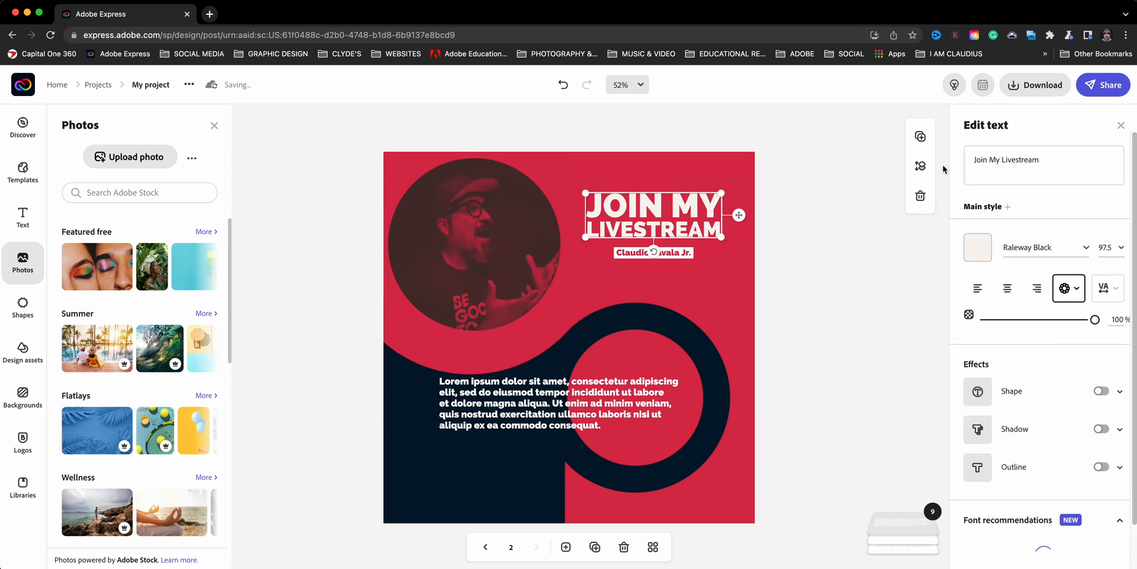
pyautogui.click(1043, 166)
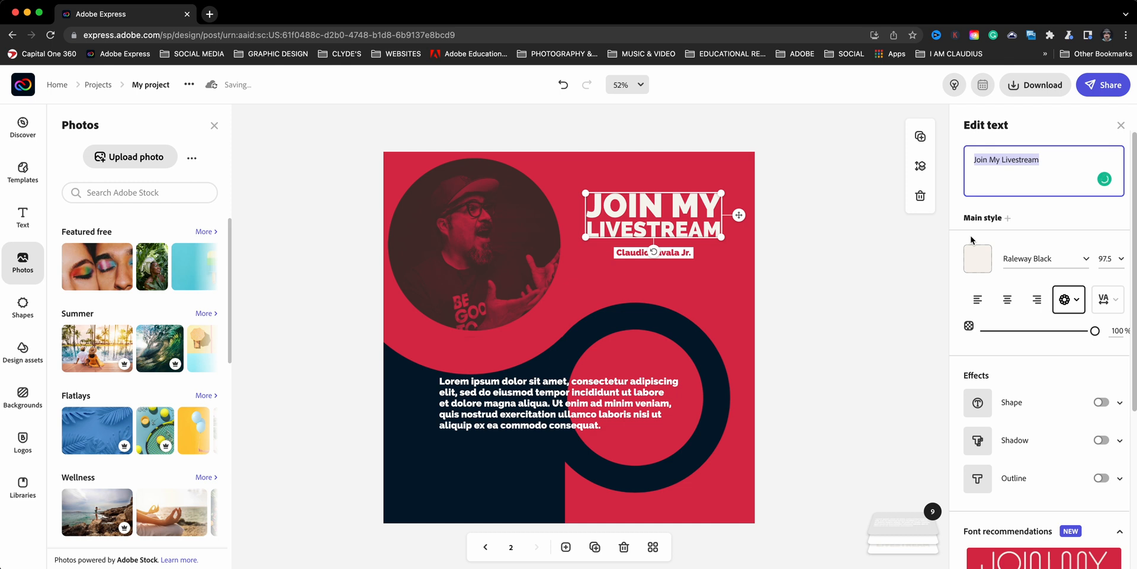
pyautogui.write('Tuest')
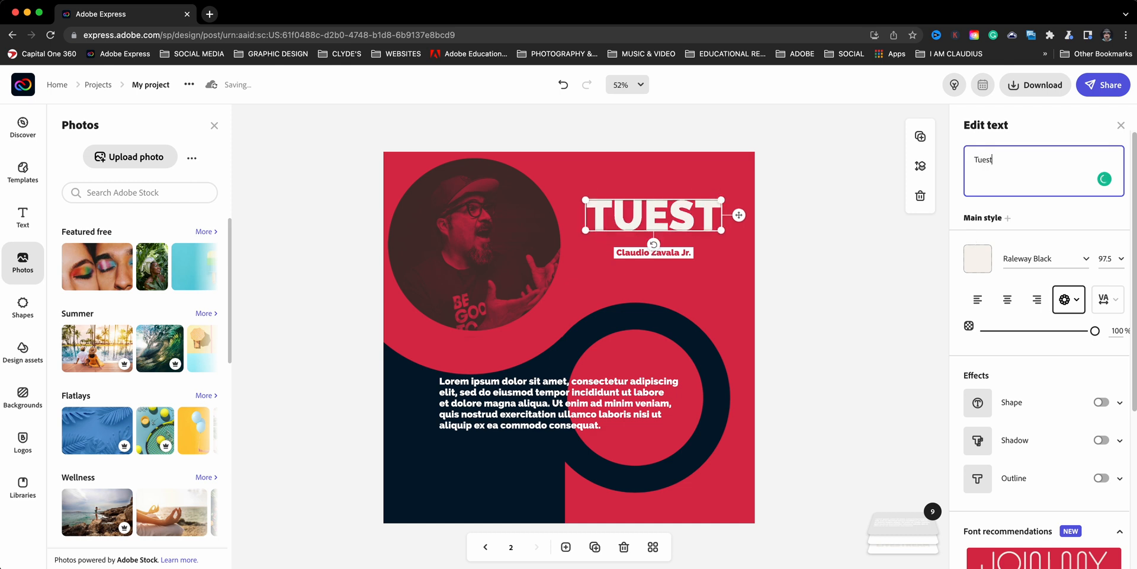
pyautogui.write('day')
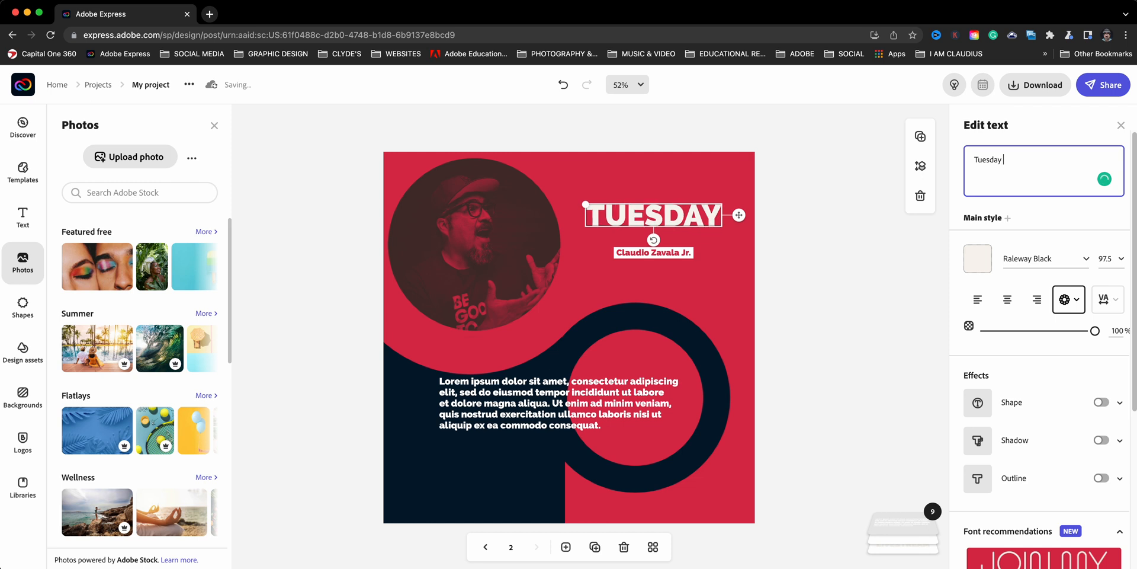
pyautogui.write('July 2')
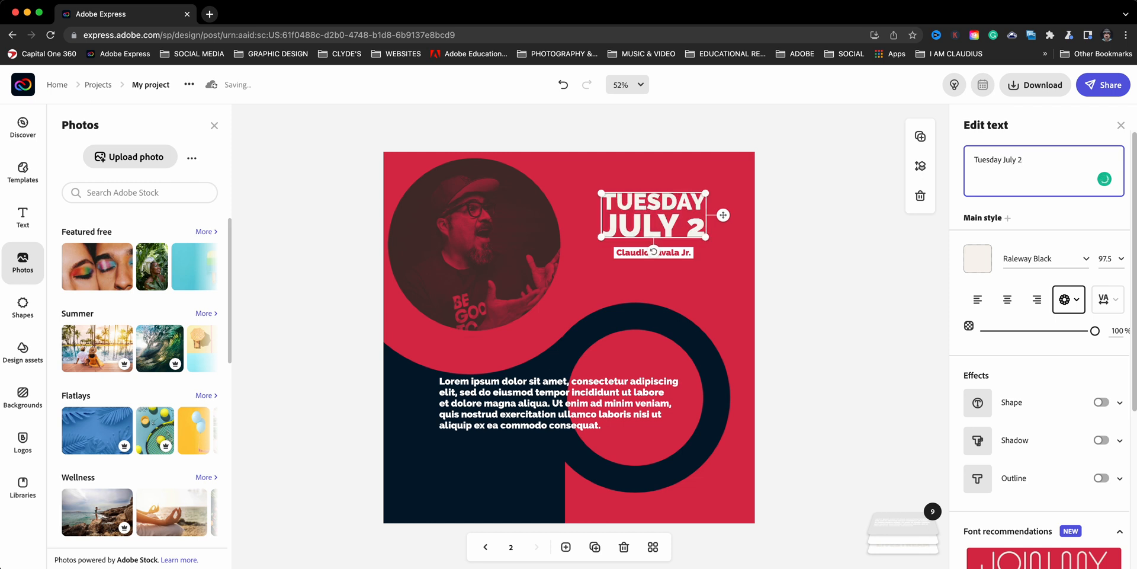
pyautogui.write('6')
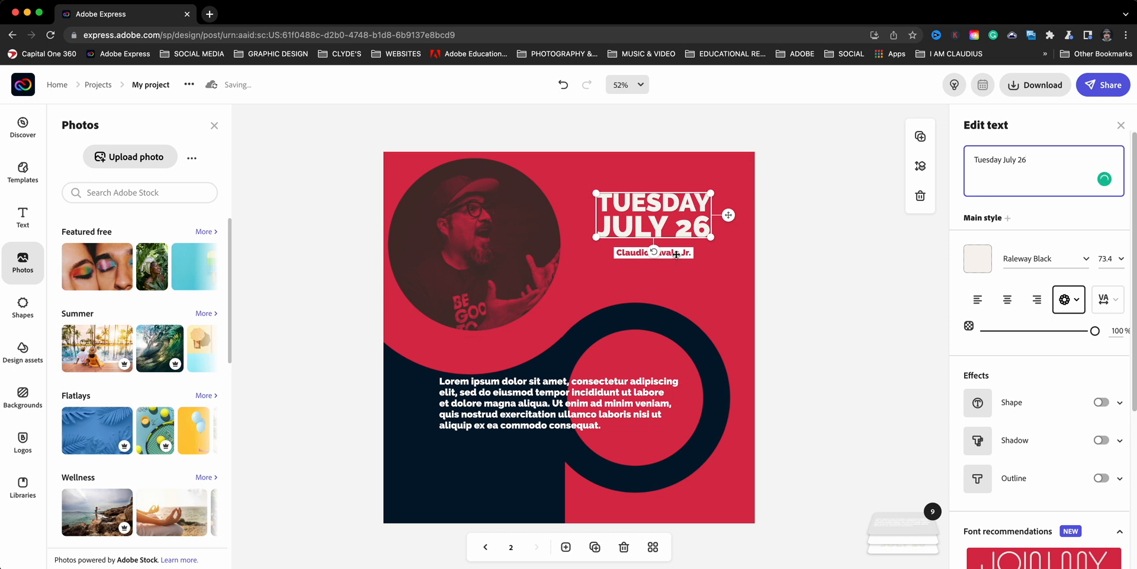
pyautogui.click(1012, 158)
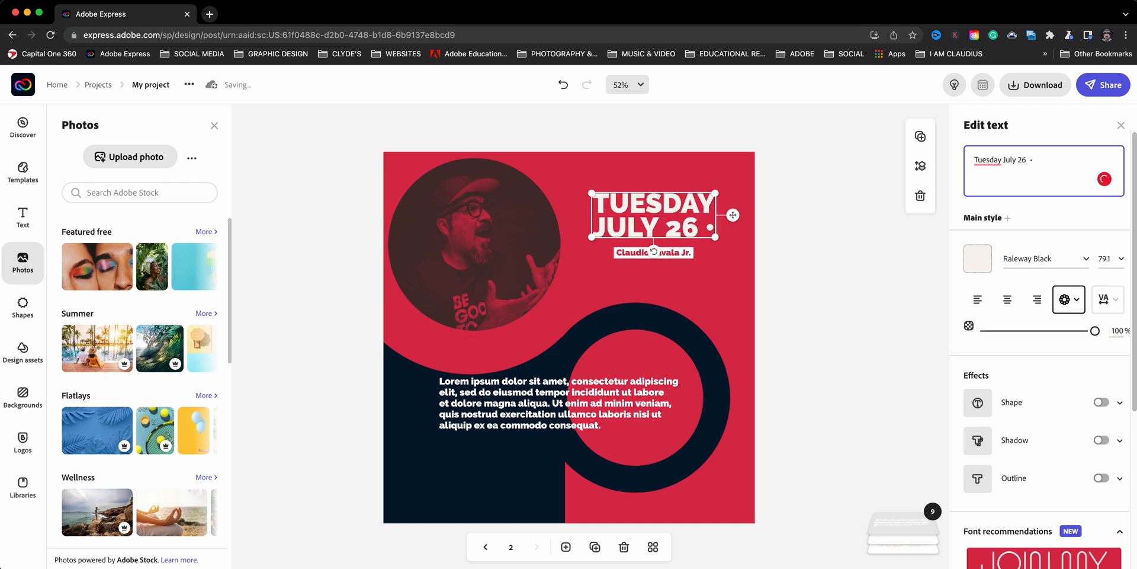
pyautogui.write('7PM')
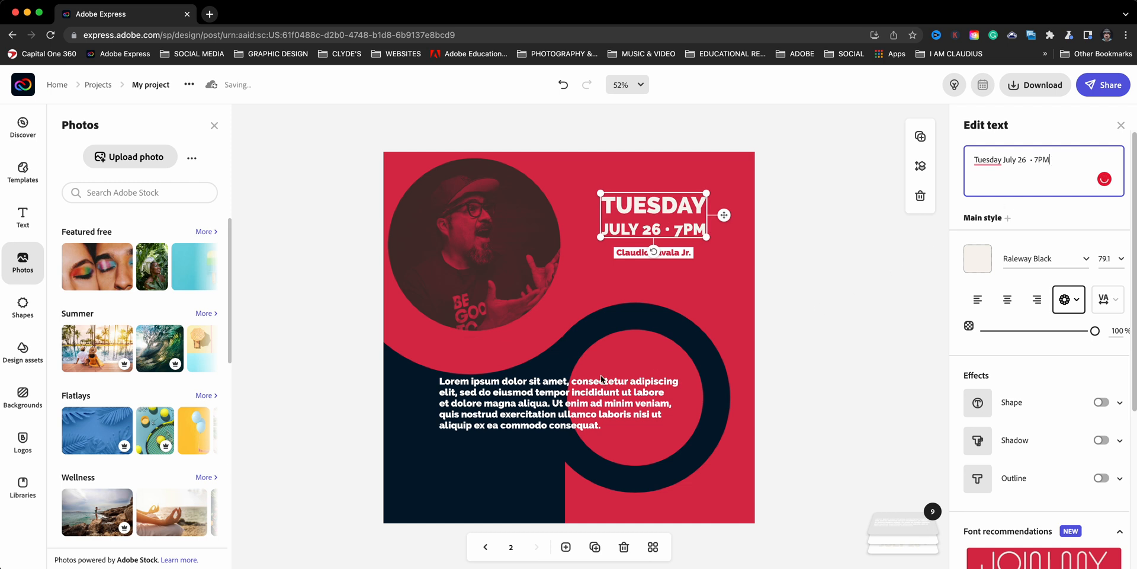
pyautogui.click(558, 402)
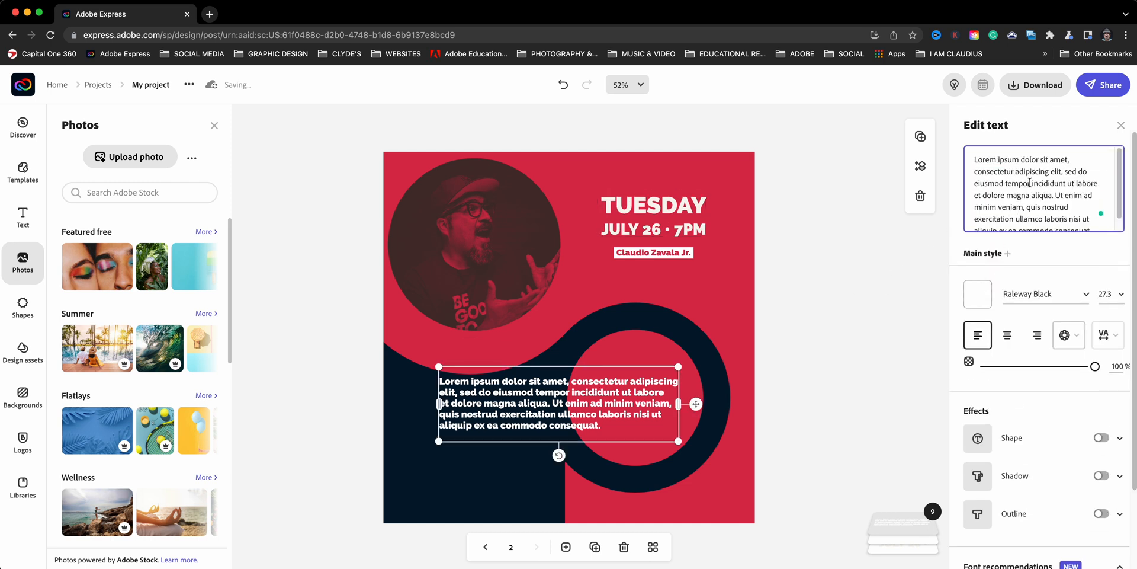
# Replace page 2's Lorem ipsum paragraph with a large youtube.com/livelink line.
pyautogui.click(1043, 192)
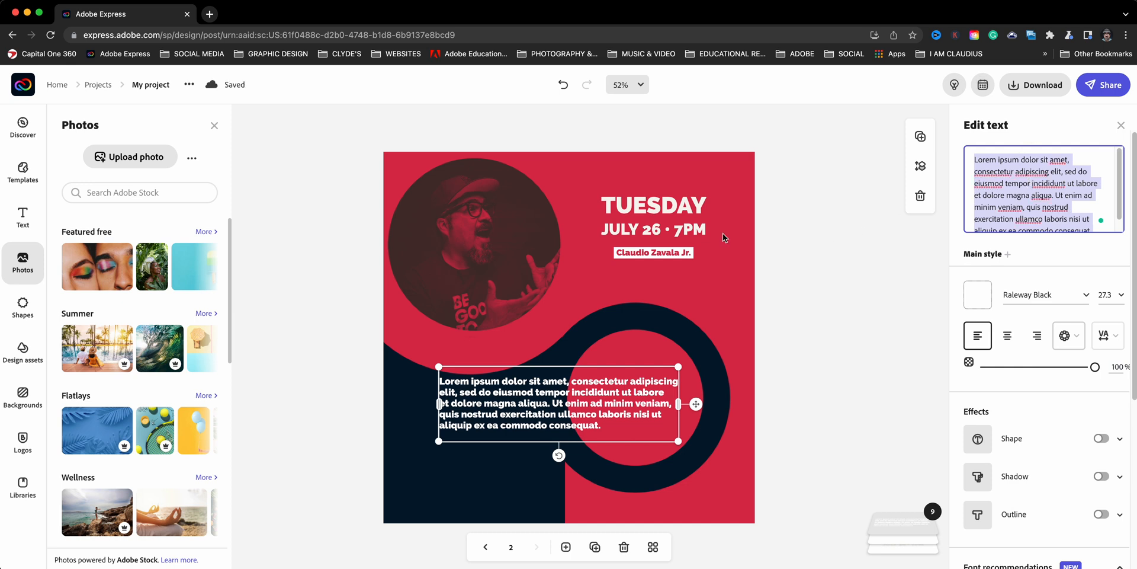
pyautogui.click(653, 214)
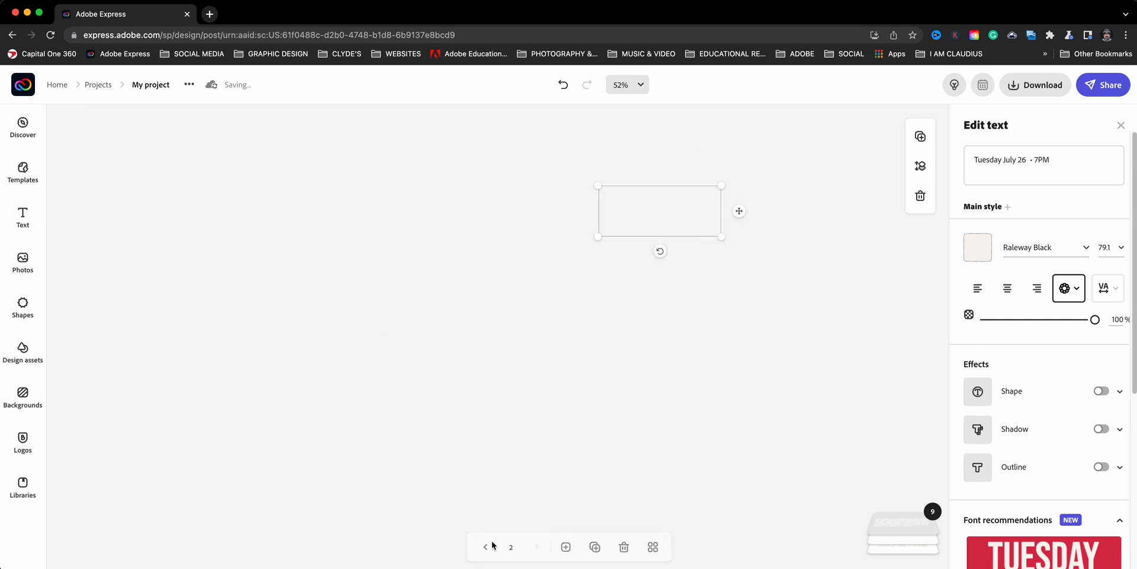
pyautogui.click(485, 547)
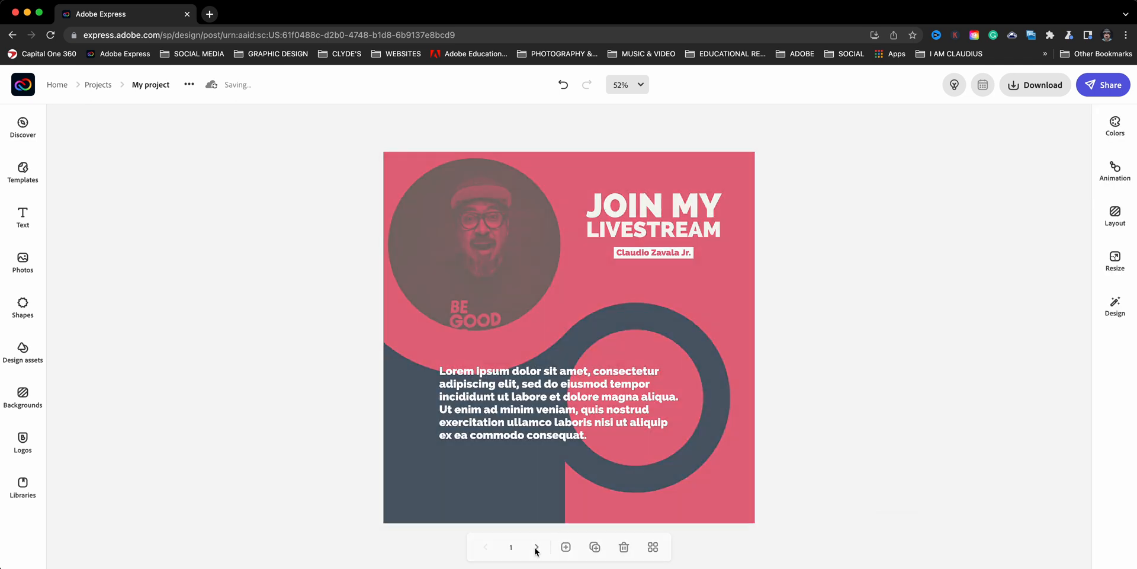
pyautogui.click(535, 547)
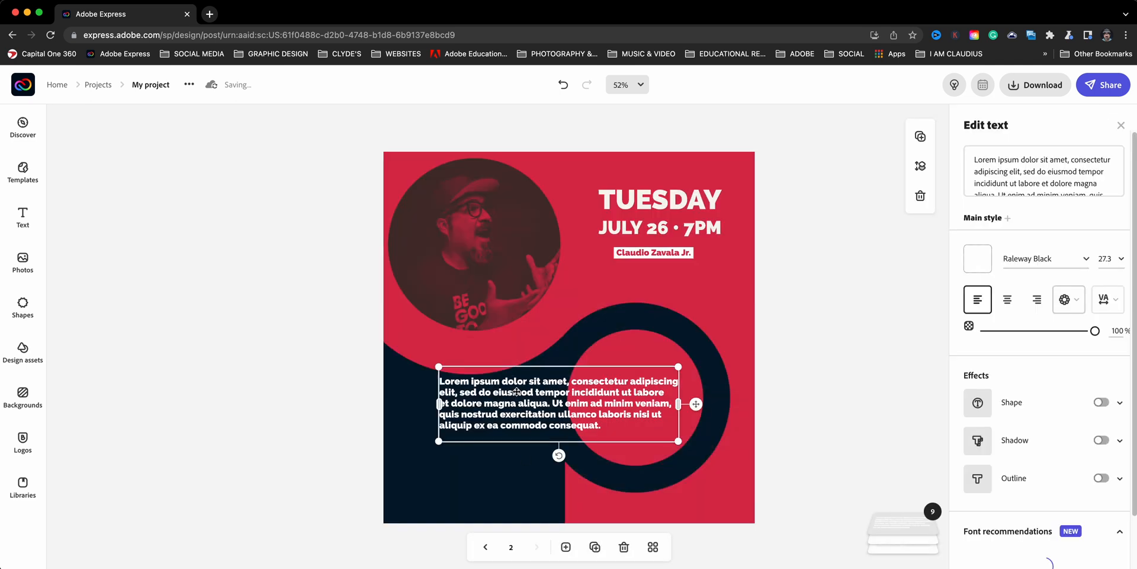
pyautogui.click(1043, 182)
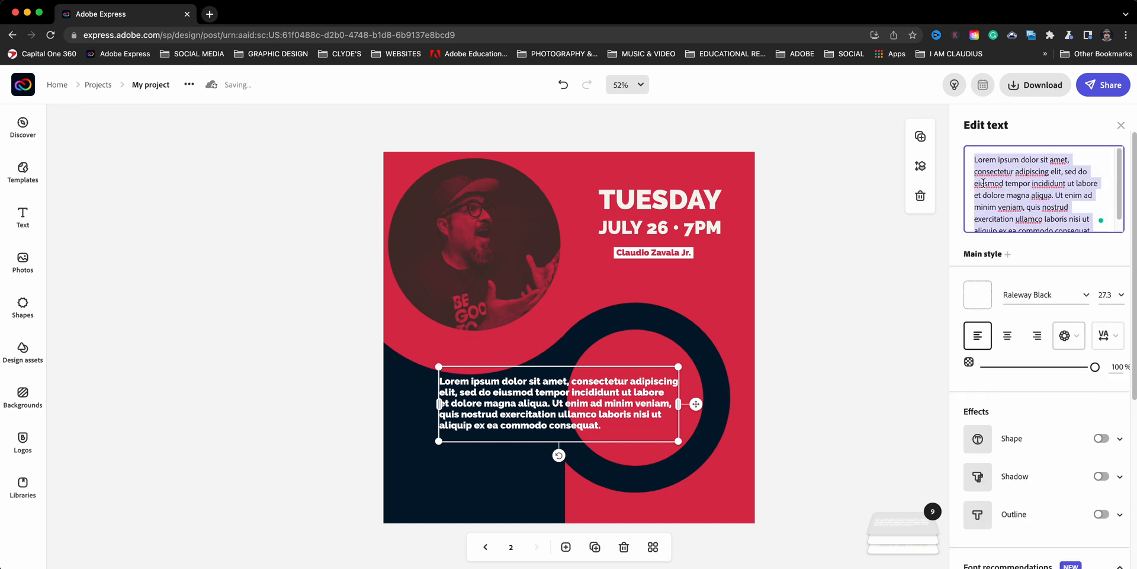
pyautogui.write('youtube.com/')
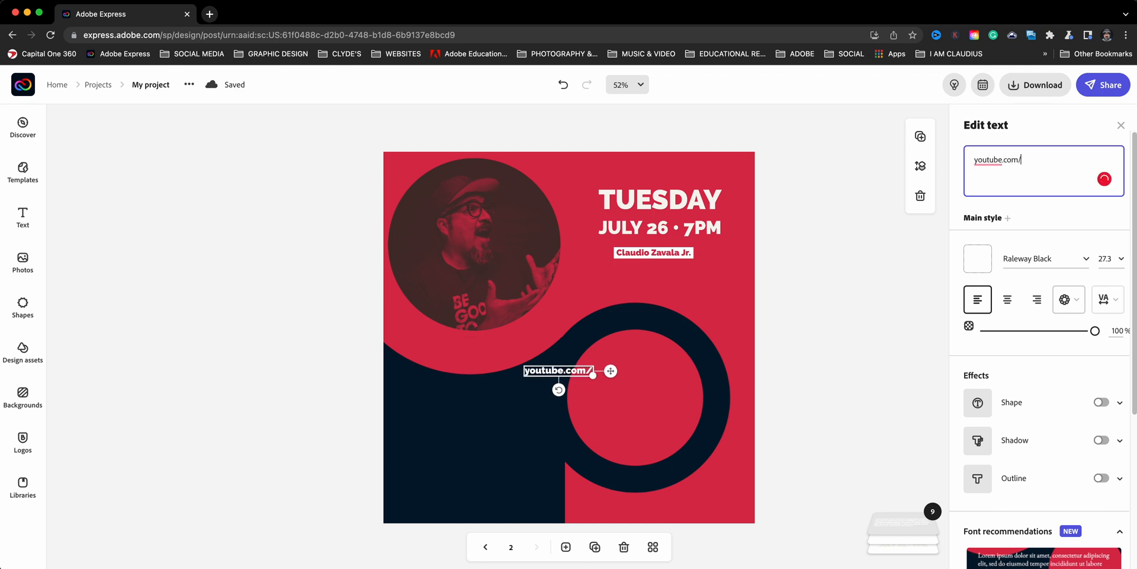
pyautogui.write('livelink')
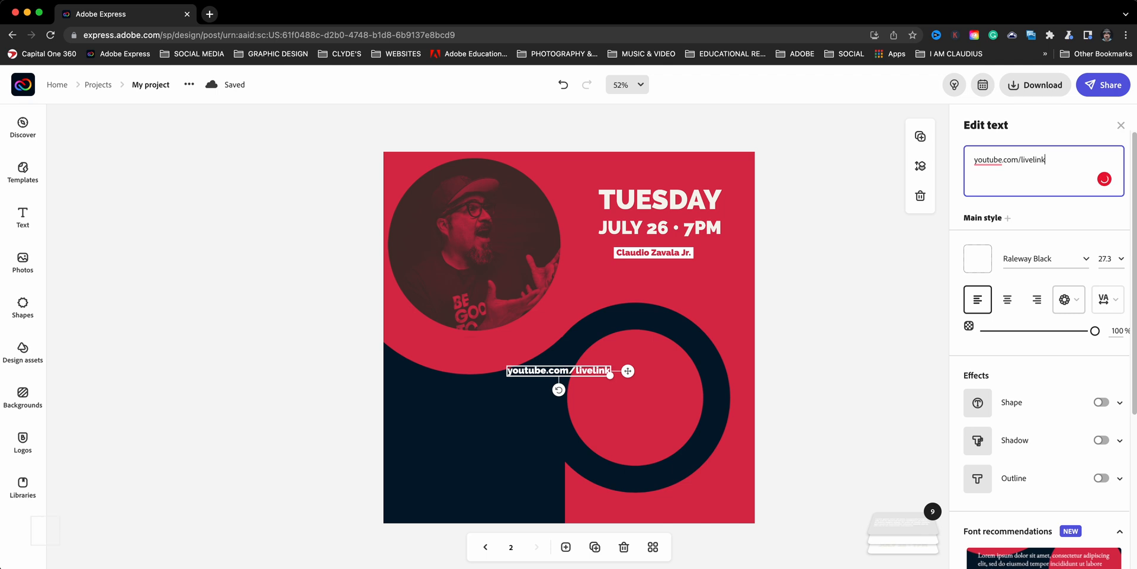
pyautogui.moveTo(651, 398)
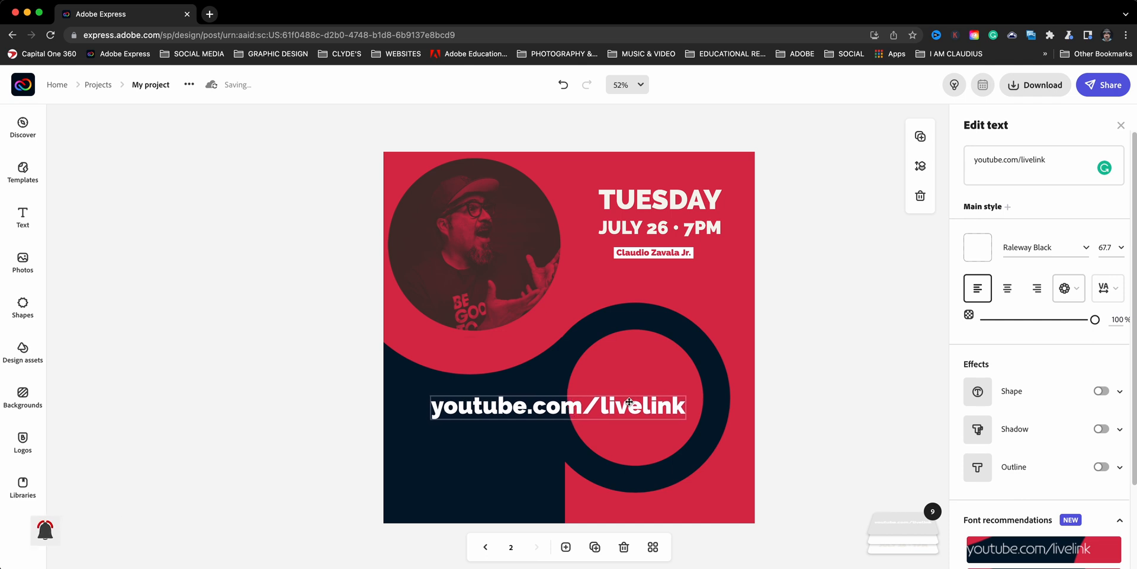
pyautogui.click(492, 484)
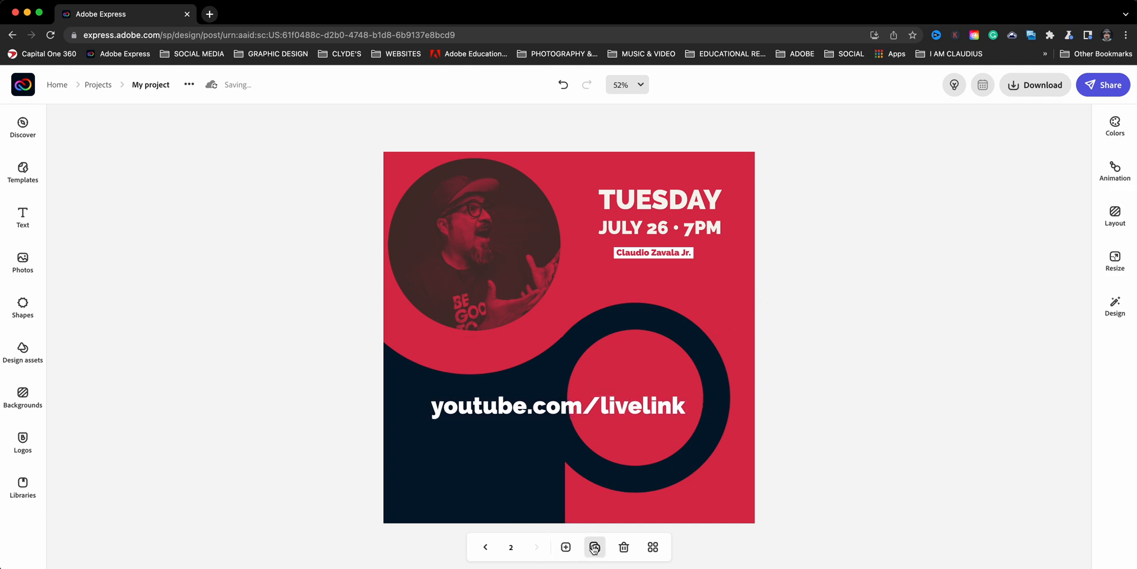
# Duplicate page 2 as page 3 and replace its circular photo with DSCF3347.jpg.
pyautogui.click(472, 243)
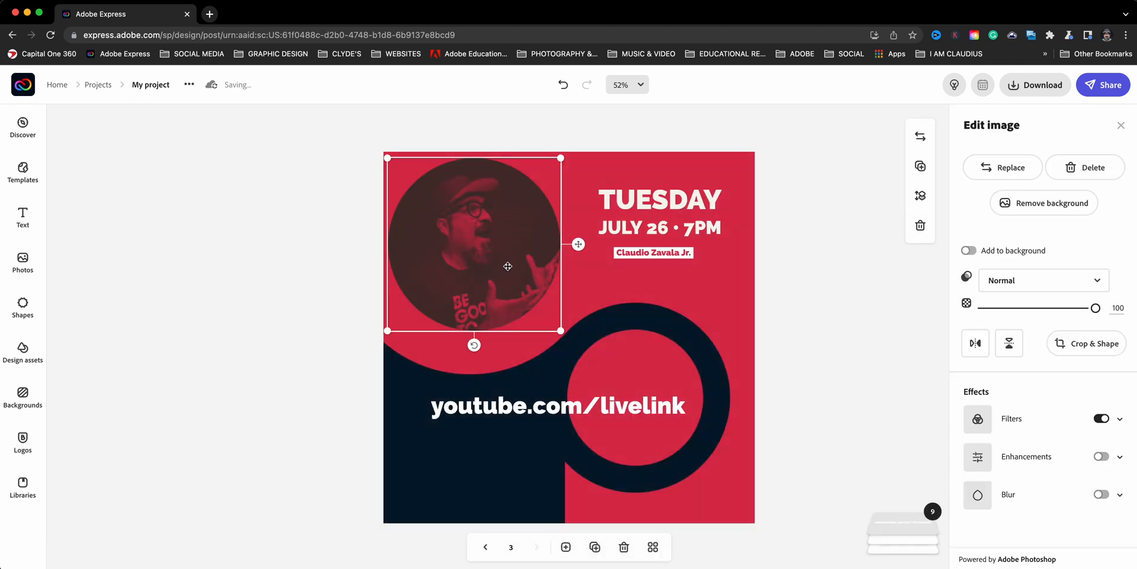
pyautogui.click(1002, 167)
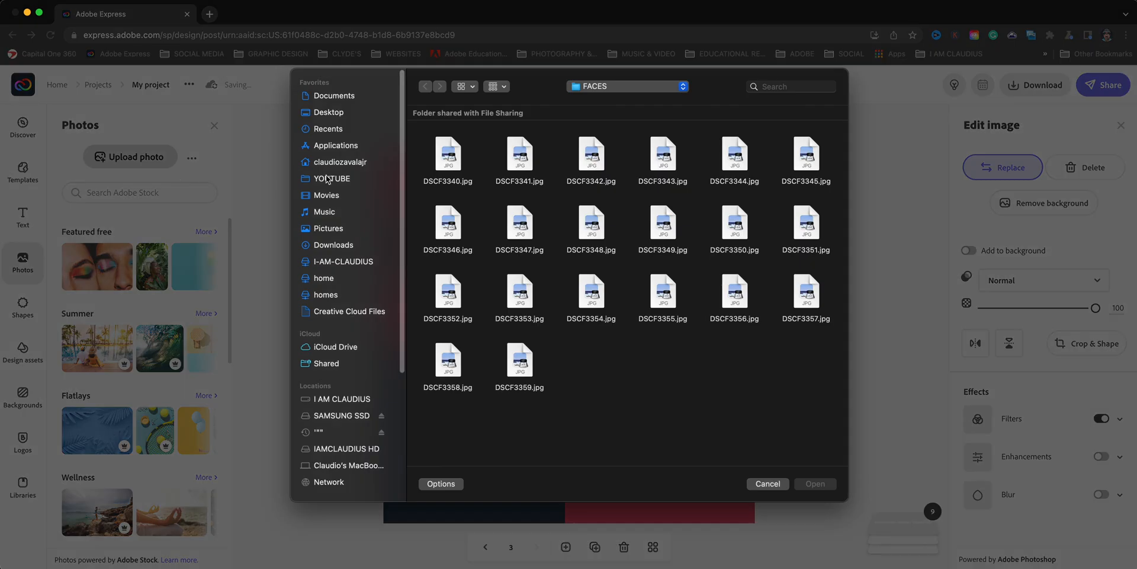
pyautogui.click(448, 153)
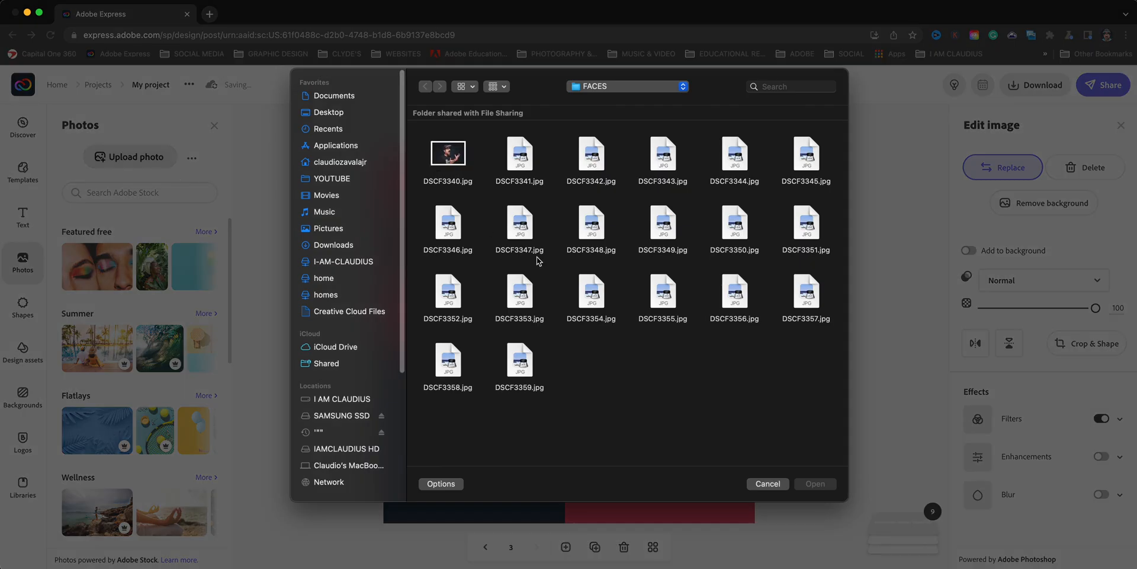
pyautogui.click(519, 222)
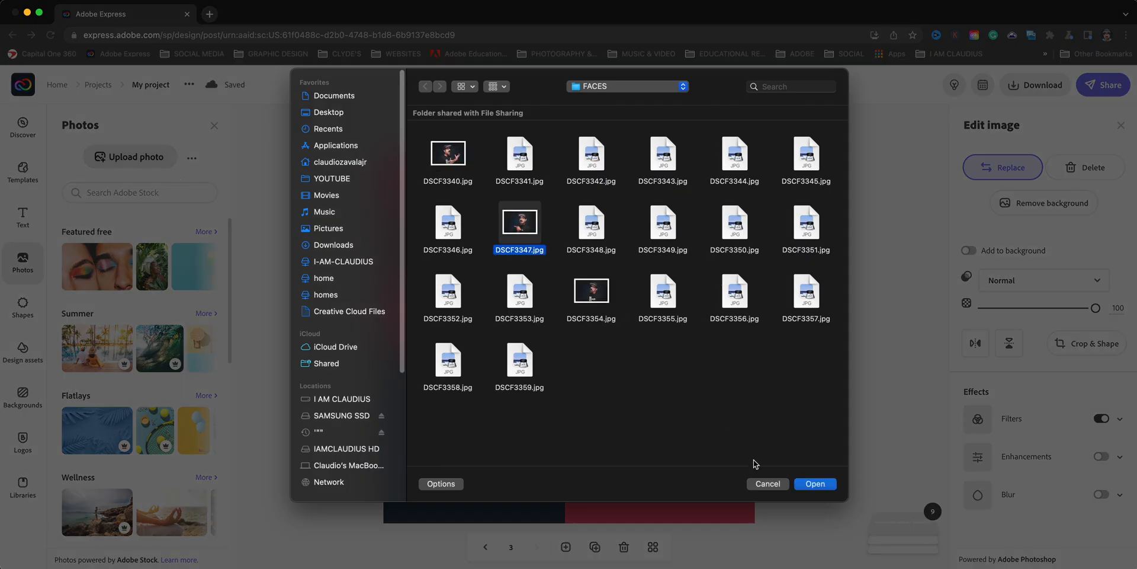
pyautogui.click(814, 483)
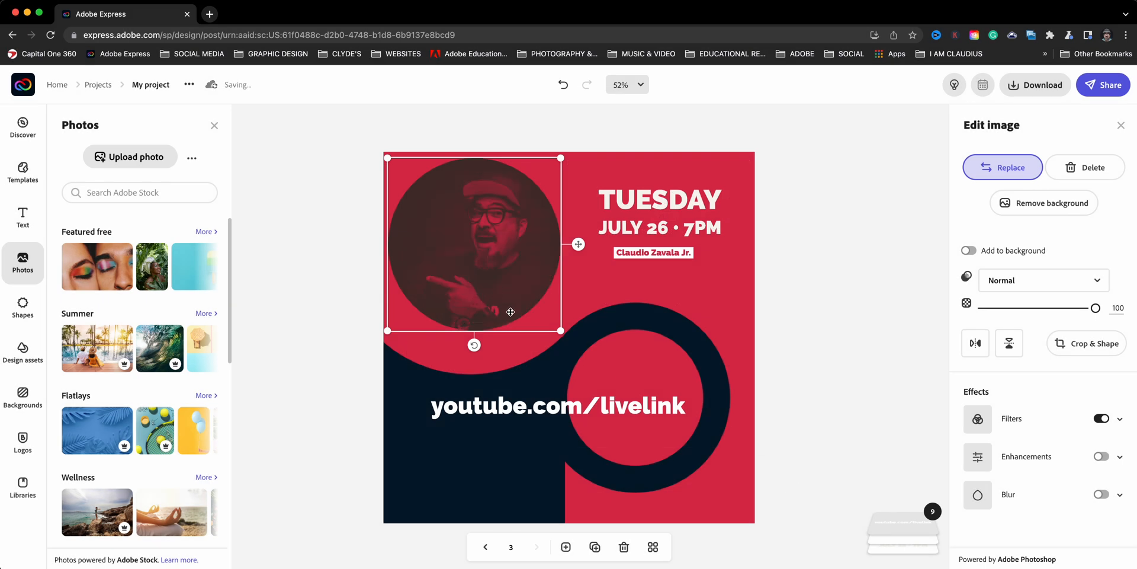
pyautogui.moveTo(619, 291)
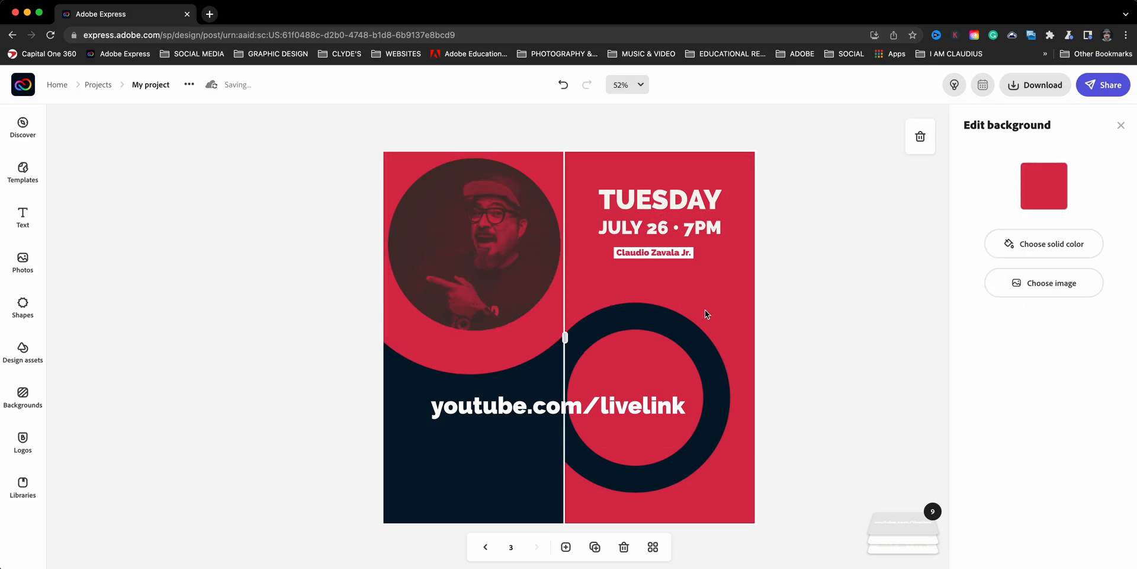
# Flip page 3's shapes horizontally so the date text sits left and the portrait right, then return to page 2.
pyautogui.click(471, 253)
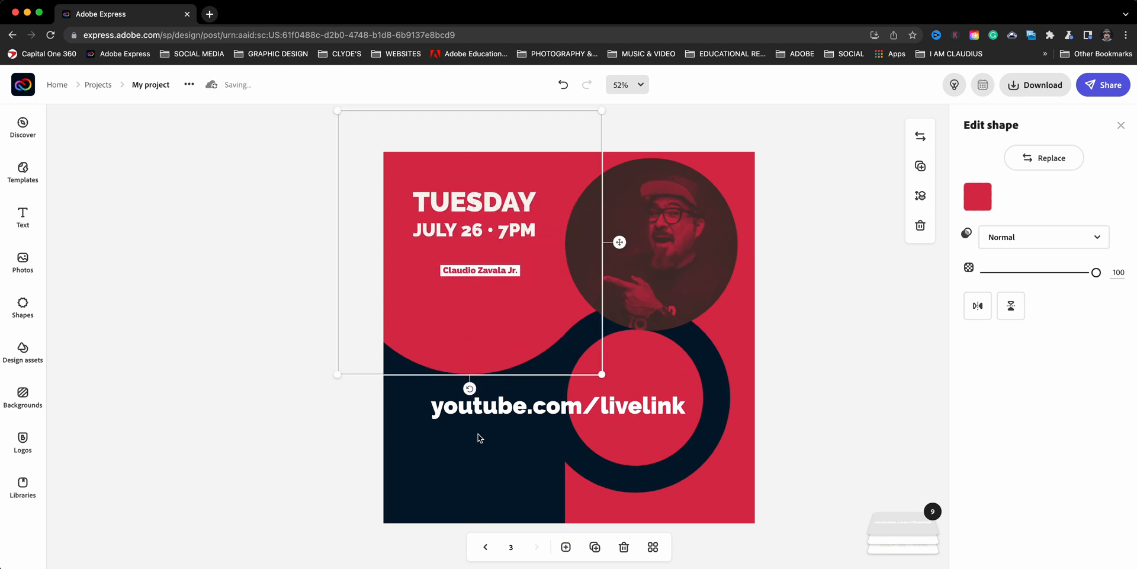
pyautogui.click(472, 305)
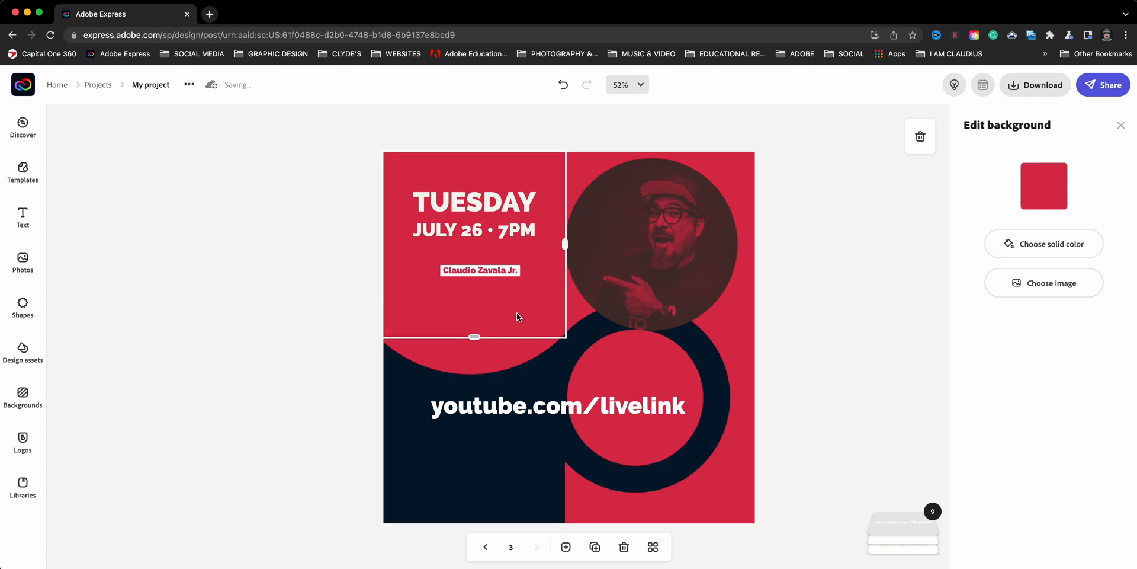
pyautogui.click(635, 403)
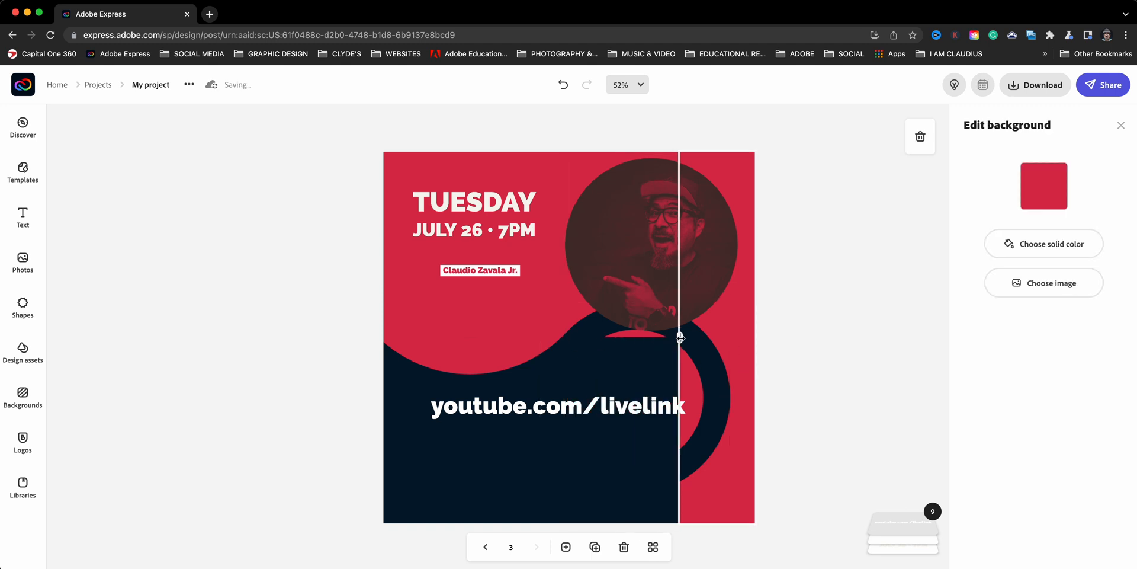
pyautogui.moveTo(678, 338); pyautogui.dragTo(567, 338)
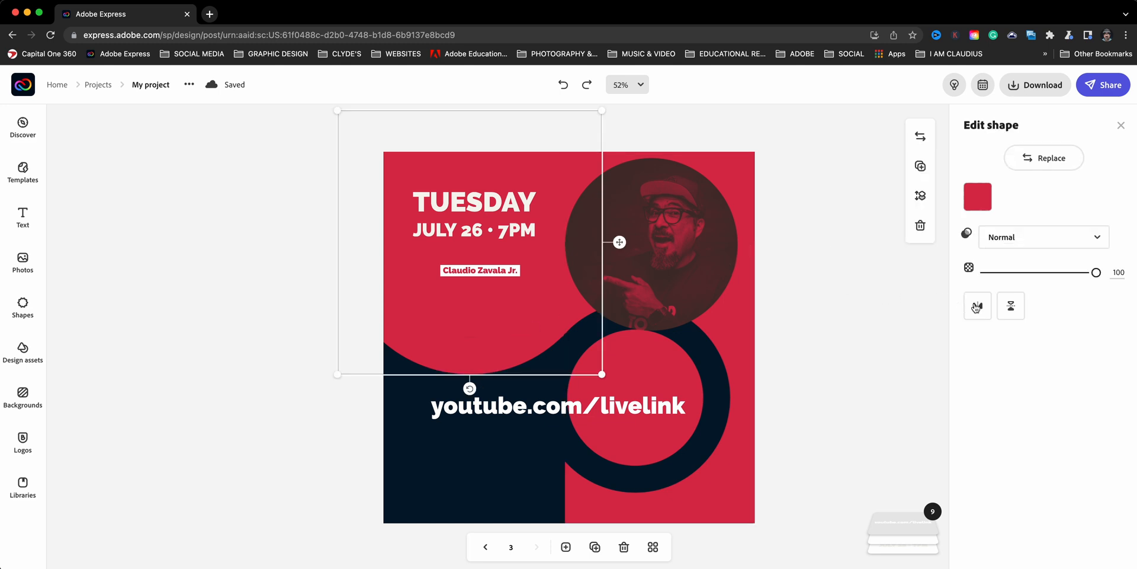
pyautogui.click(978, 305)
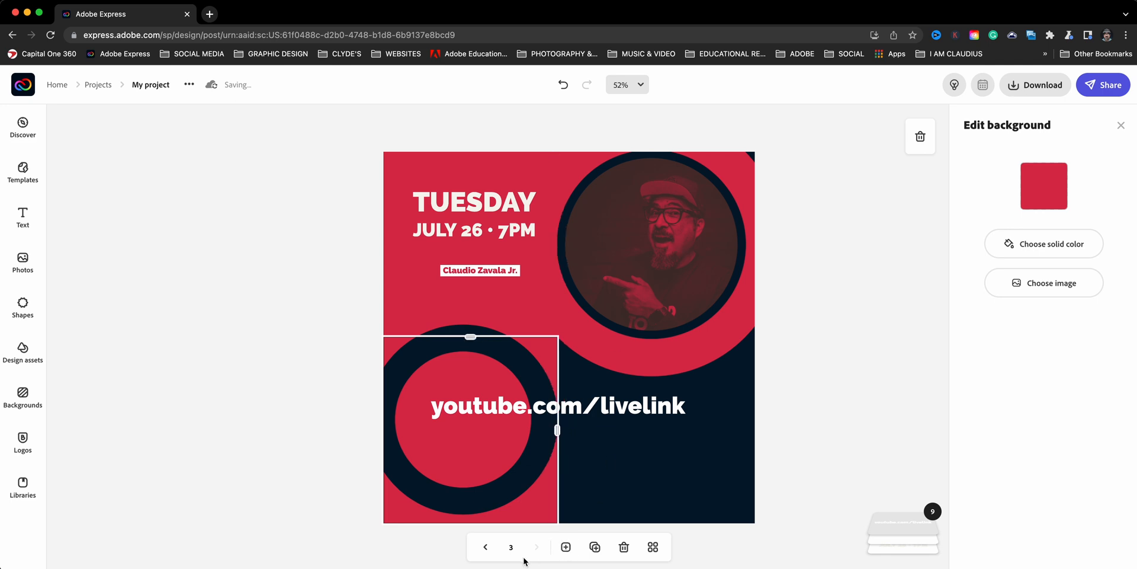
pyautogui.click(485, 547)
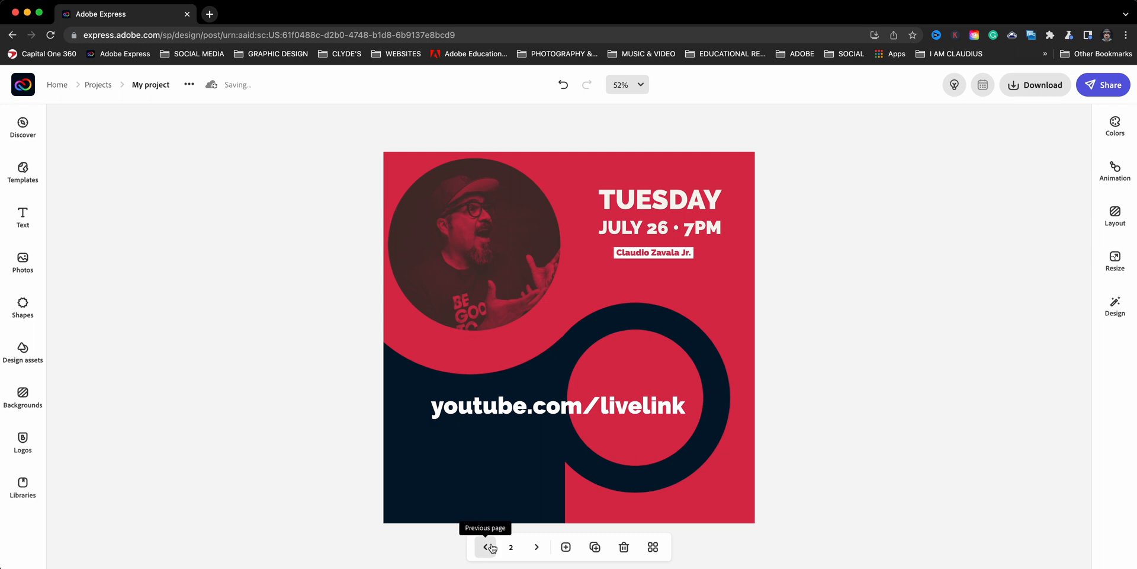
# Move page 3's youtube.com/livelink text down into the navy area and show all three pages.
pyautogui.click(490, 547)
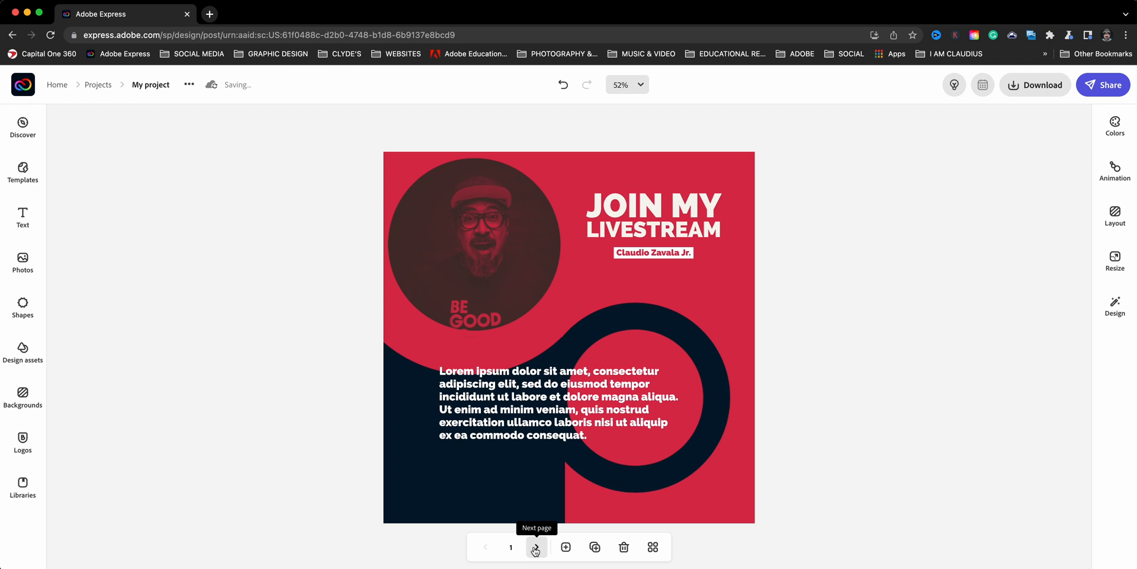
pyautogui.click(536, 547)
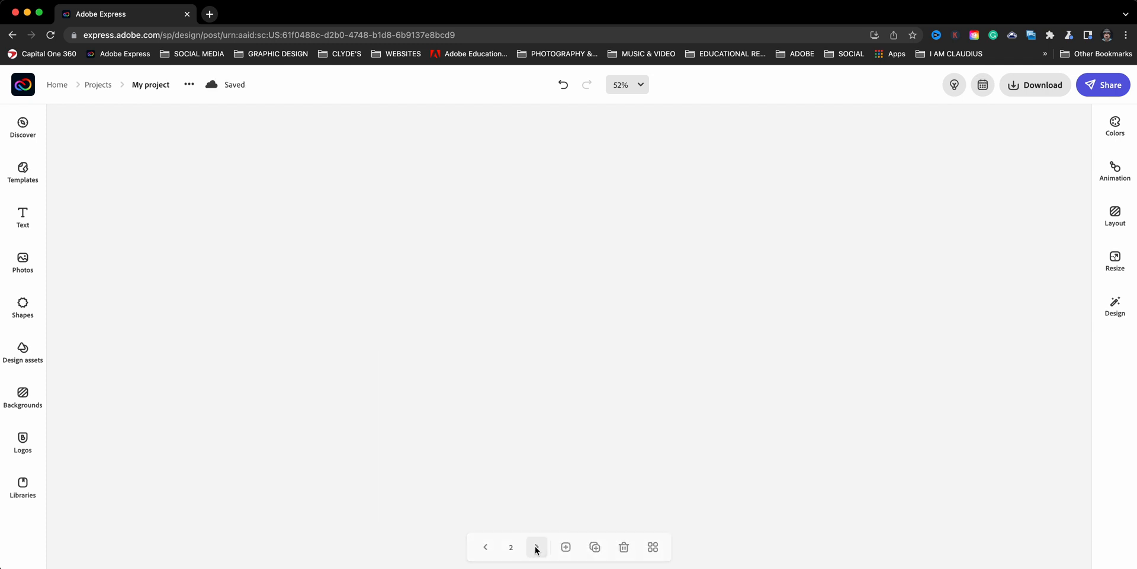
pyautogui.click(535, 547)
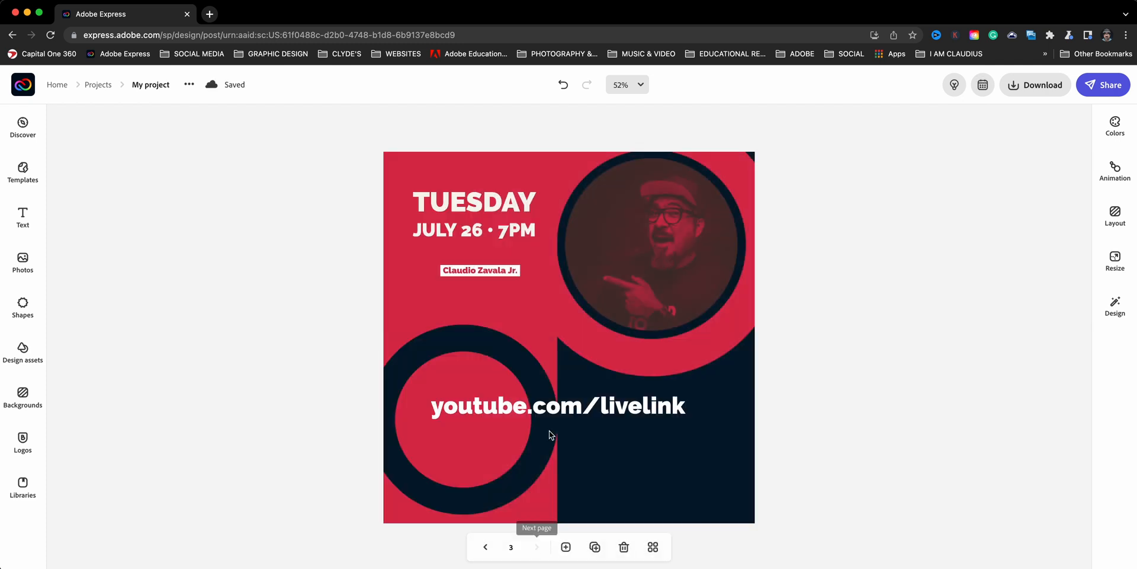
pyautogui.click(557, 405)
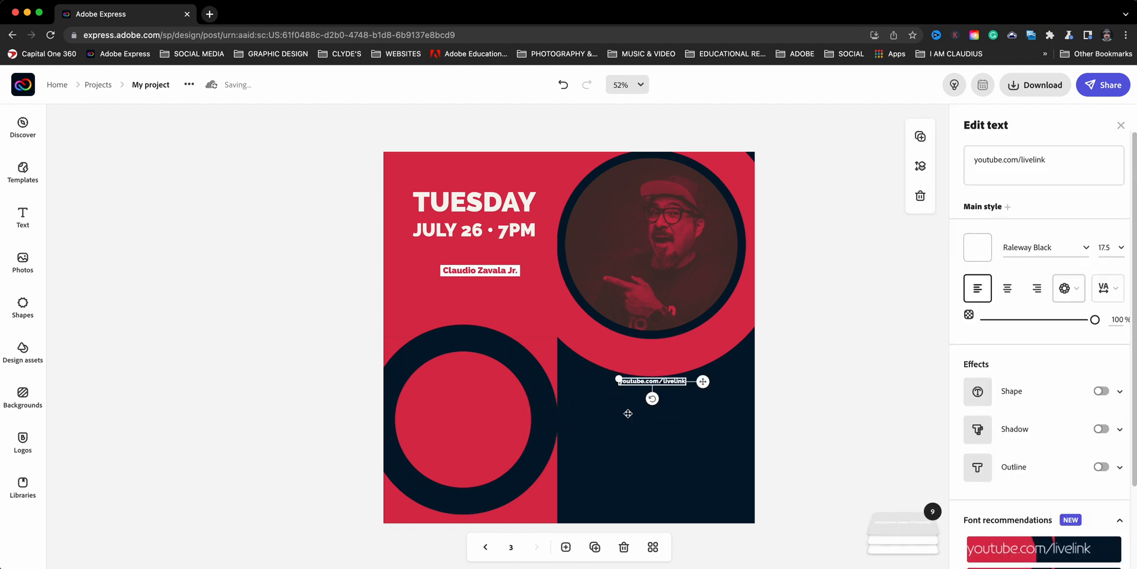
pyautogui.moveTo(660, 380); pyautogui.dragTo(660, 441)
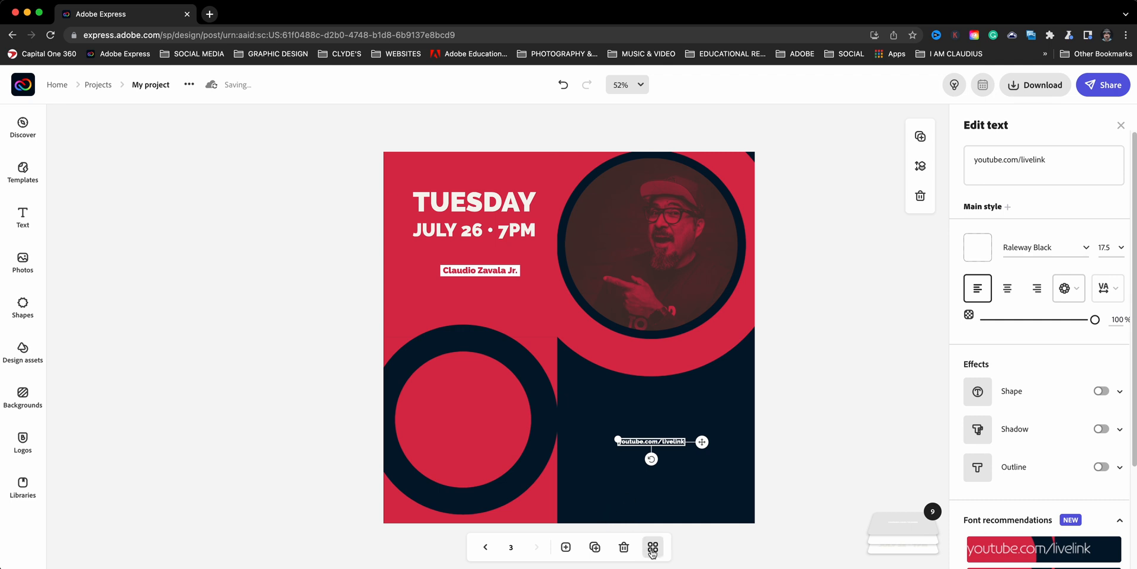
pyautogui.click(652, 548)
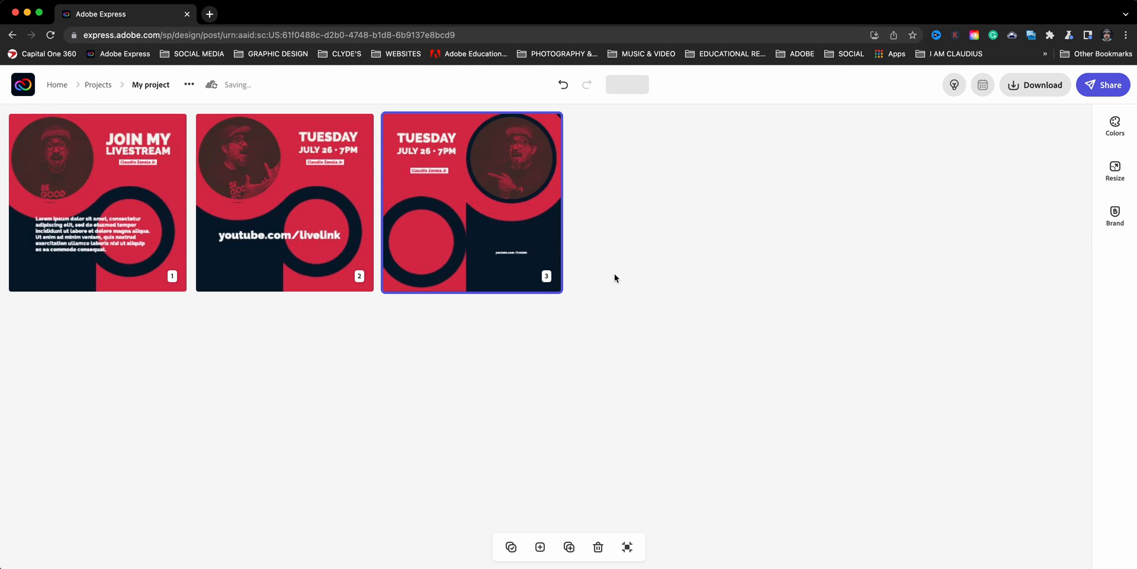
pyautogui.moveTo(1014, 205)
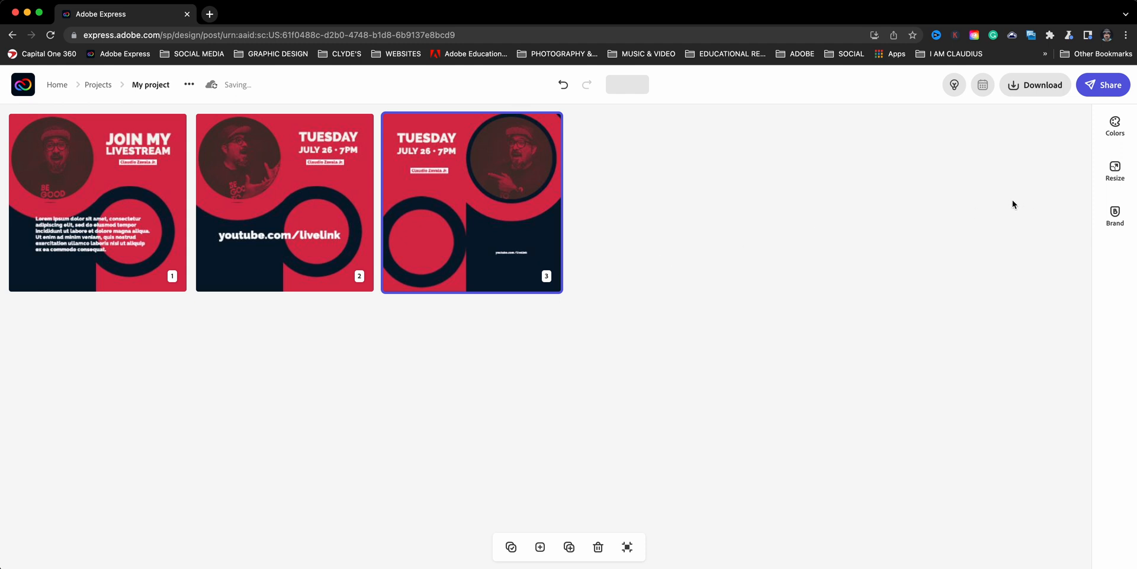
pyautogui.moveTo(944, 244)
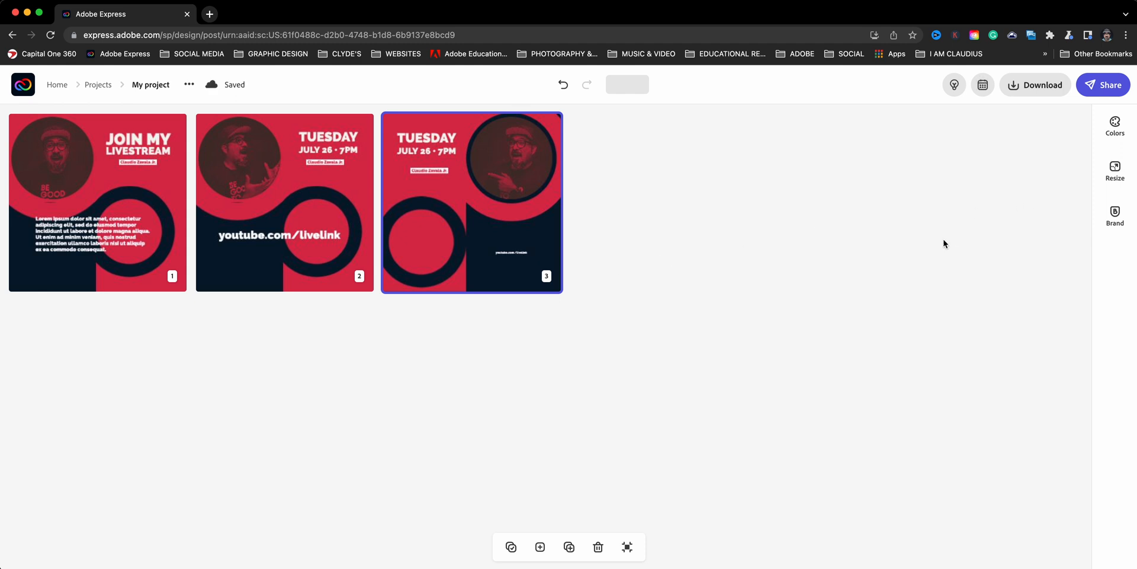
pyautogui.moveTo(156, 107)
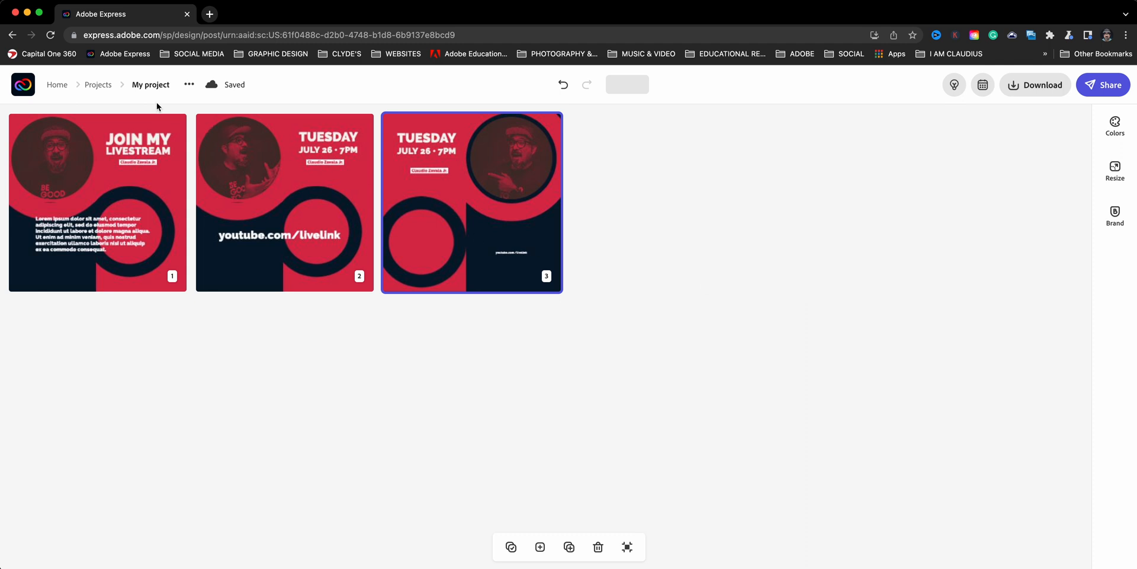
# Rename the project from 'My project' to LIVESTREAM-PROMO and leave the all-pages overview.
pyautogui.click(150, 84)
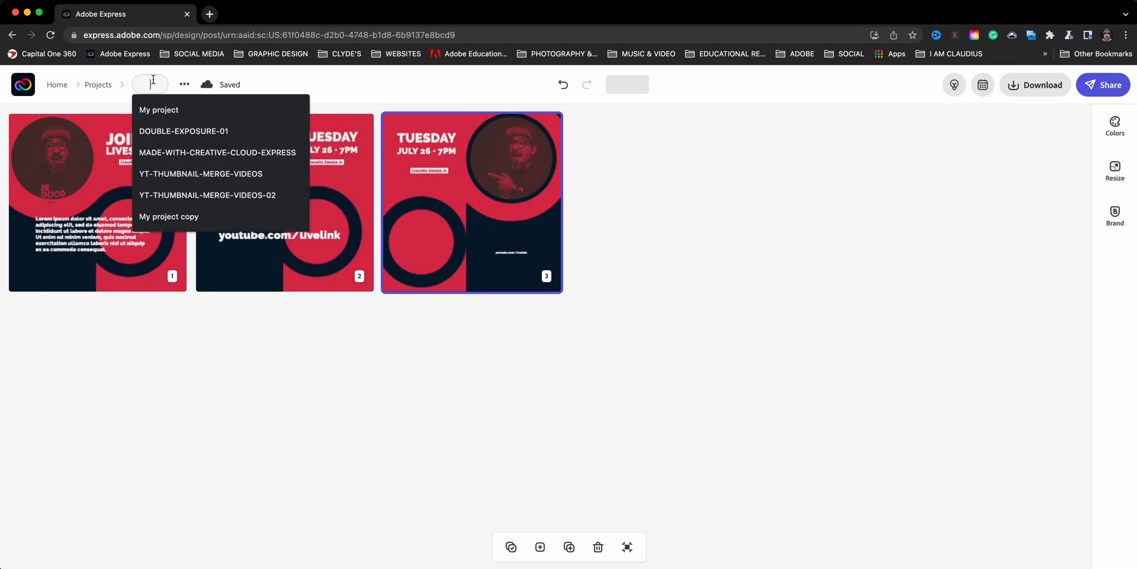
pyautogui.write('LIVESTRE')
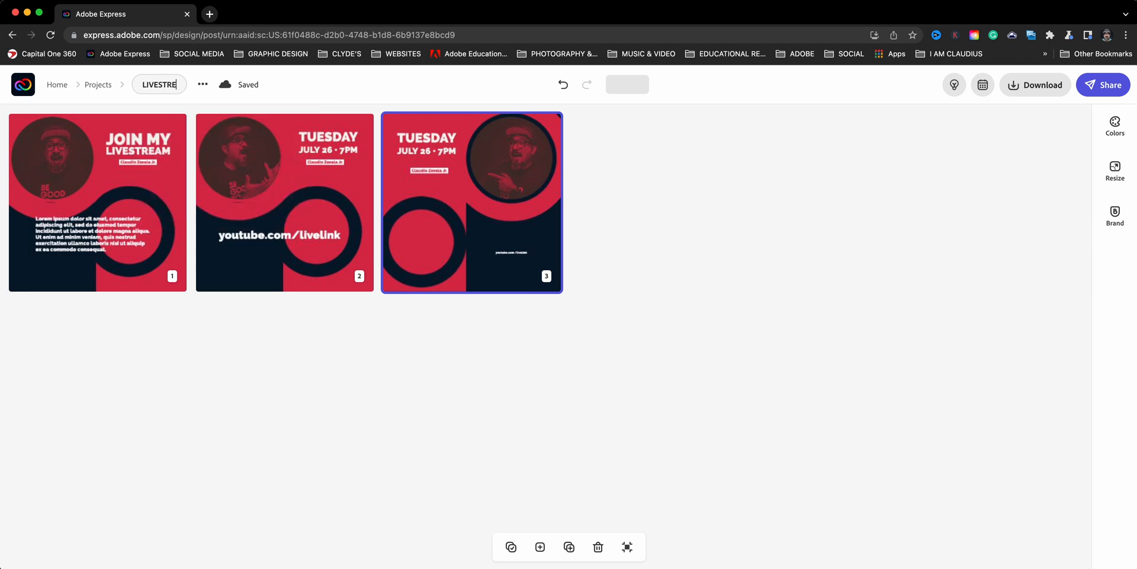
pyautogui.write('TREAM-PROMO')
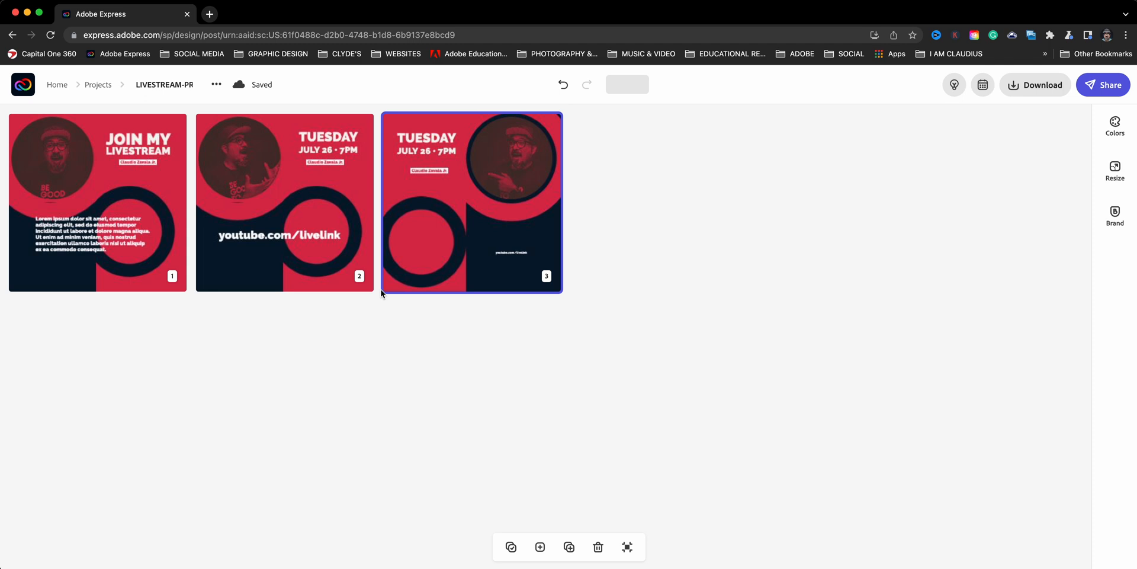
pyautogui.moveTo(537, 469)
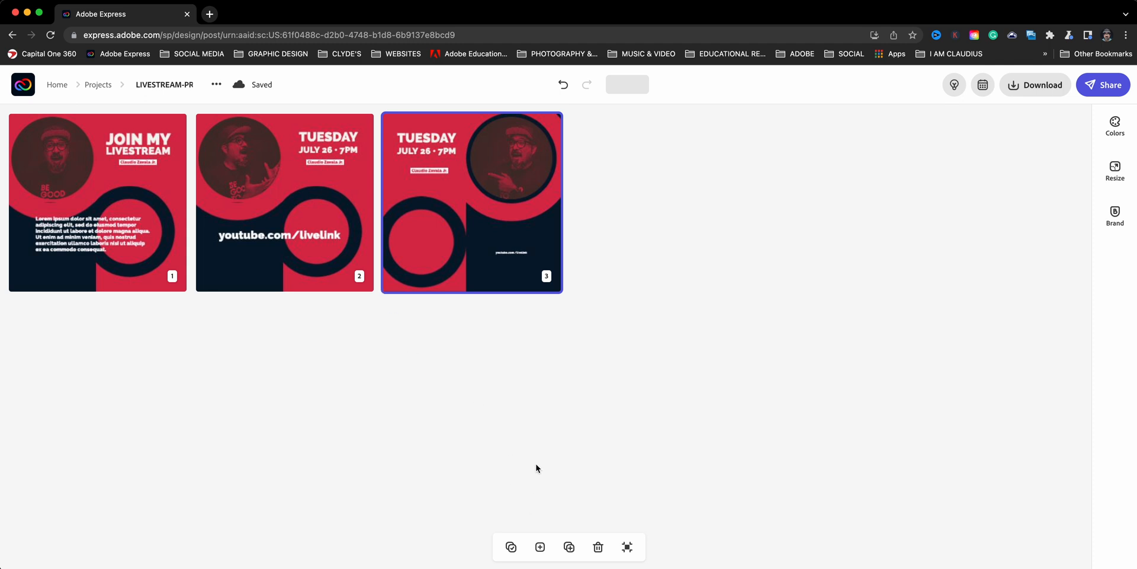
pyautogui.moveTo(626, 546)
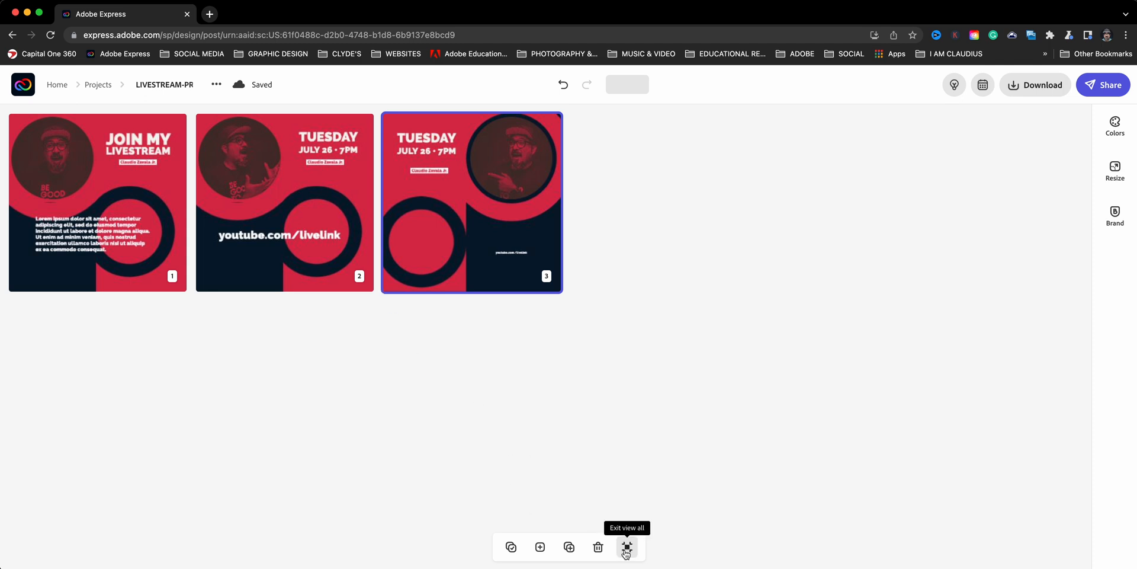
pyautogui.click(627, 548)
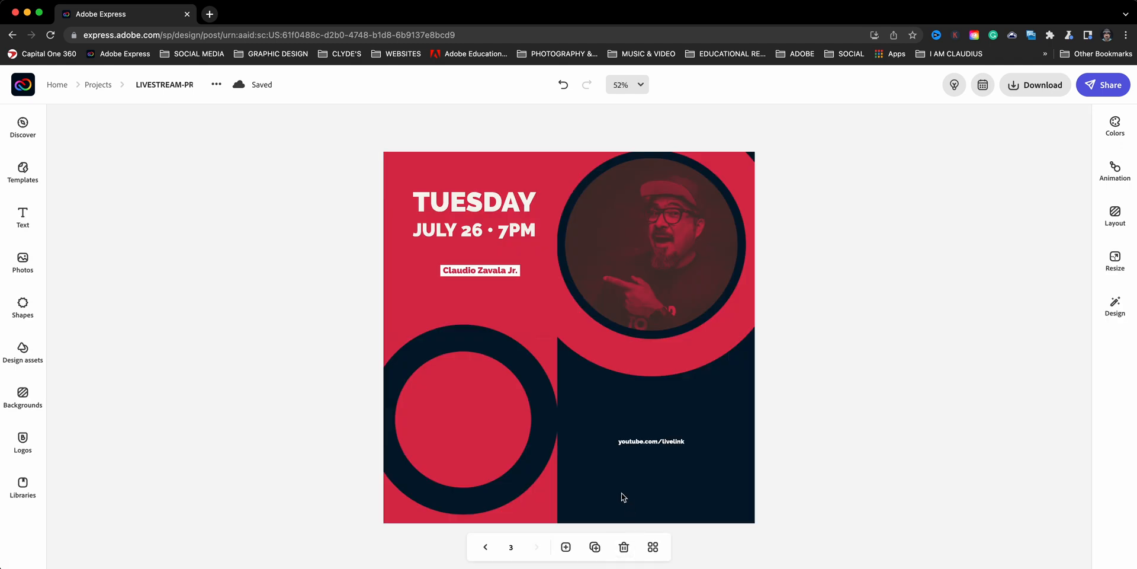
# Delete the mirrored page 3 and duplicate page 2 as a fresh third page.
pyautogui.click(653, 421)
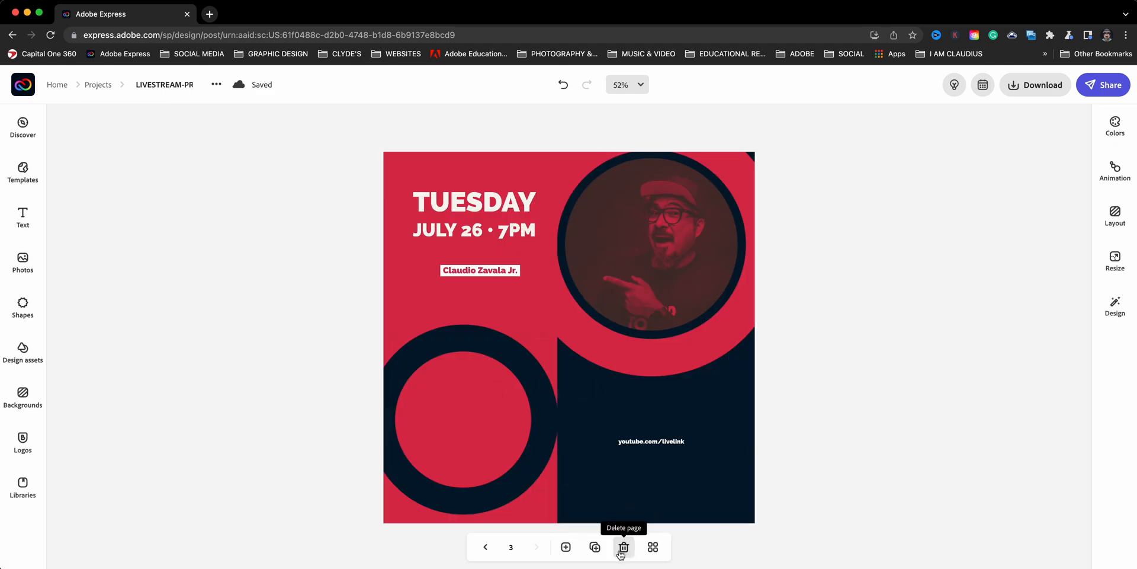
pyautogui.click(624, 546)
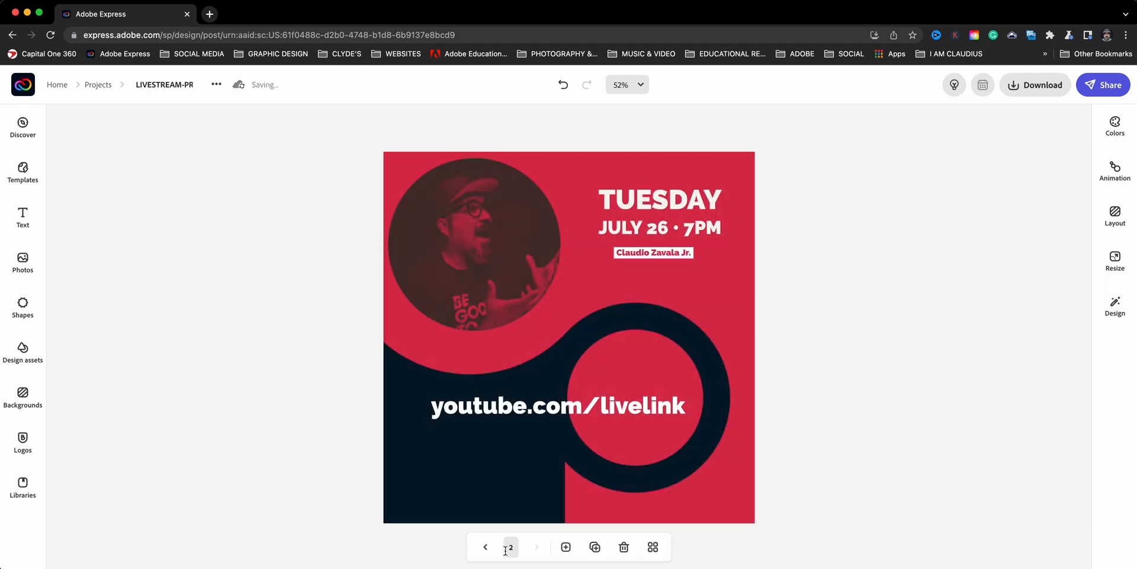
pyautogui.moveTo(595, 547)
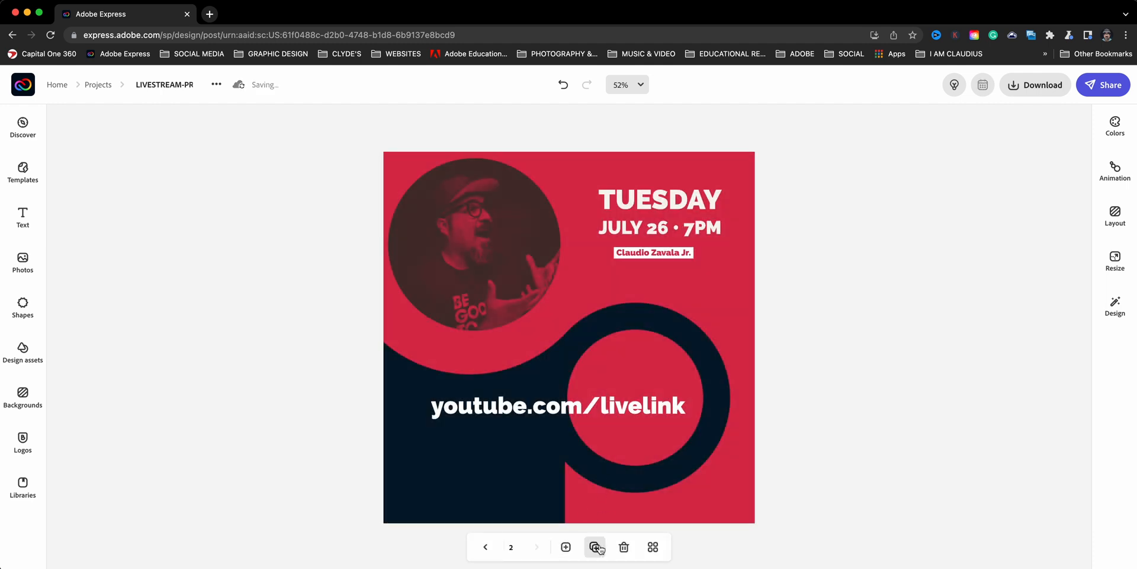
pyautogui.click(471, 243)
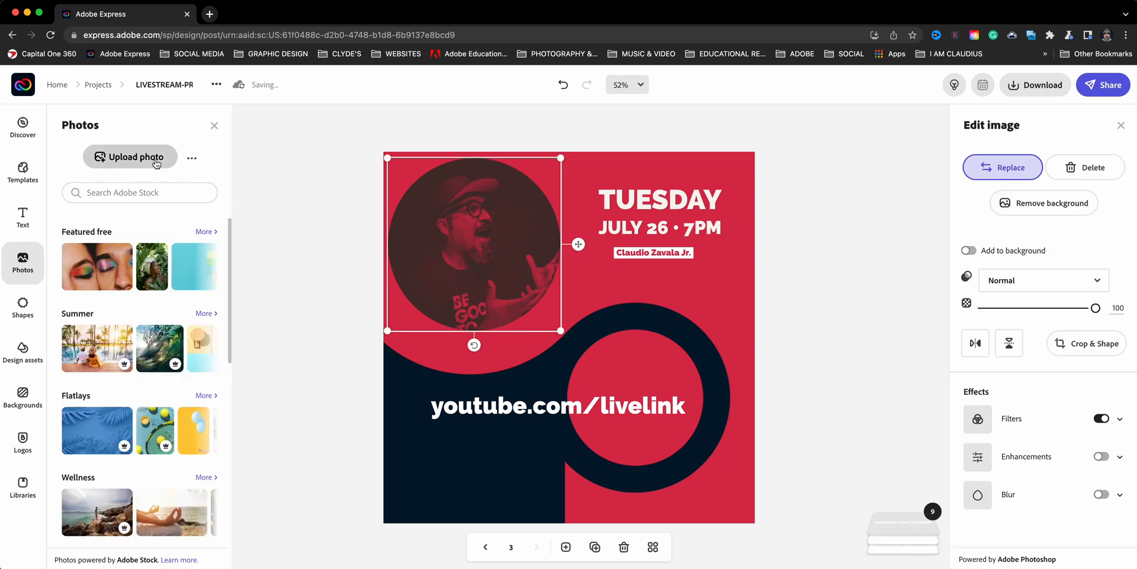
# Upload DSCF3347.jpg from the FACES folder as page 3's circular portrait, then go back to page 1.
pyautogui.click(130, 156)
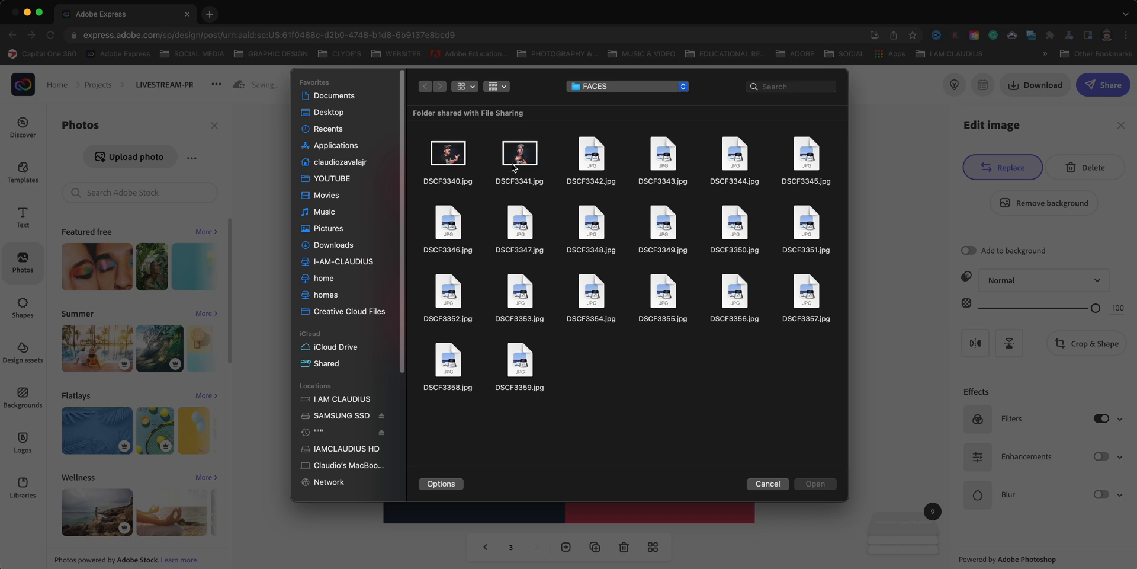
pyautogui.click(519, 223)
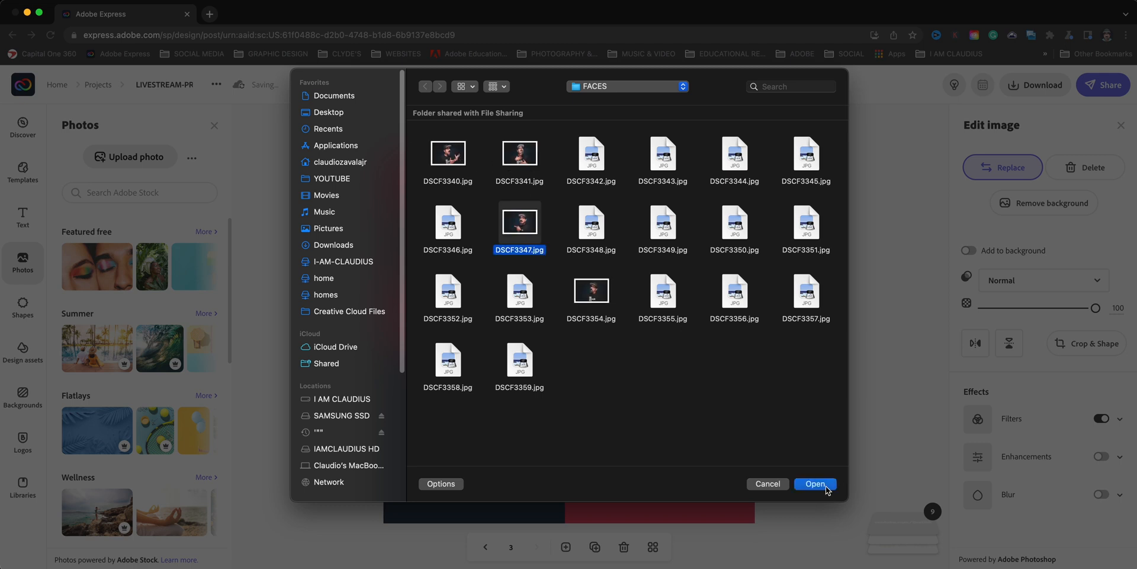
pyautogui.click(815, 484)
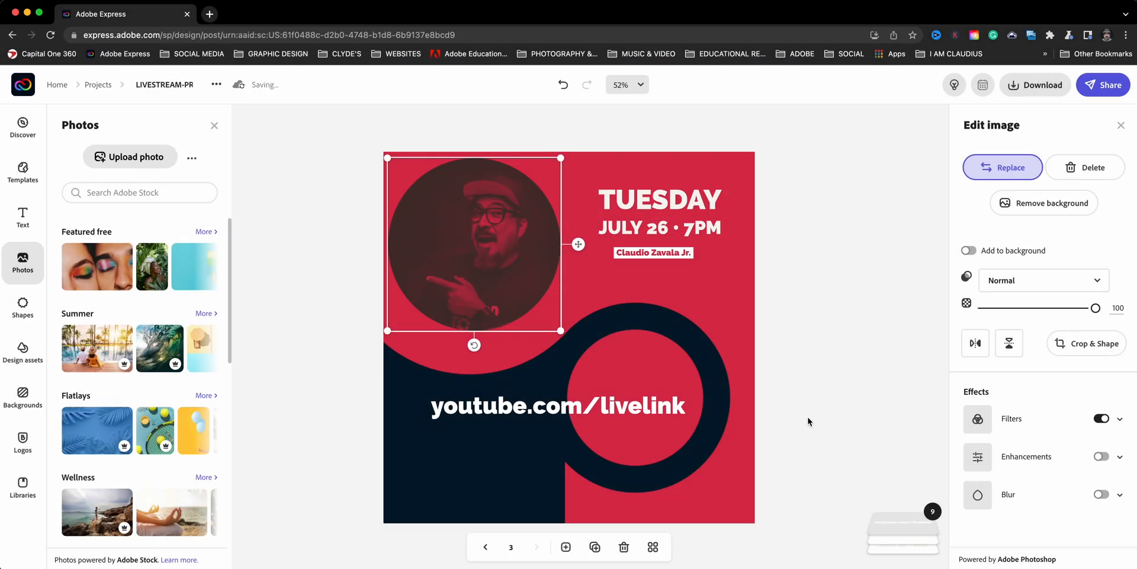
pyautogui.click(331, 348)
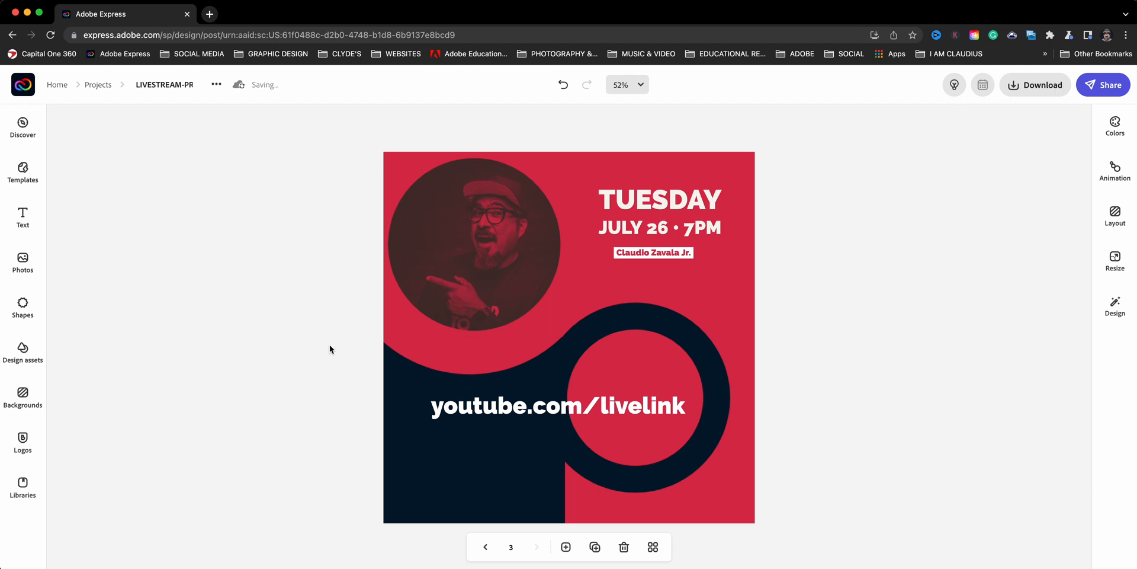
pyautogui.click(486, 546)
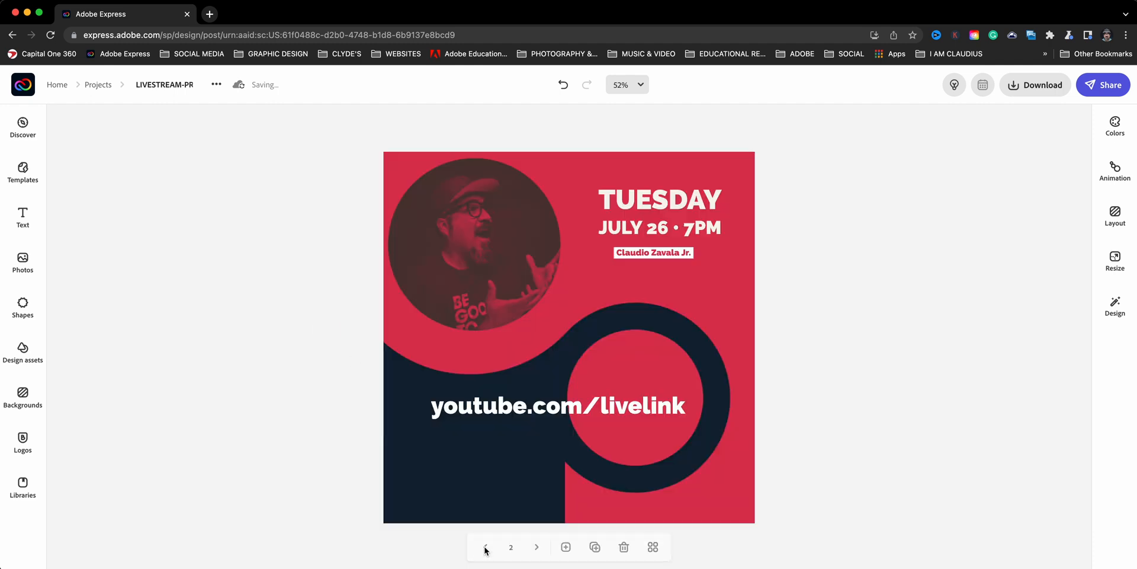
pyautogui.click(484, 547)
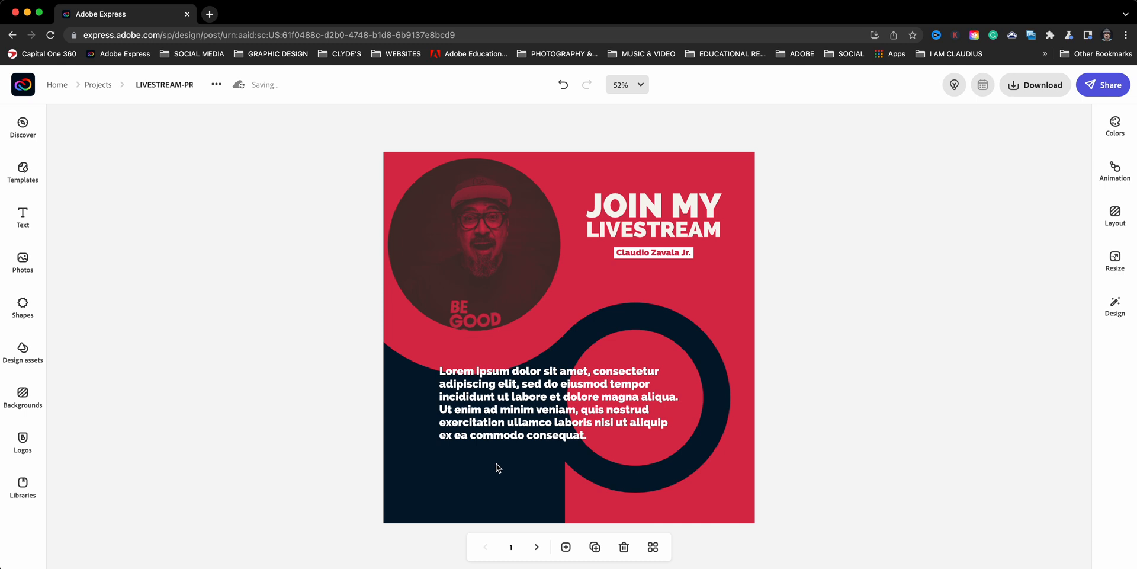
pyautogui.moveTo(337, 371)
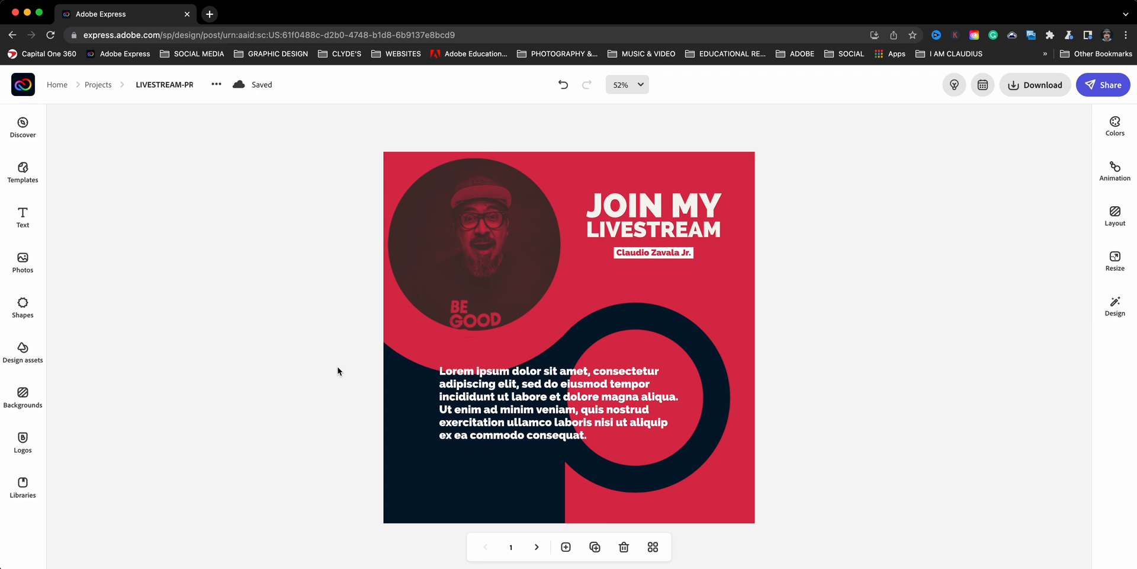
# From Home, search Projects for 'top 5' and open the TOP 5 Photography Tips cover for editing.
pyautogui.click(24, 84)
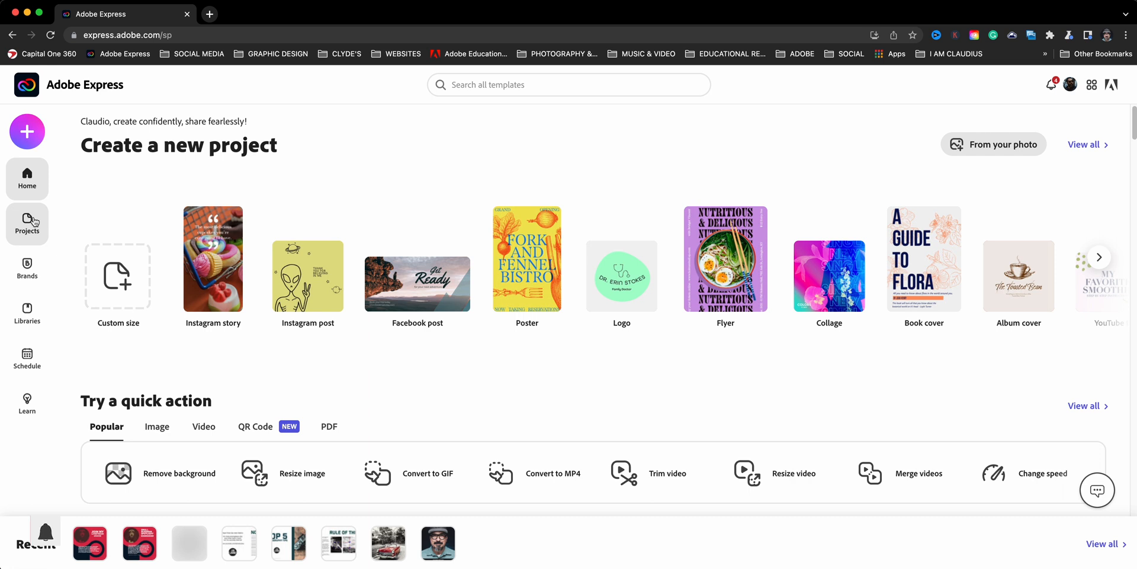
pyautogui.click(26, 224)
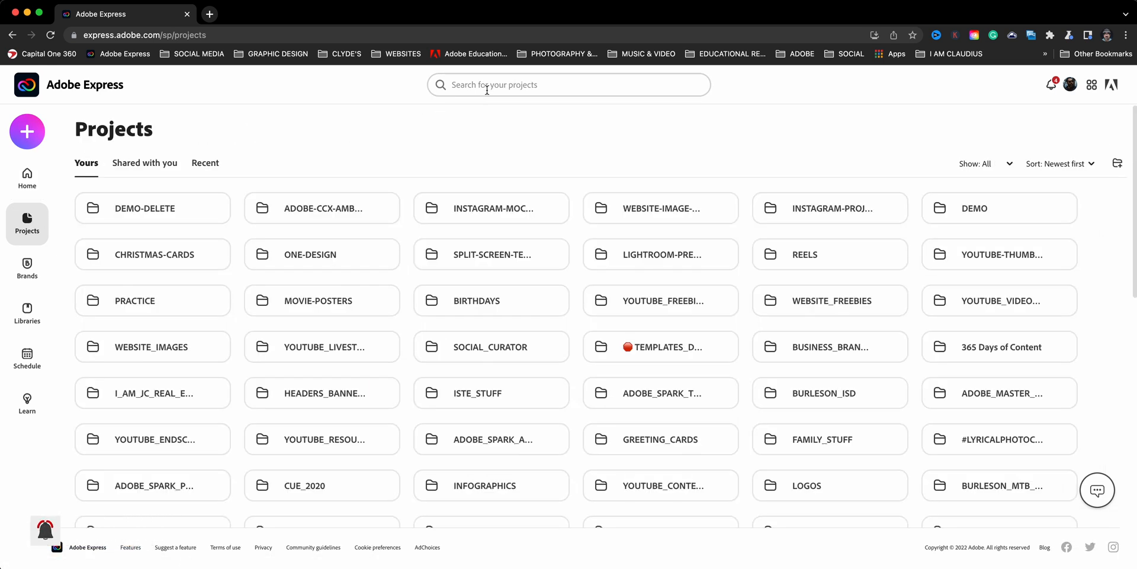
pyautogui.click(568, 84)
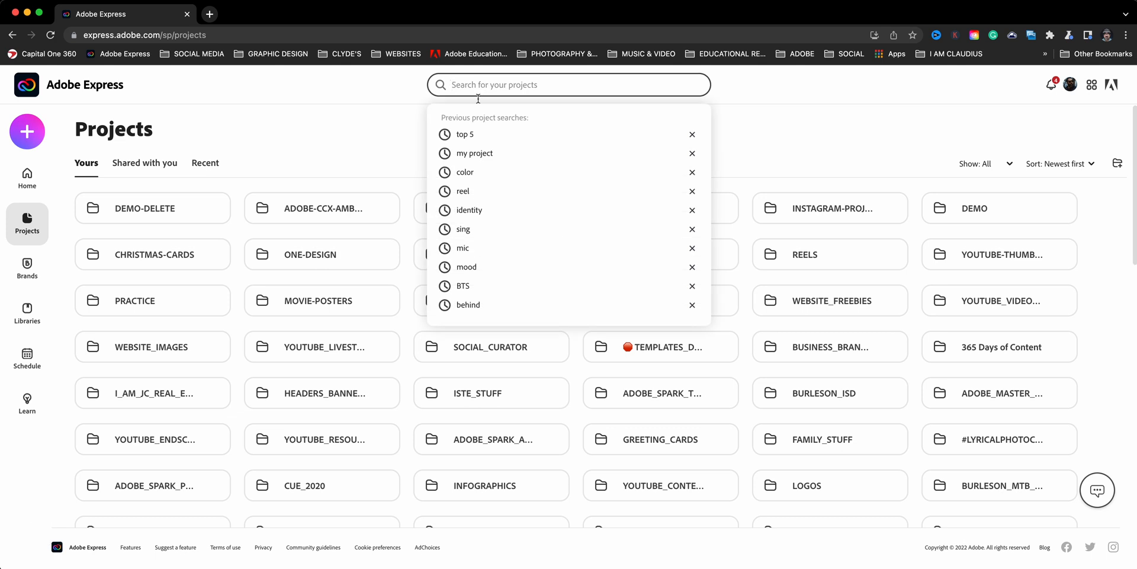
pyautogui.click(464, 134)
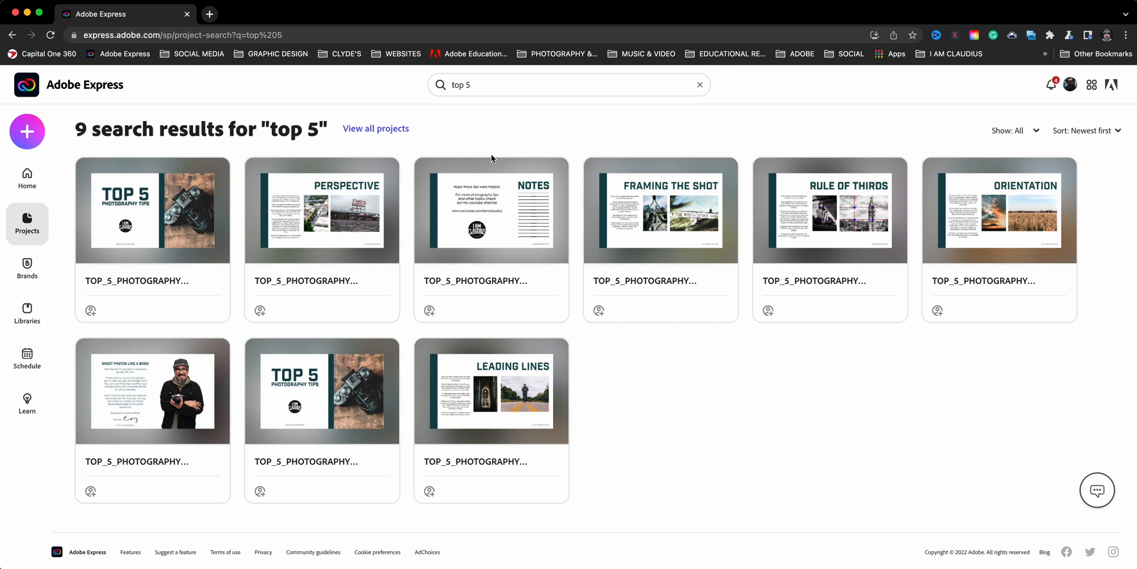
pyautogui.moveTo(626, 223)
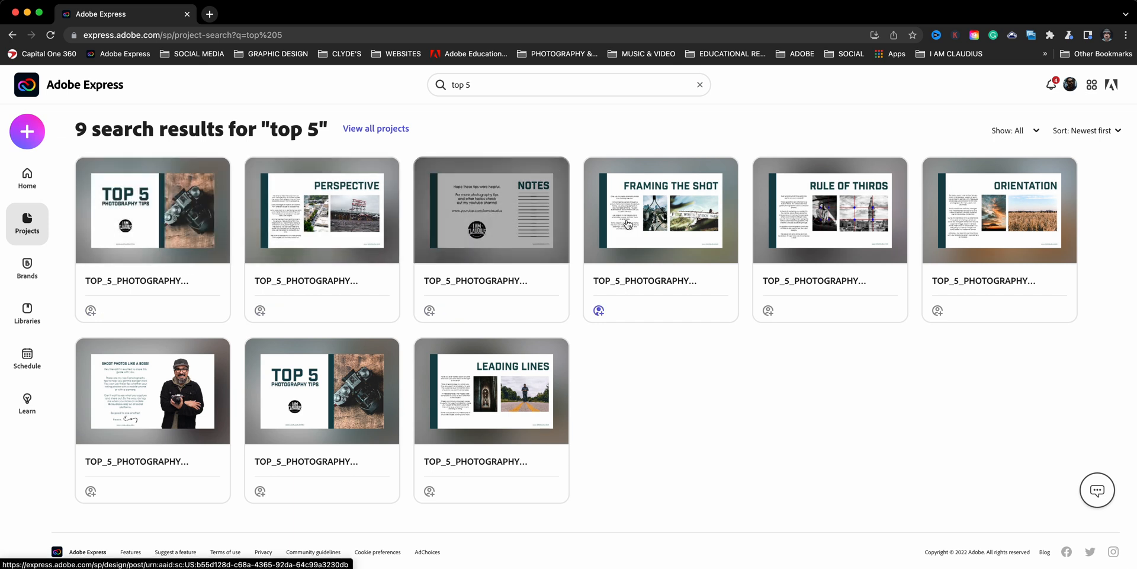
pyautogui.moveTo(670, 412)
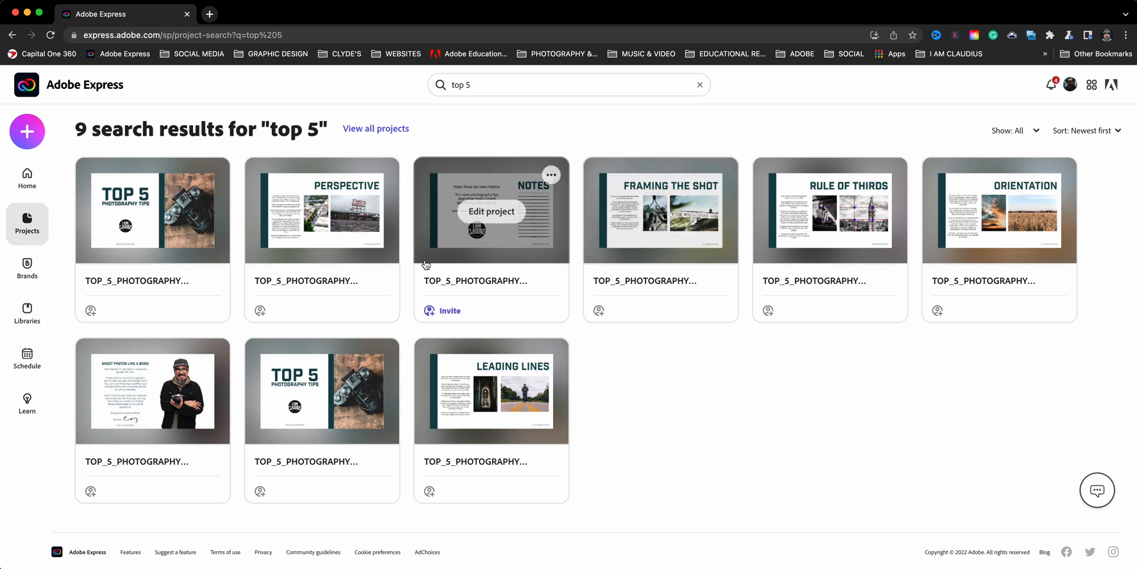
pyautogui.moveTo(153, 211)
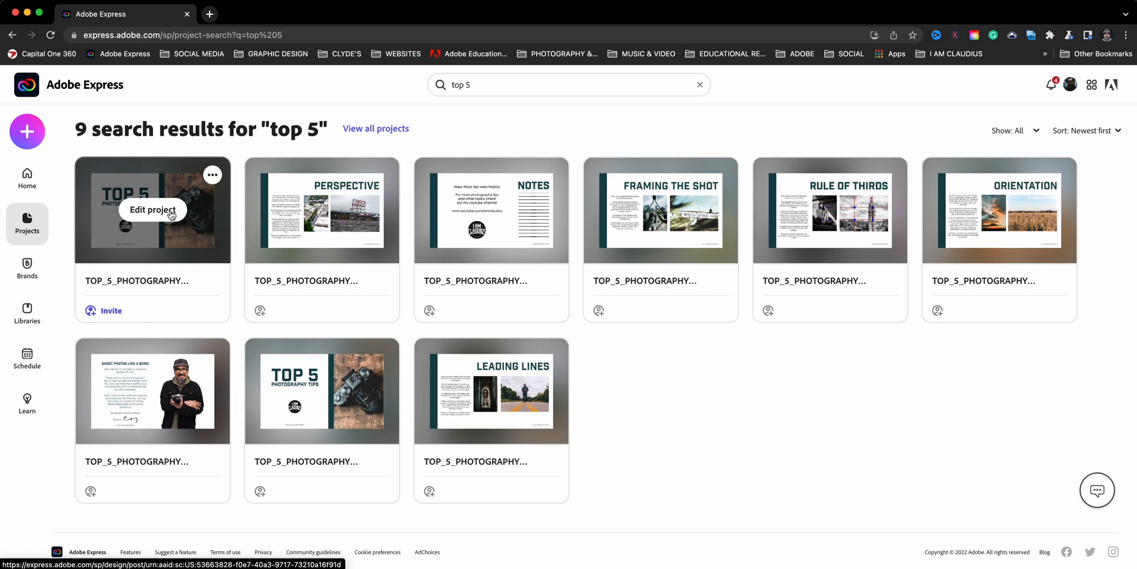
pyautogui.moveTo(148, 282)
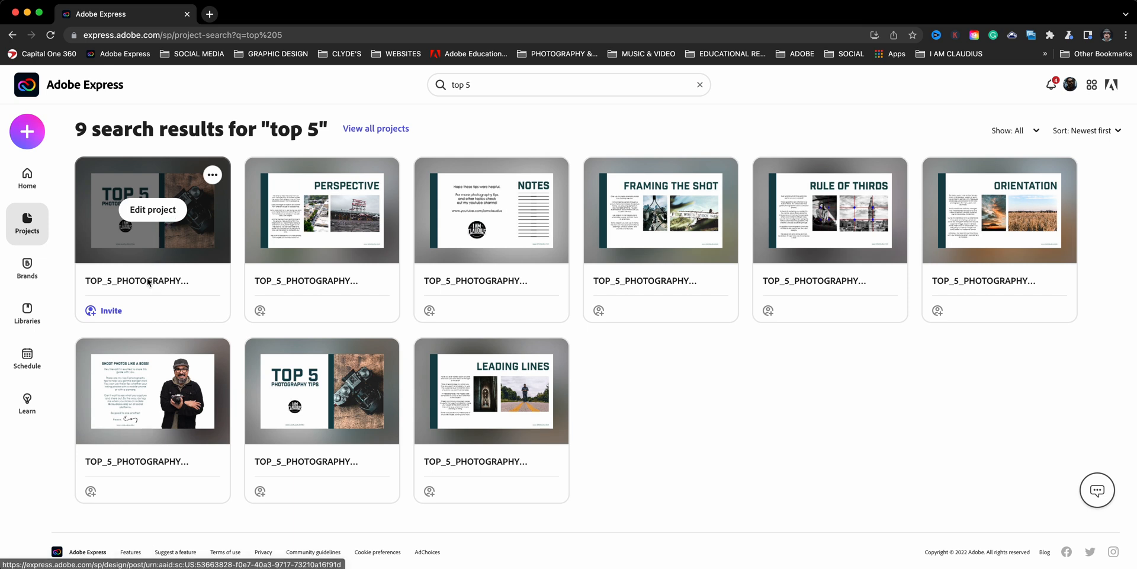
pyautogui.doubleClick(136, 280)
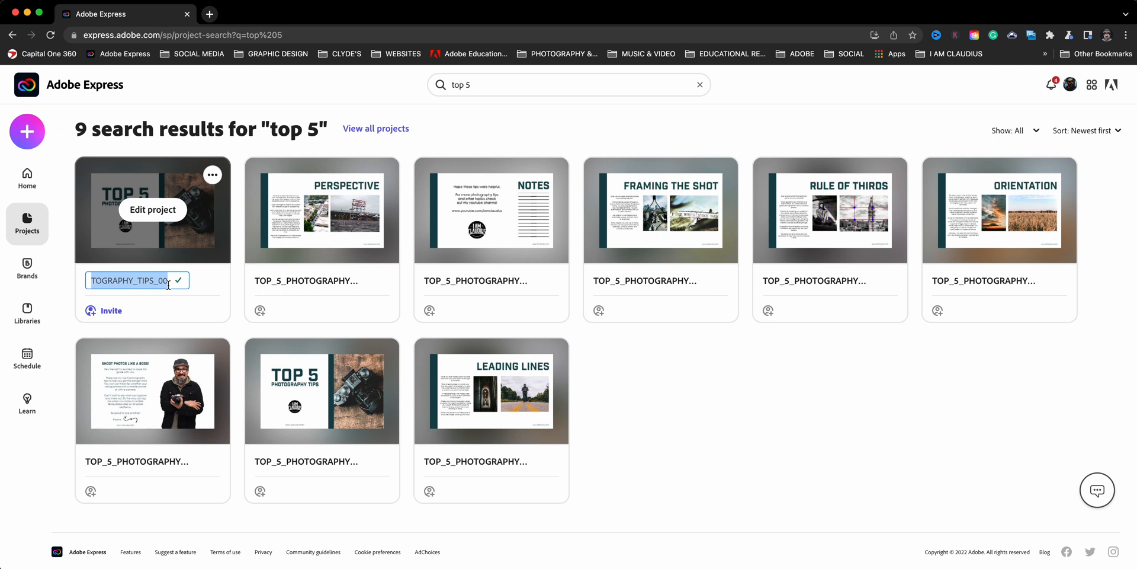
pyautogui.moveTo(171, 221)
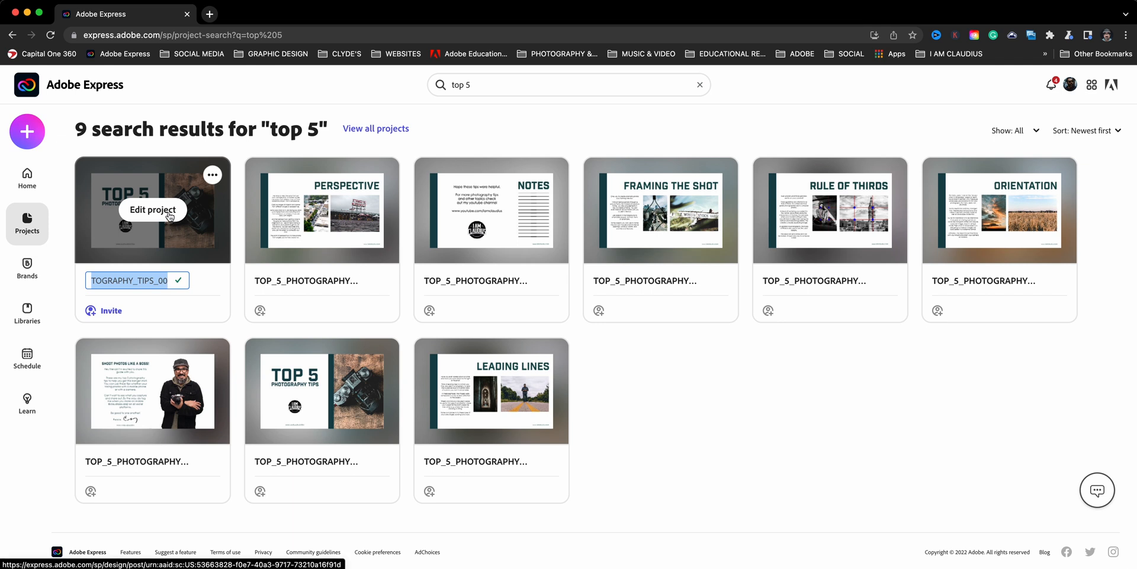
pyautogui.click(153, 209)
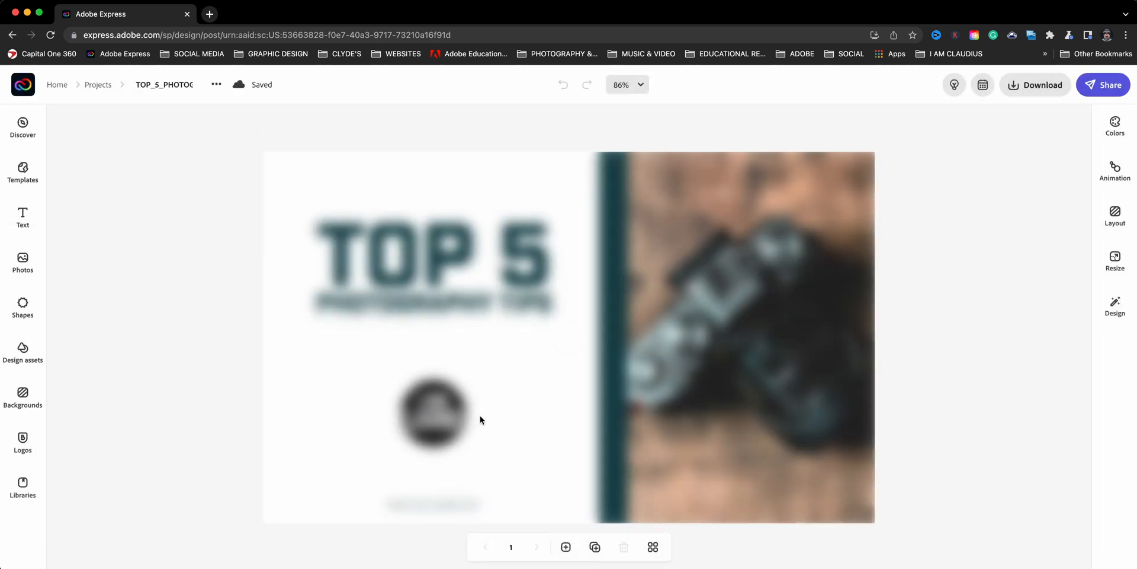
# Add a new page to the Top 5 cover project, bringing up the Choose size menu.
pyautogui.click(1115, 304)
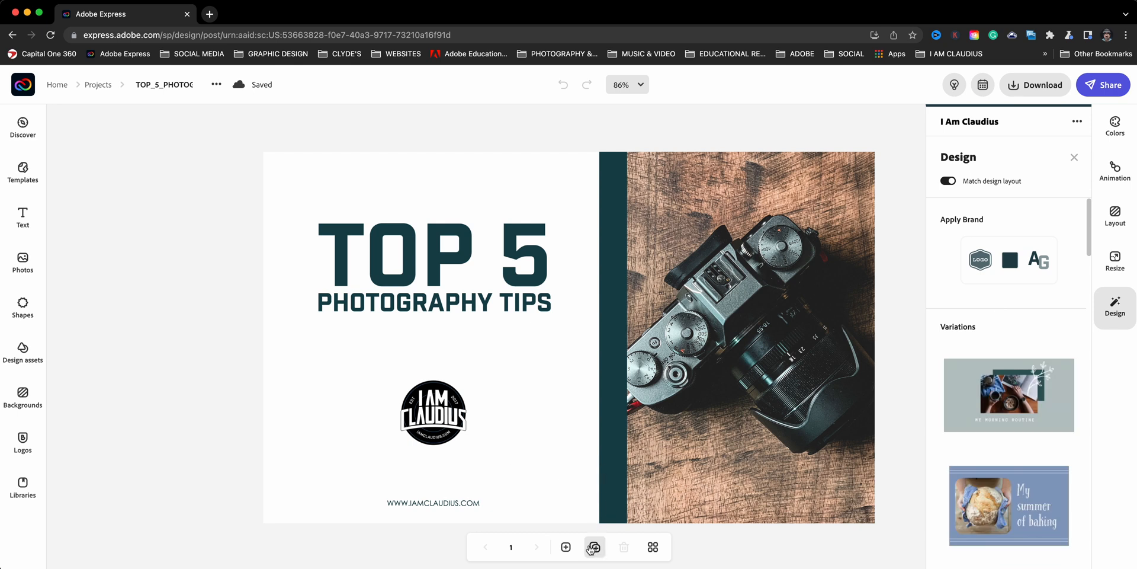
pyautogui.moveTo(566, 548)
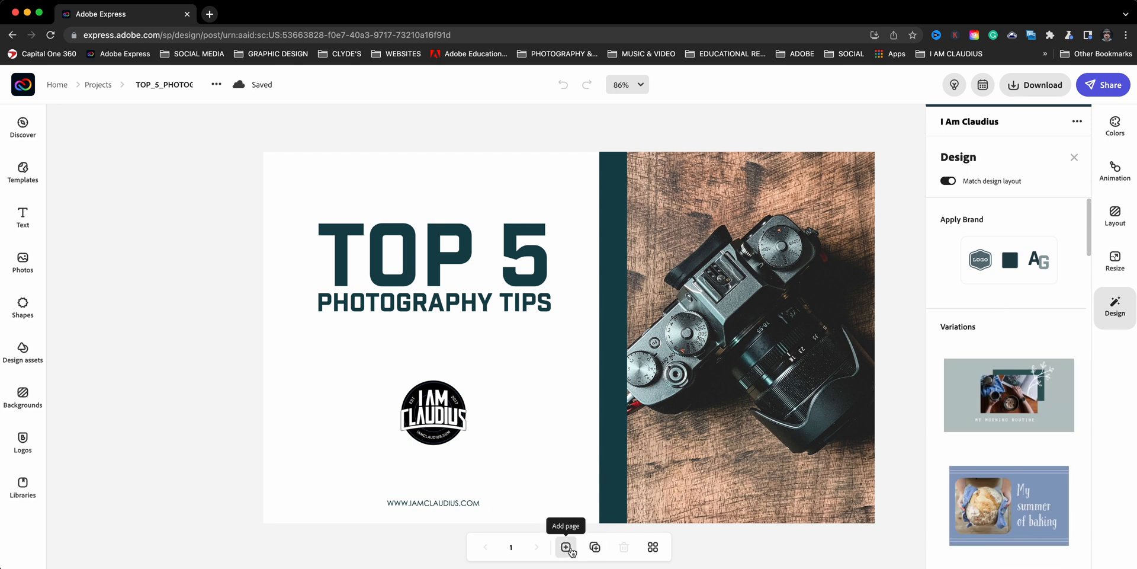
pyautogui.click(567, 548)
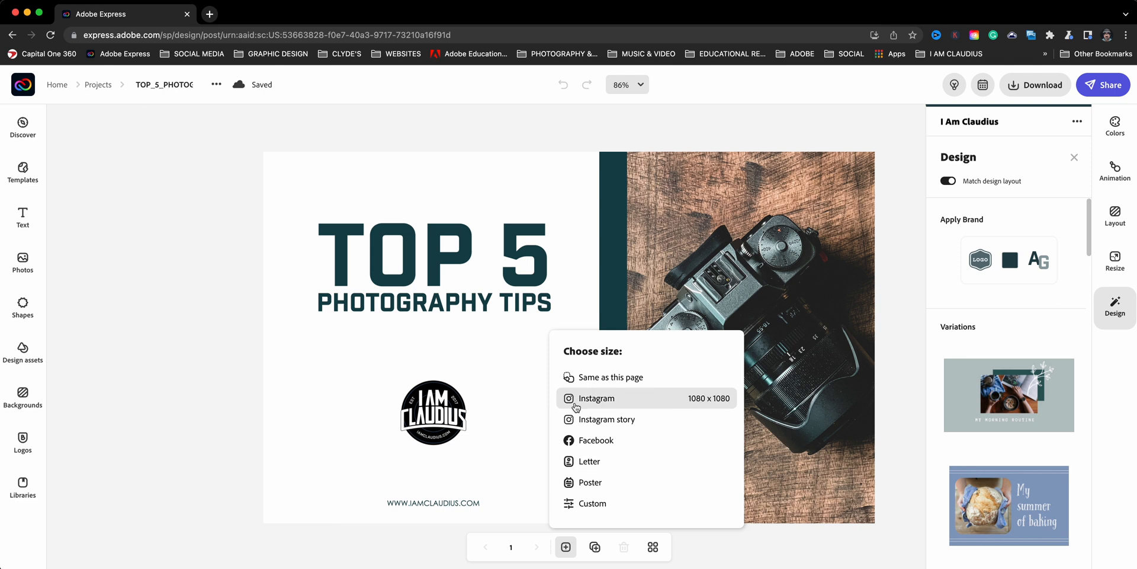
pyautogui.moveTo(609, 377)
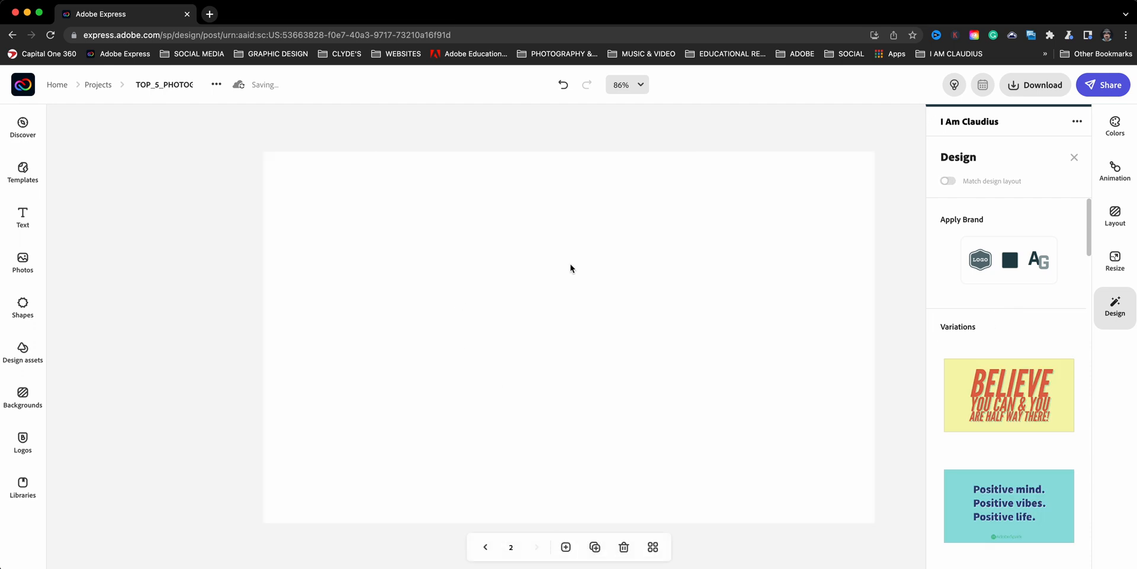
pyautogui.moveTo(580, 277)
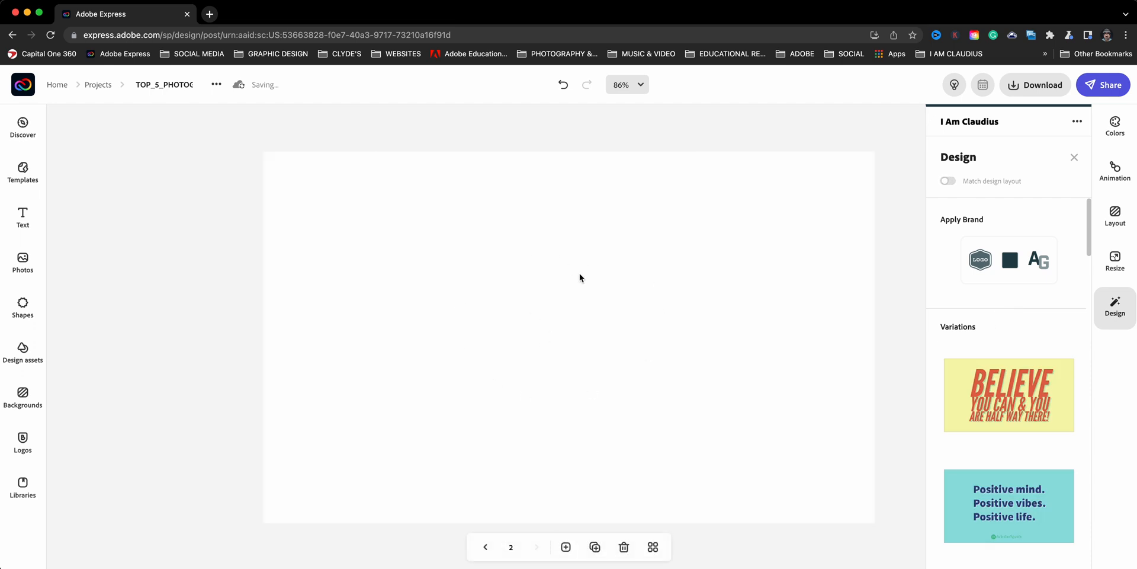
pyautogui.moveTo(572, 269)
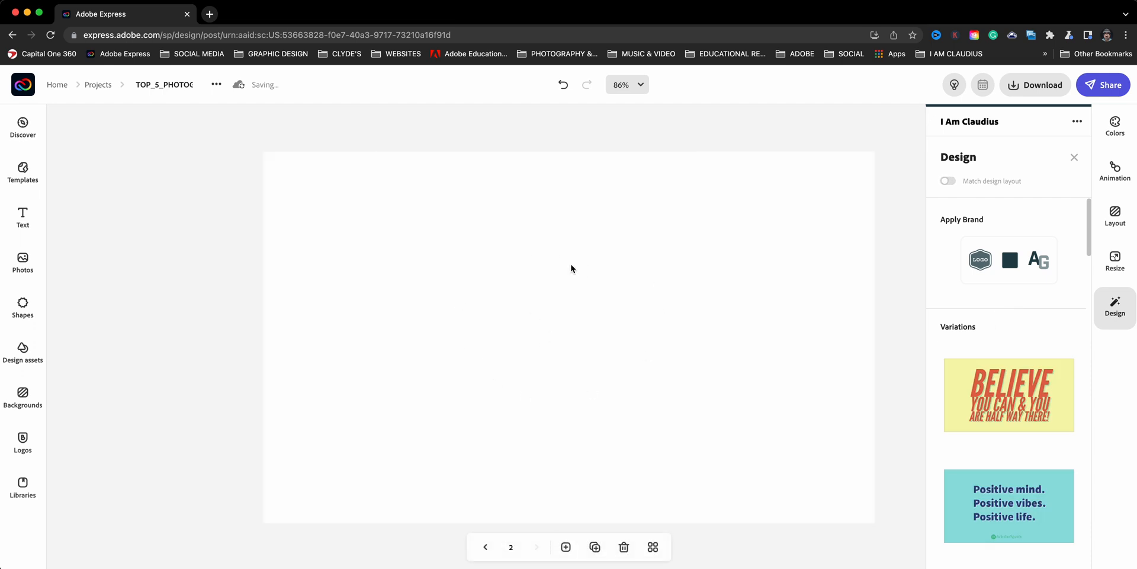
pyautogui.moveTo(570, 258)
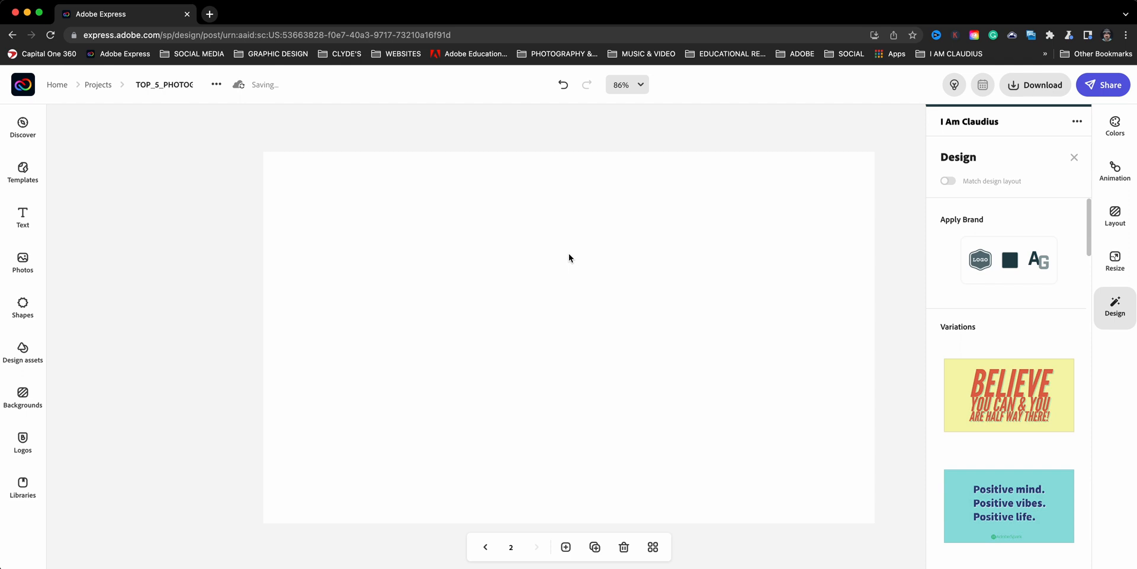
pyautogui.moveTo(565, 241)
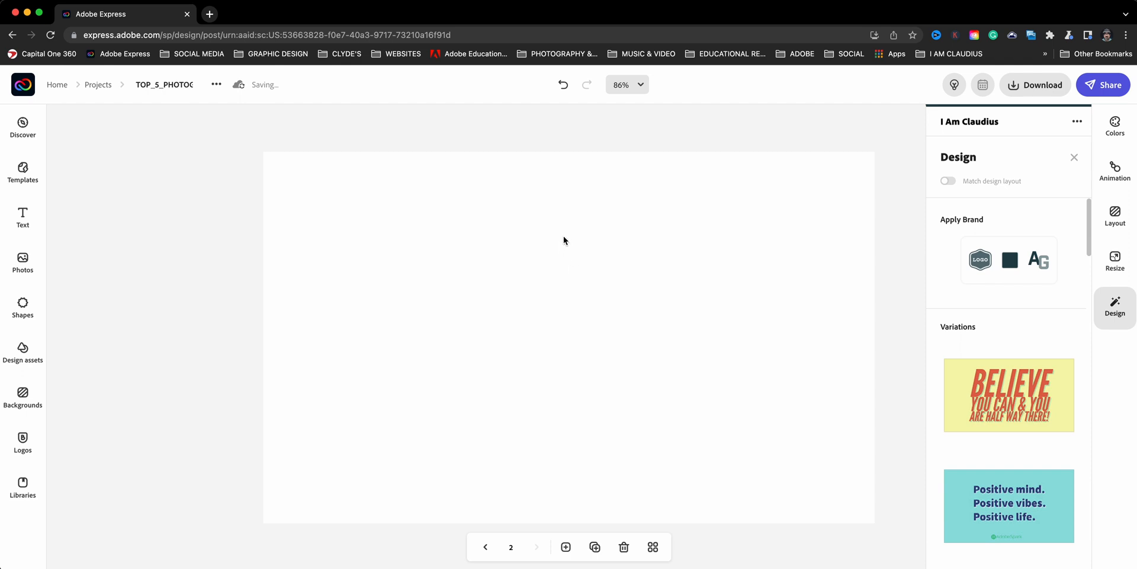
pyautogui.moveTo(297, 215)
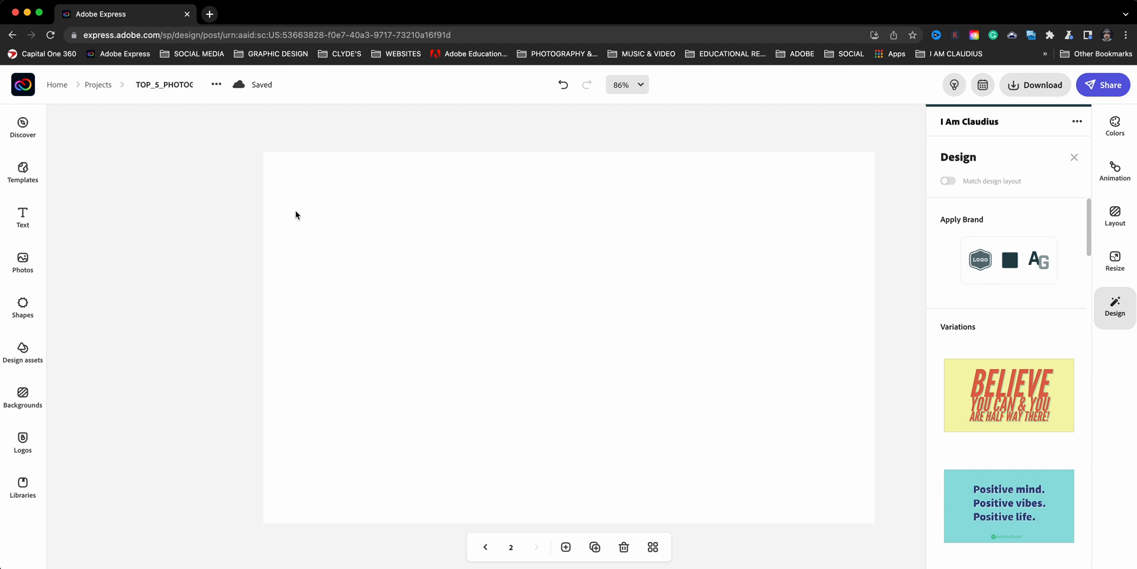
pyautogui.moveTo(257, 90)
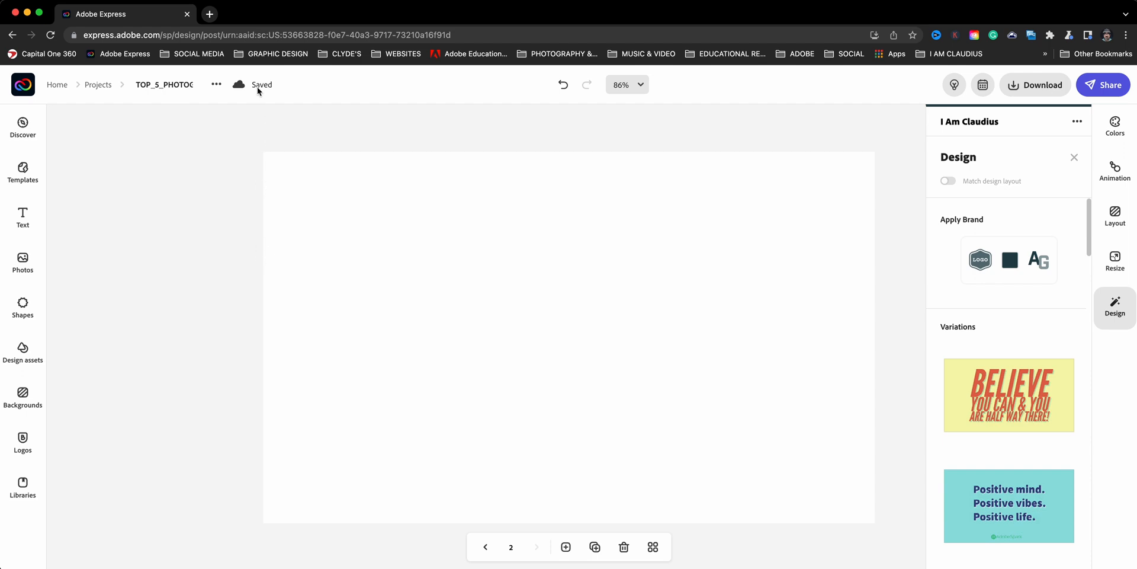
pyautogui.moveTo(116, 86)
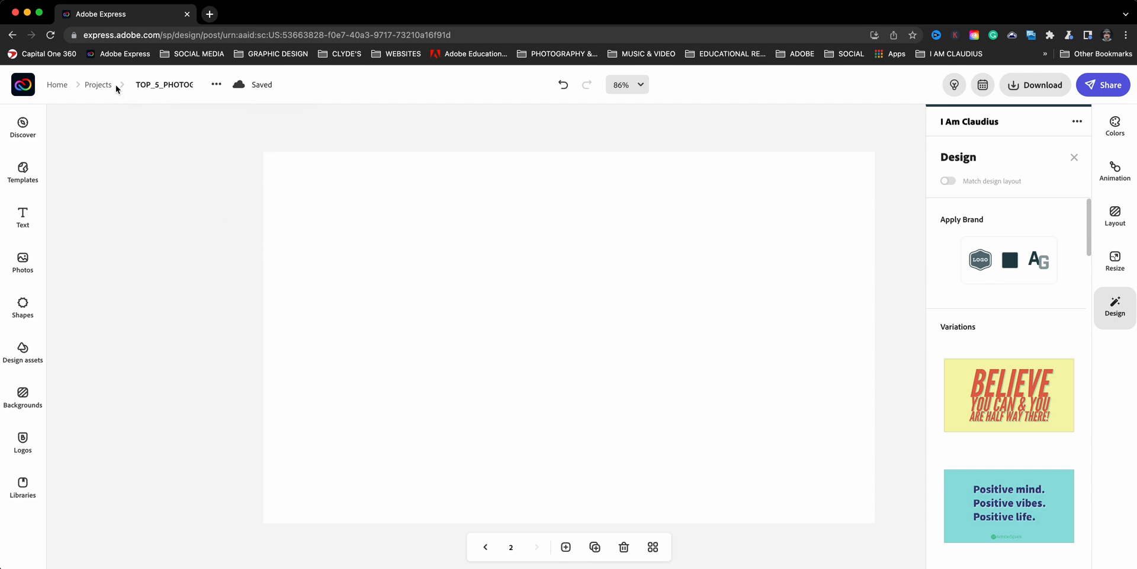
# Open the Shoot Photos Like a Boss design from the top 5 results and select all its page content.
pyautogui.click(99, 85)
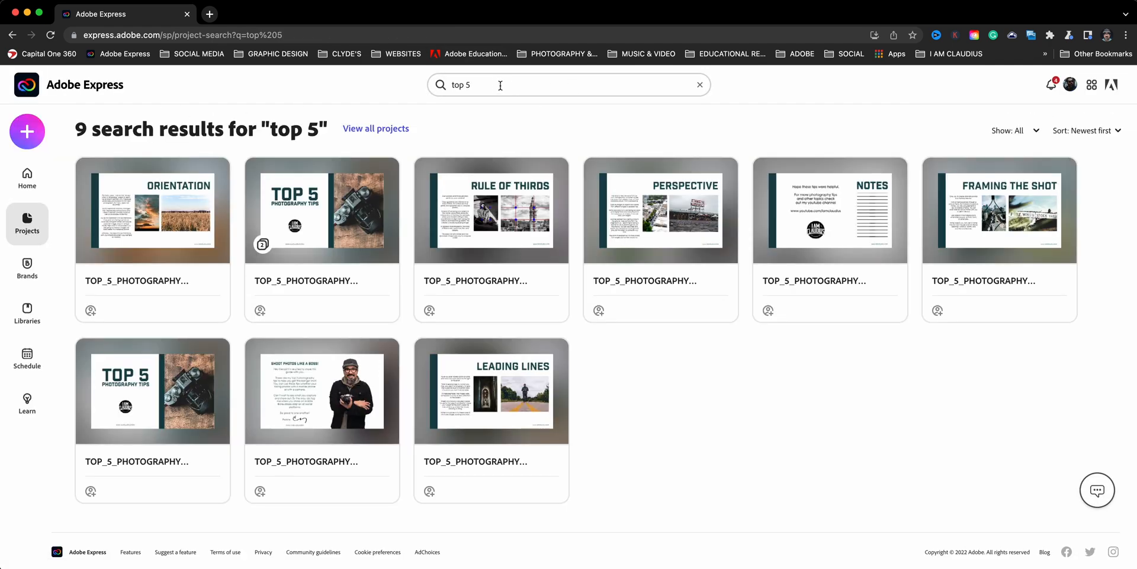
pyautogui.moveTo(323, 215)
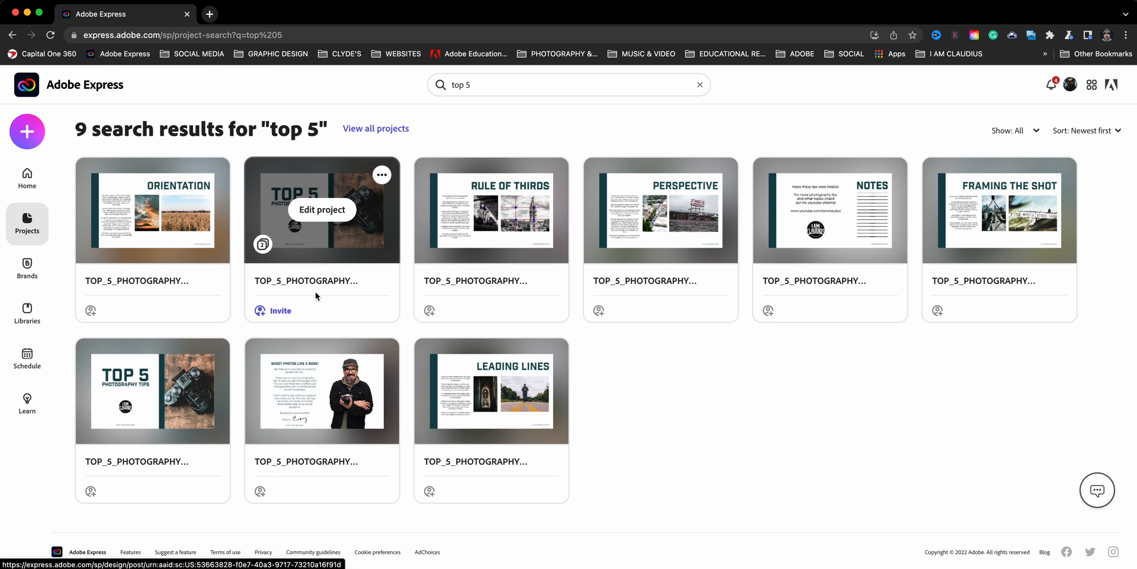
pyautogui.moveTo(321, 390)
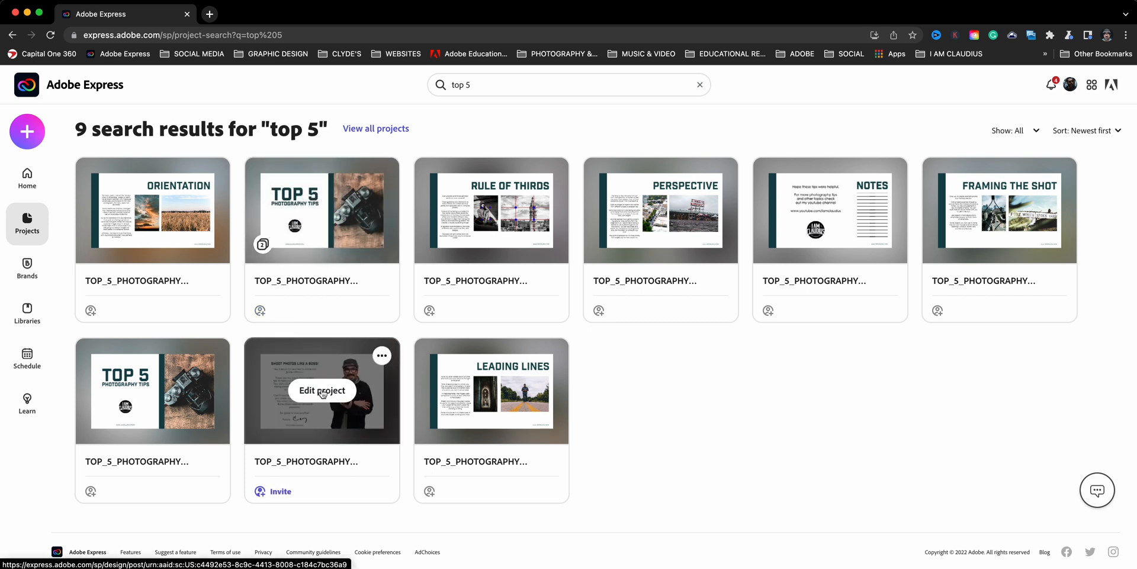
pyautogui.moveTo(331, 398)
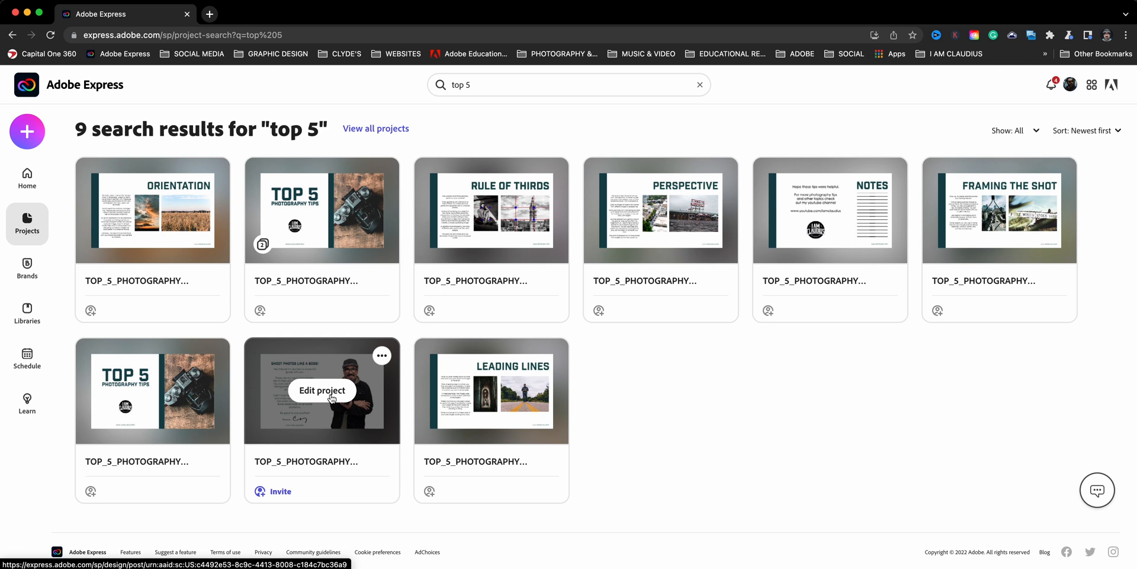
pyautogui.click(322, 390)
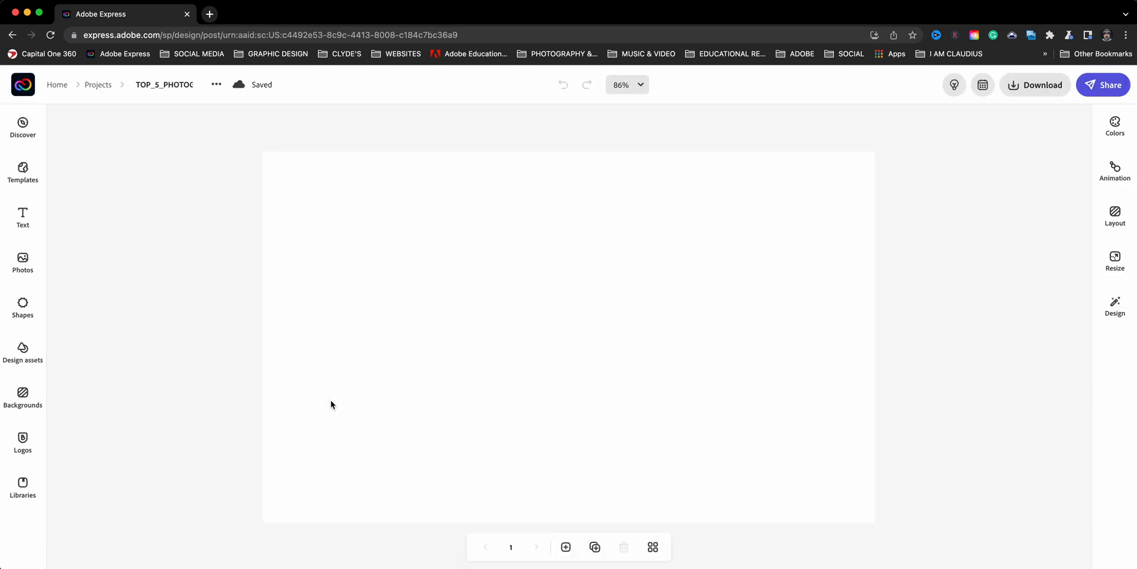
pyautogui.click(1114, 305)
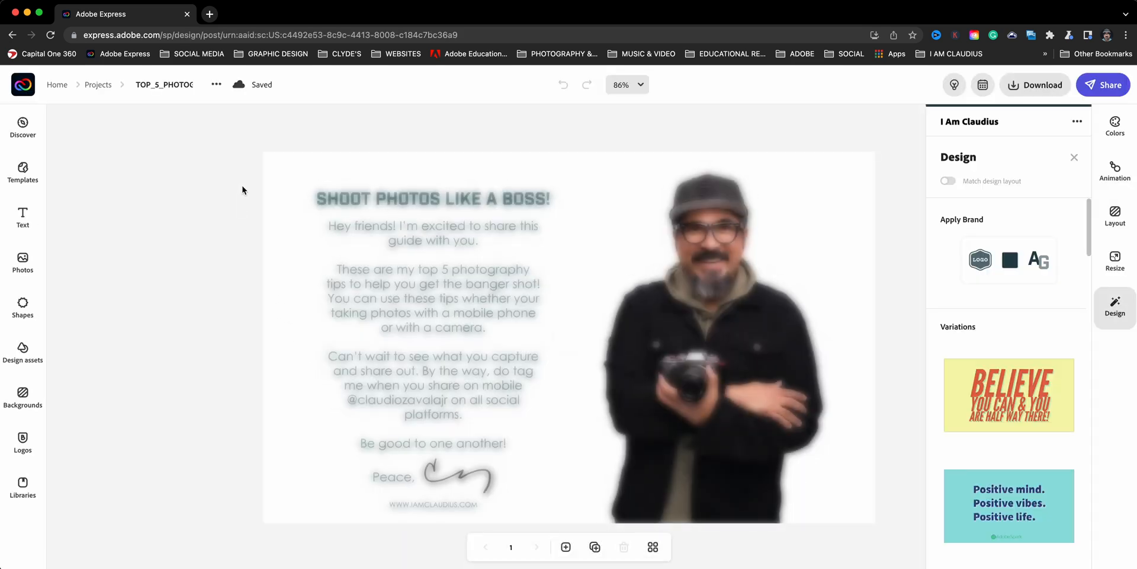
pyautogui.click(1075, 156)
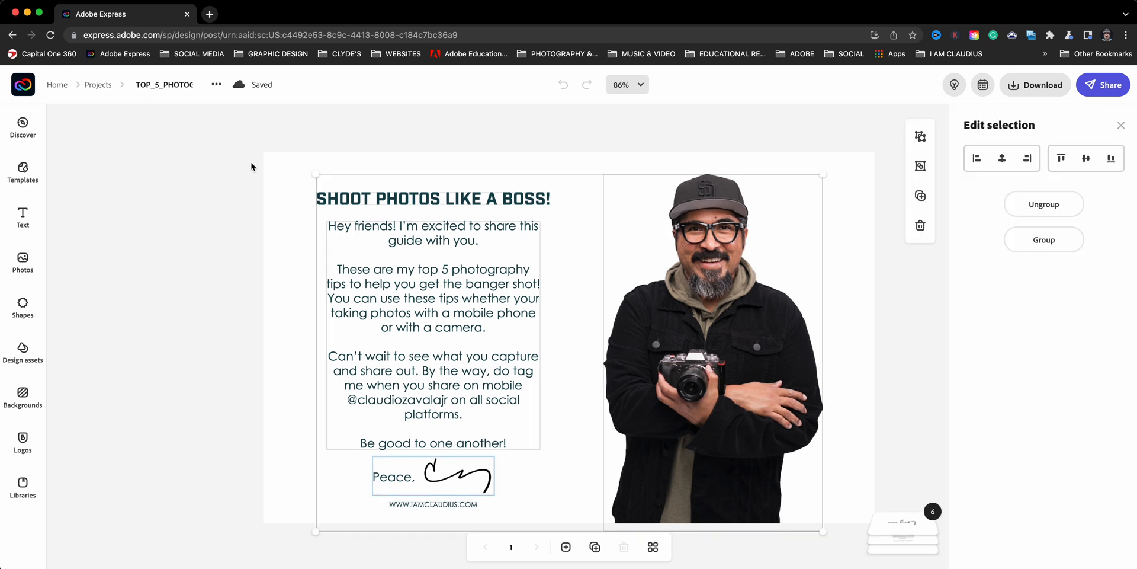
pyautogui.moveTo(377, 166)
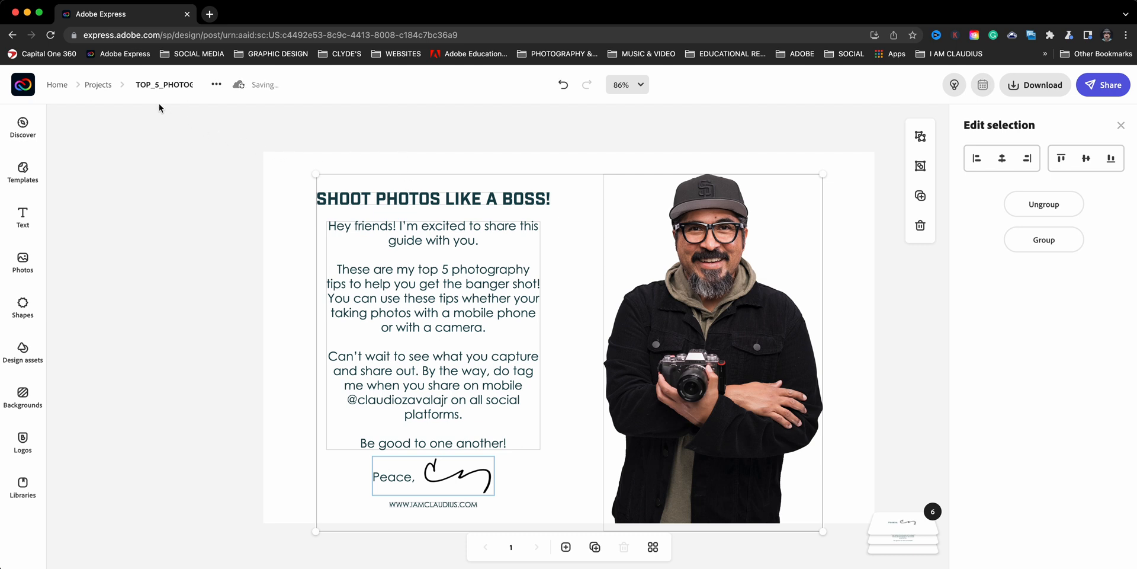
pyautogui.moveTo(247, 119)
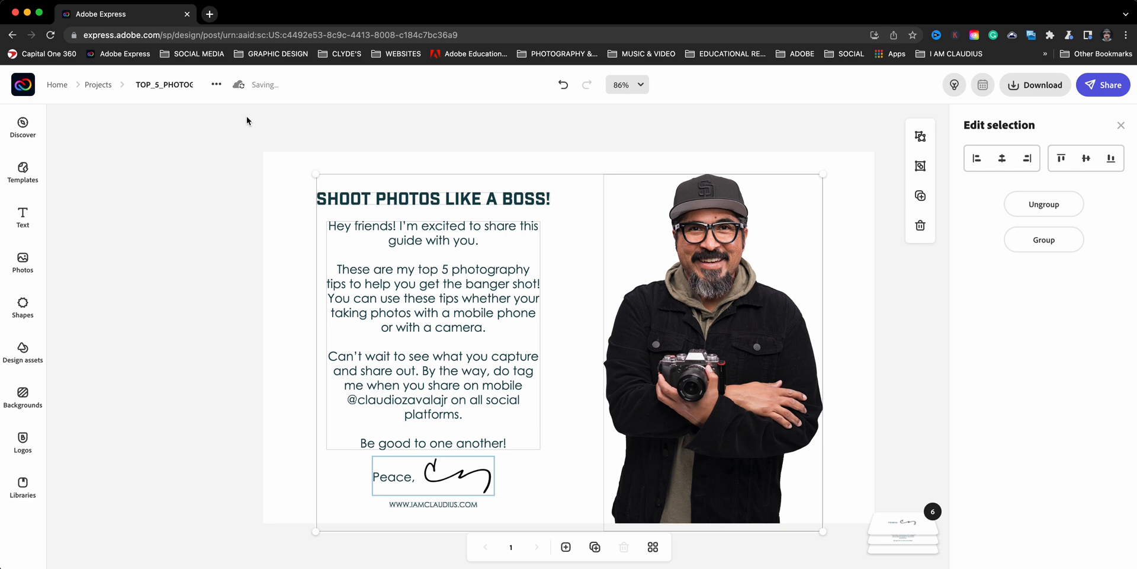
pyautogui.moveTo(244, 124)
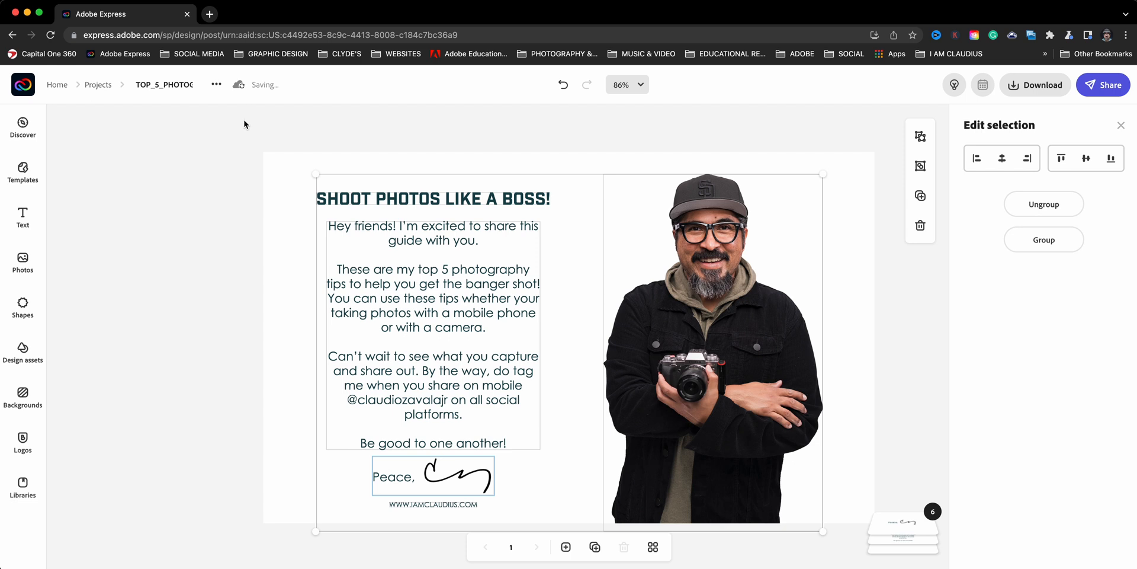
pyautogui.moveTo(234, 122)
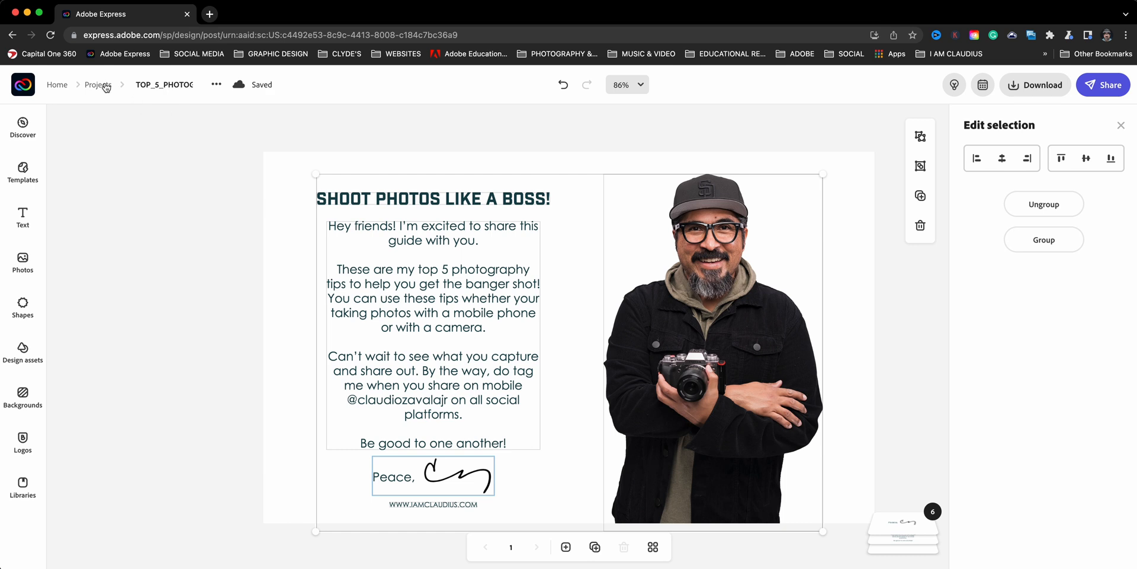
# Open the multi-page Top 5 Photography Tips project, go to page 2 and select its Shoot Photos layout.
pyautogui.click(98, 84)
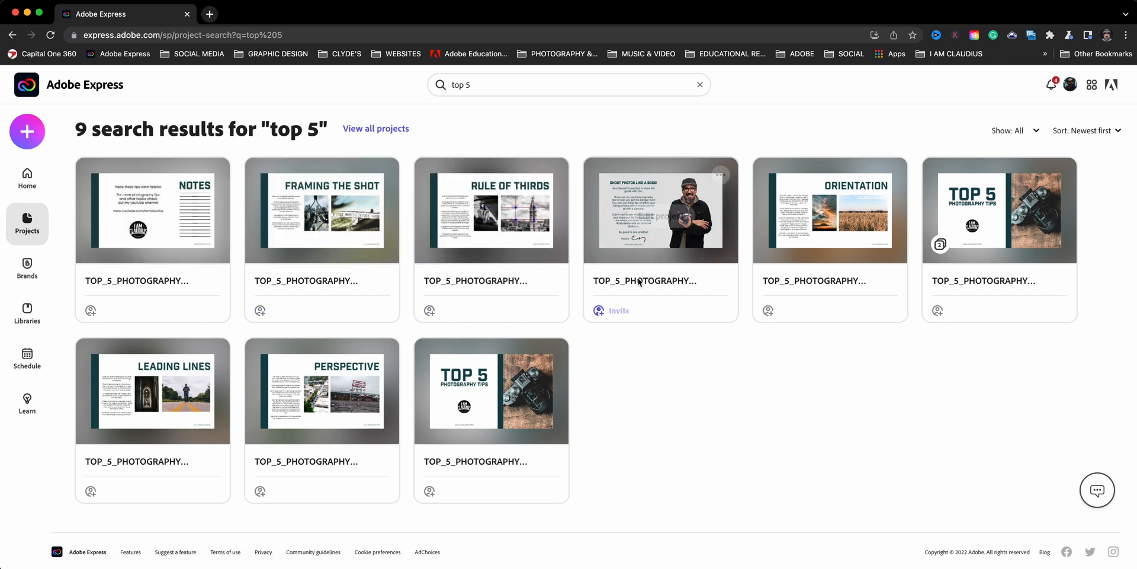
pyautogui.moveTo(940, 252)
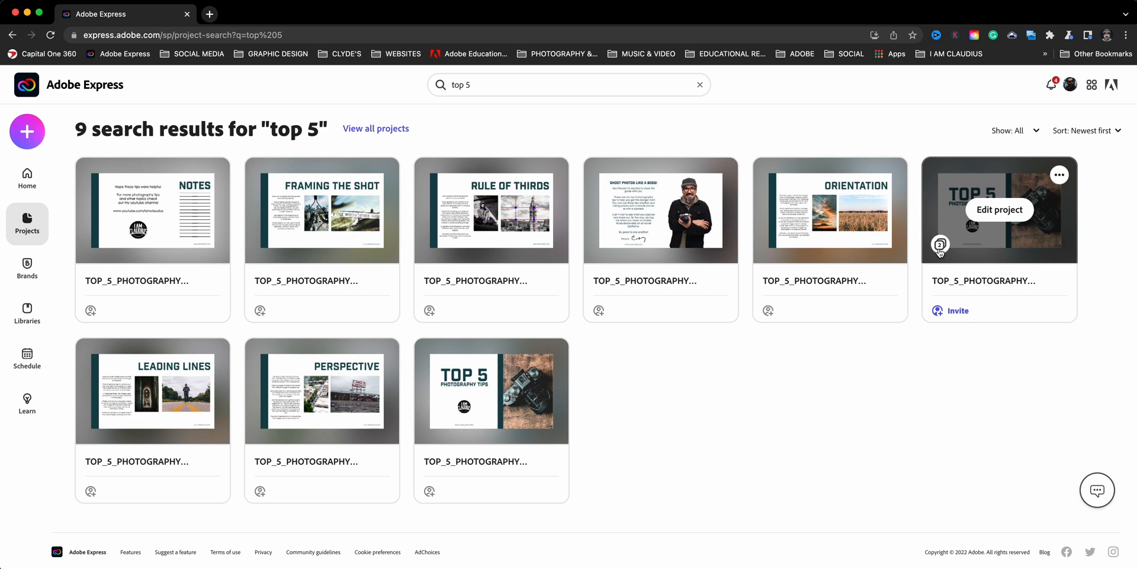
pyautogui.click(999, 210)
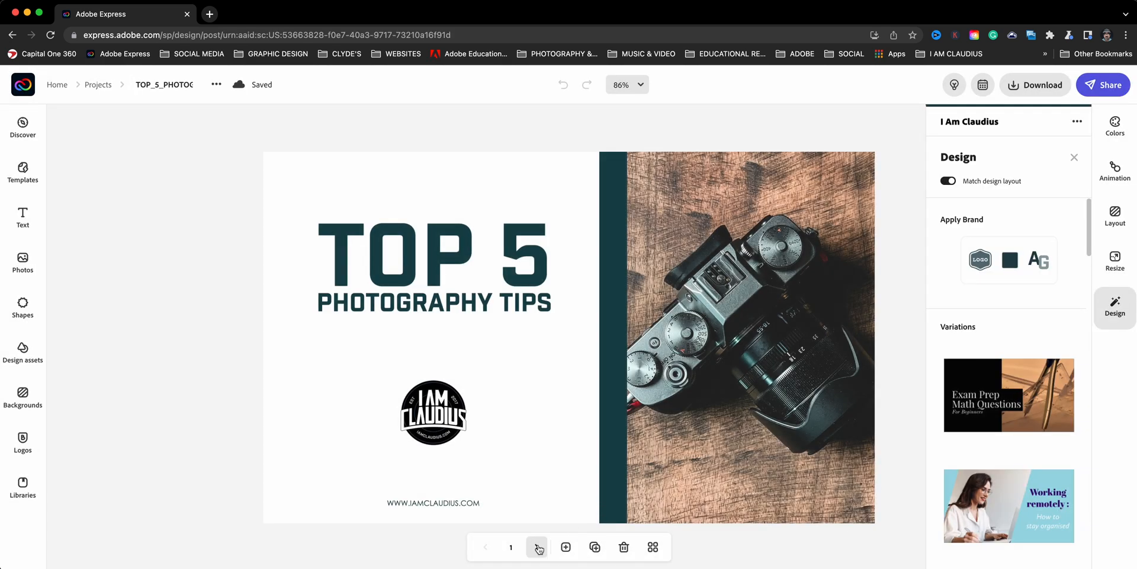
pyautogui.click(537, 548)
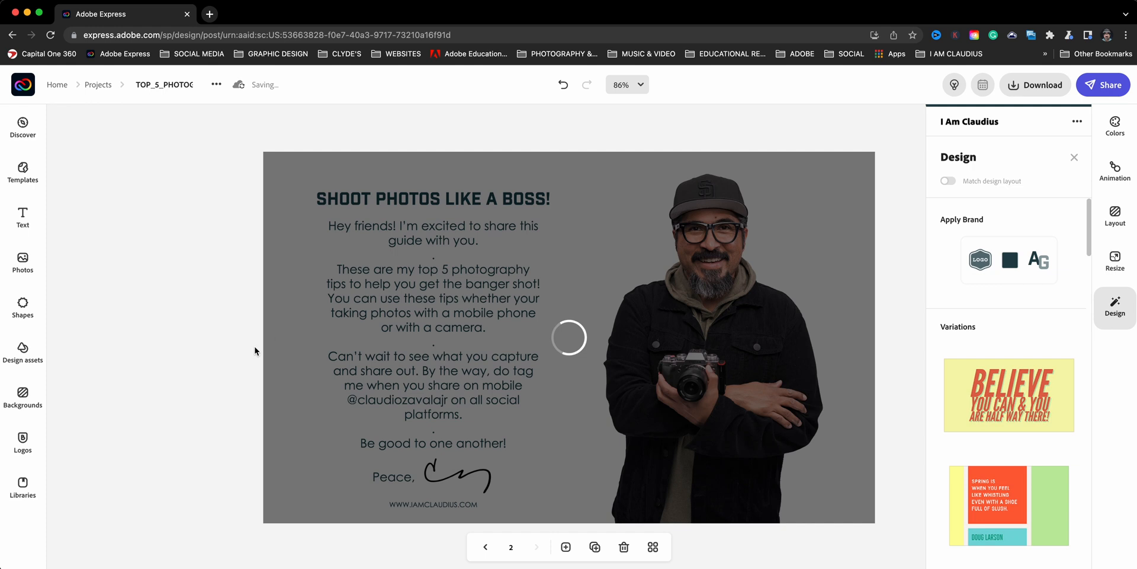
pyautogui.click(570, 337)
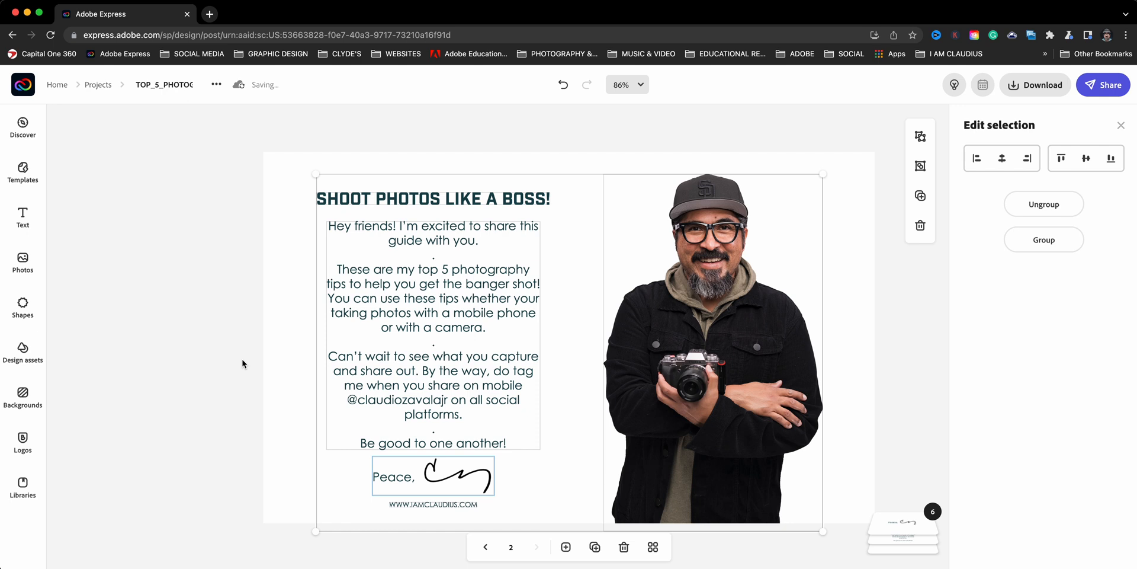
pyautogui.moveTo(565, 547)
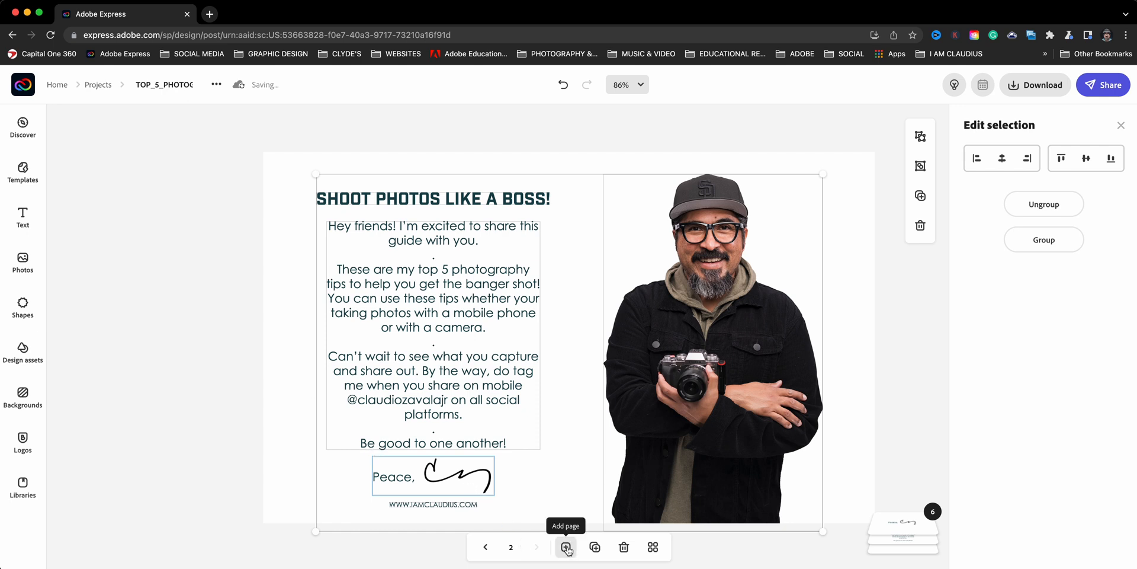
# Add blank 14 x 8.5 in pages using 'Same as this page', bringing the project to six pages.
pyautogui.click(566, 547)
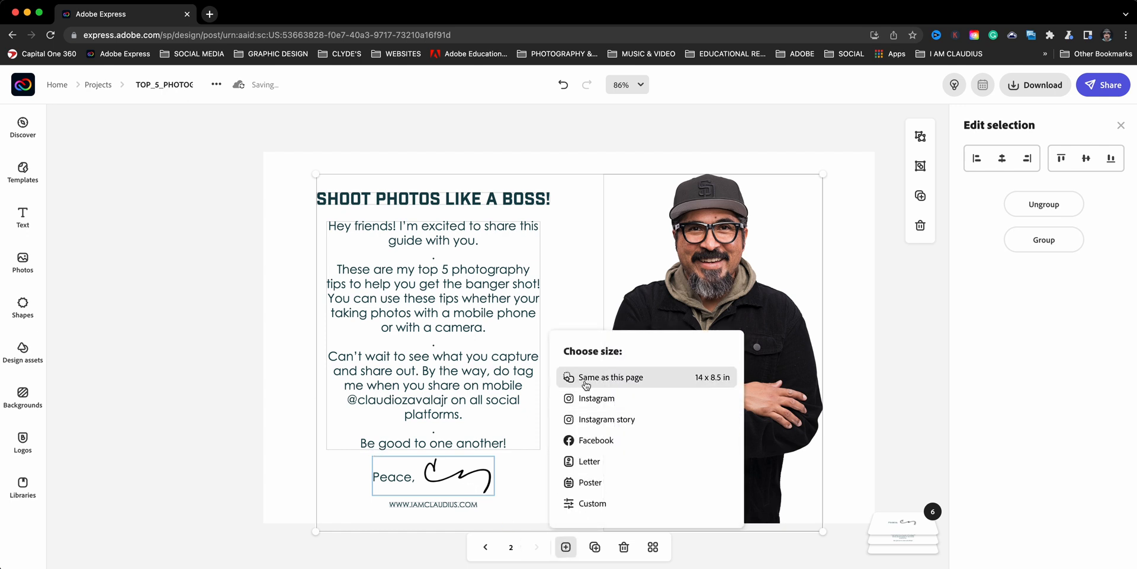
pyautogui.click(566, 547)
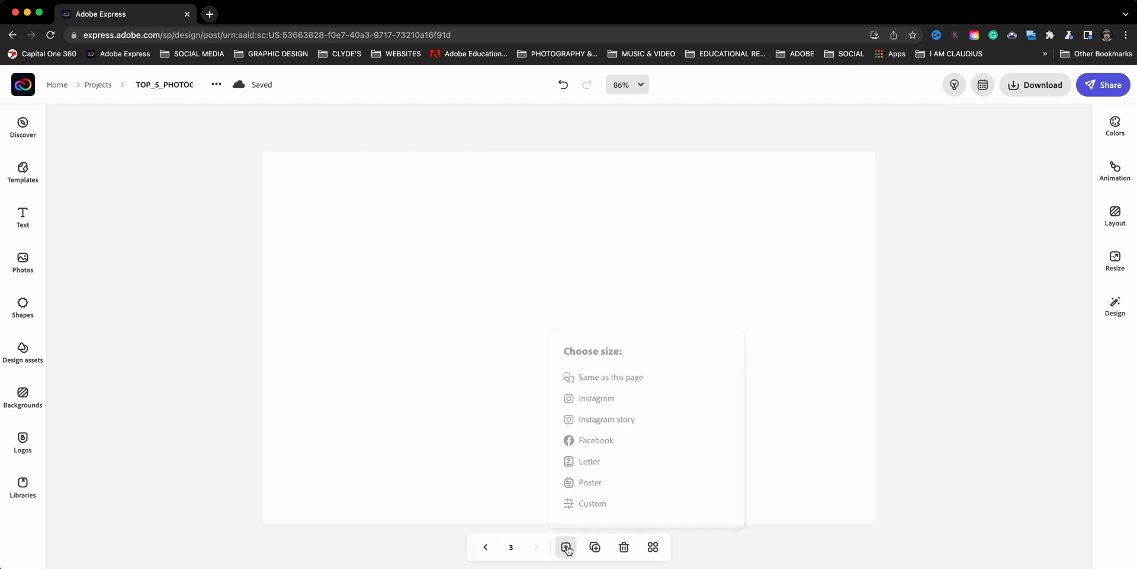
pyautogui.click(610, 376)
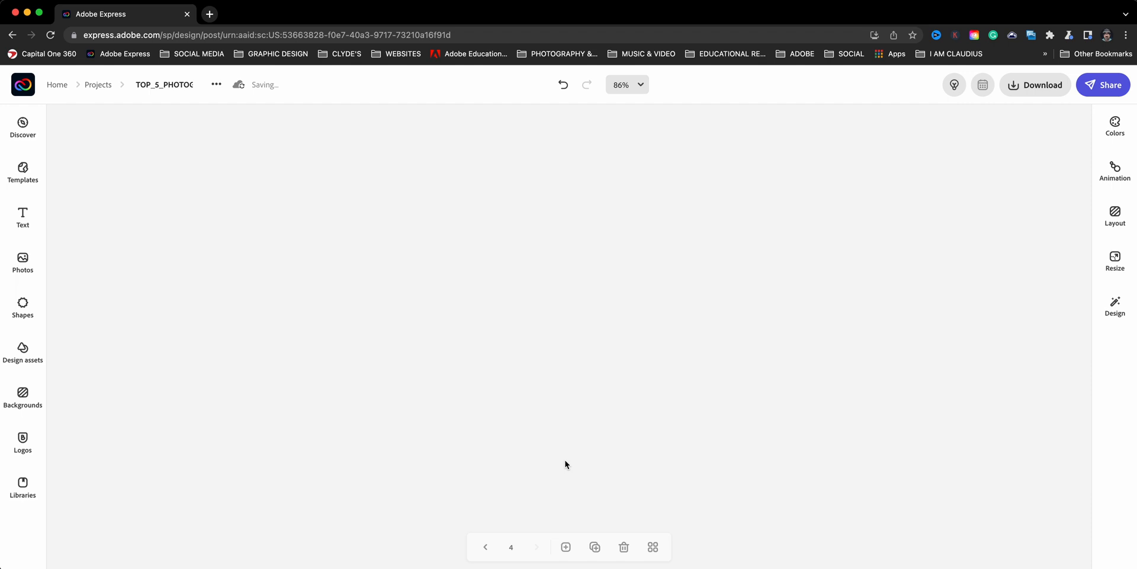
pyautogui.click(565, 546)
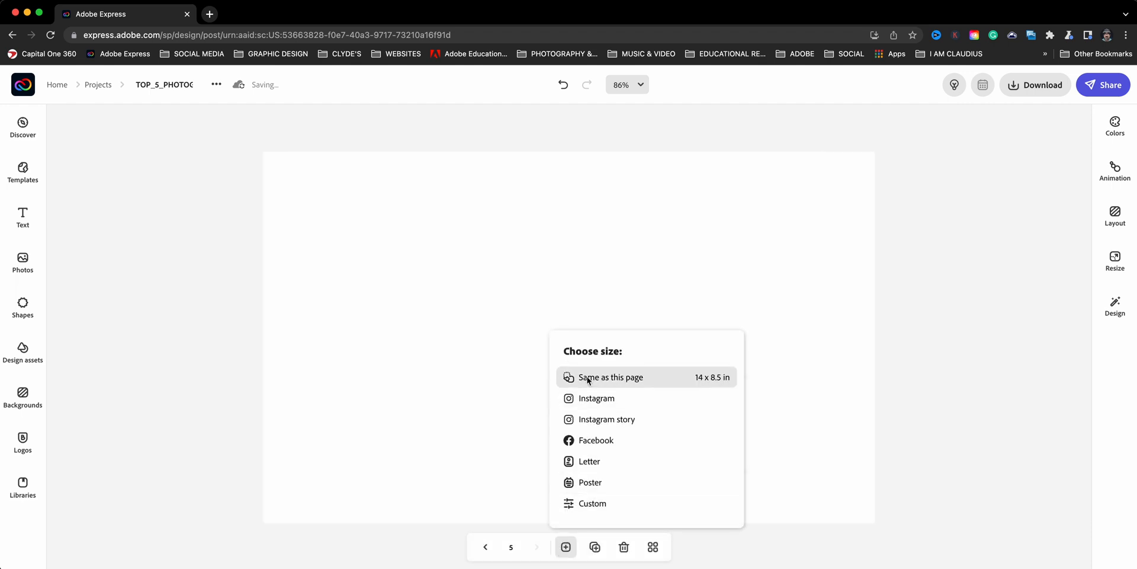
pyautogui.click(609, 376)
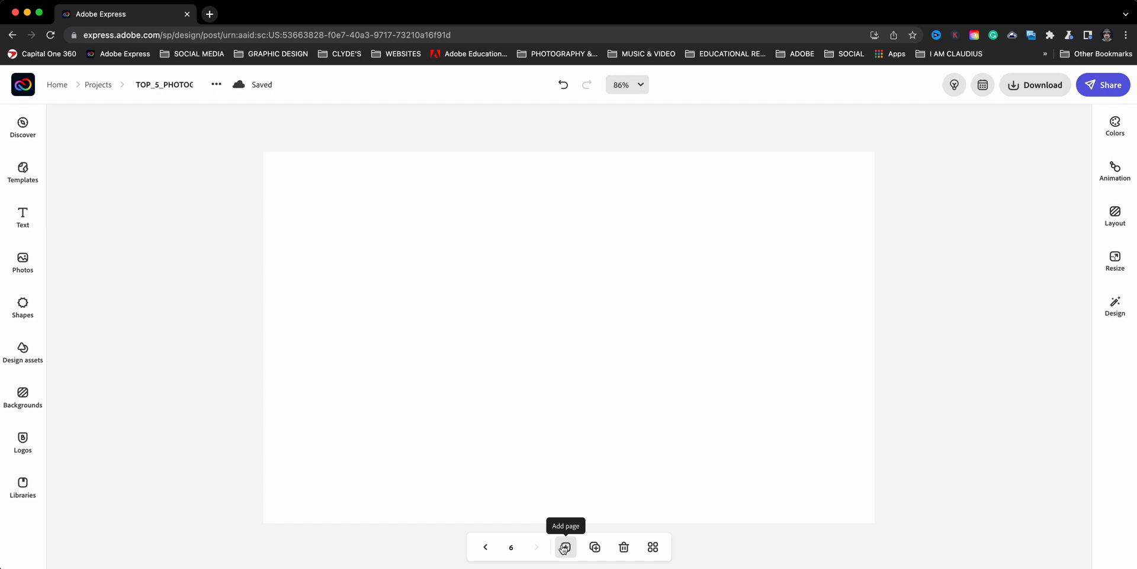
# Step from the first page through to Leading Lines and Notes, then show all eight page thumbnails.
pyautogui.click(485, 548)
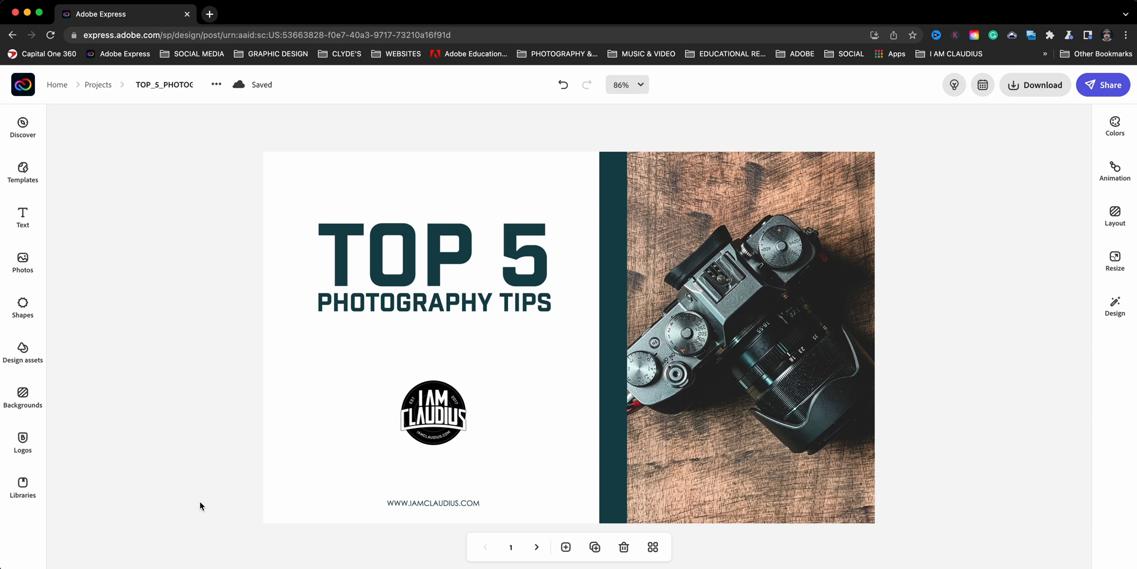
pyautogui.moveTo(516, 540)
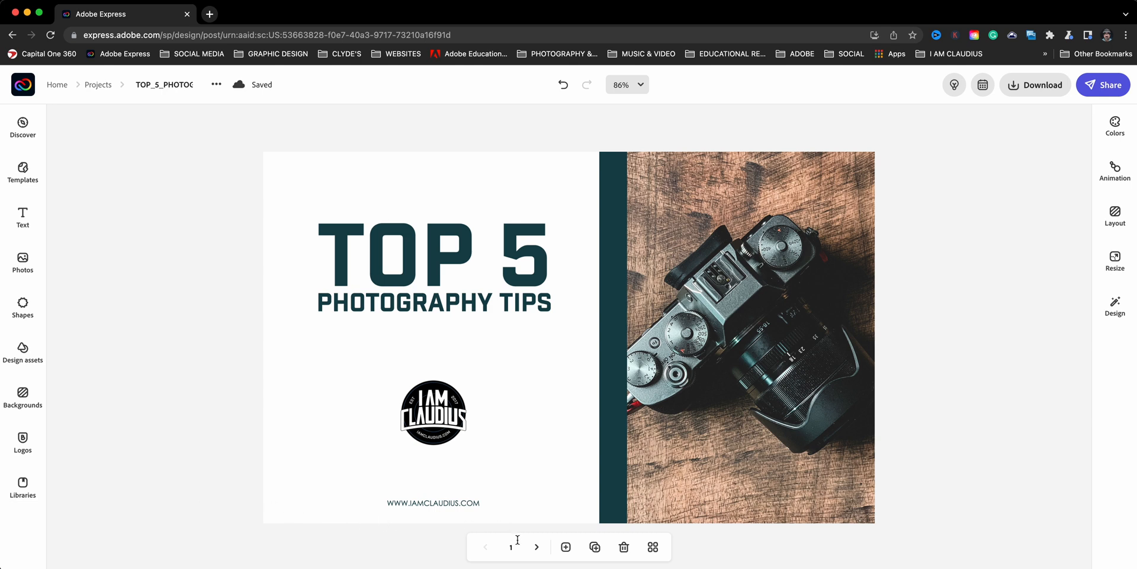
pyautogui.click(537, 547)
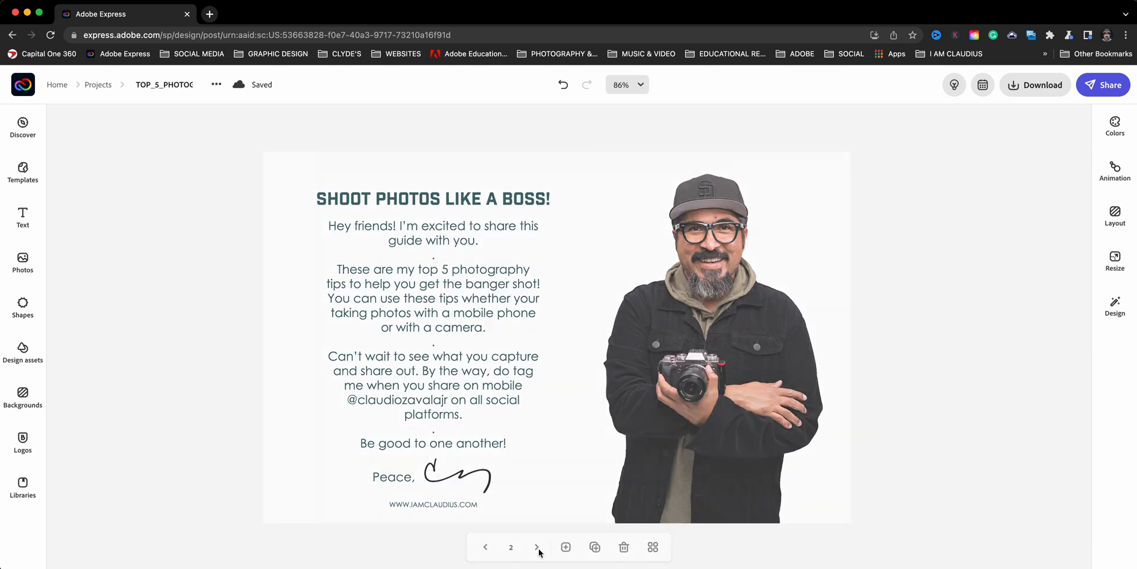
pyautogui.click(536, 548)
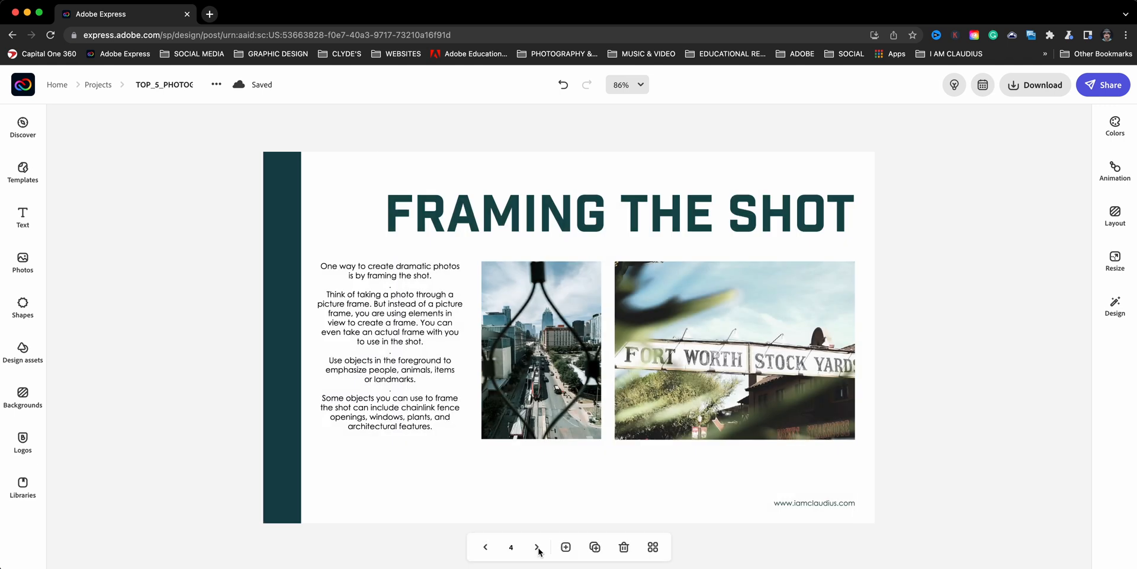
pyautogui.click(536, 547)
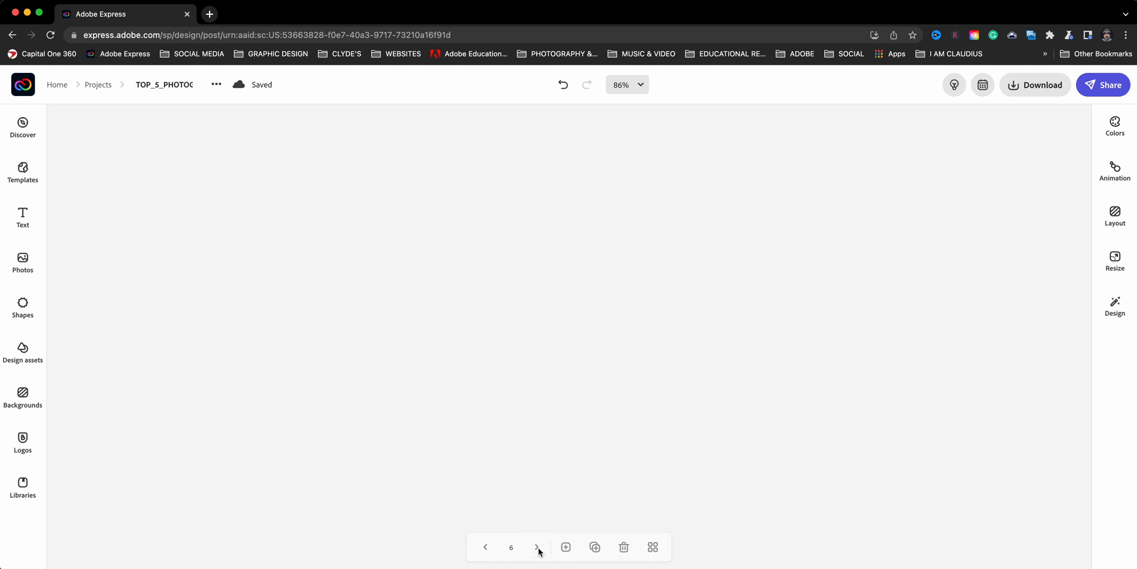
pyautogui.click(537, 547)
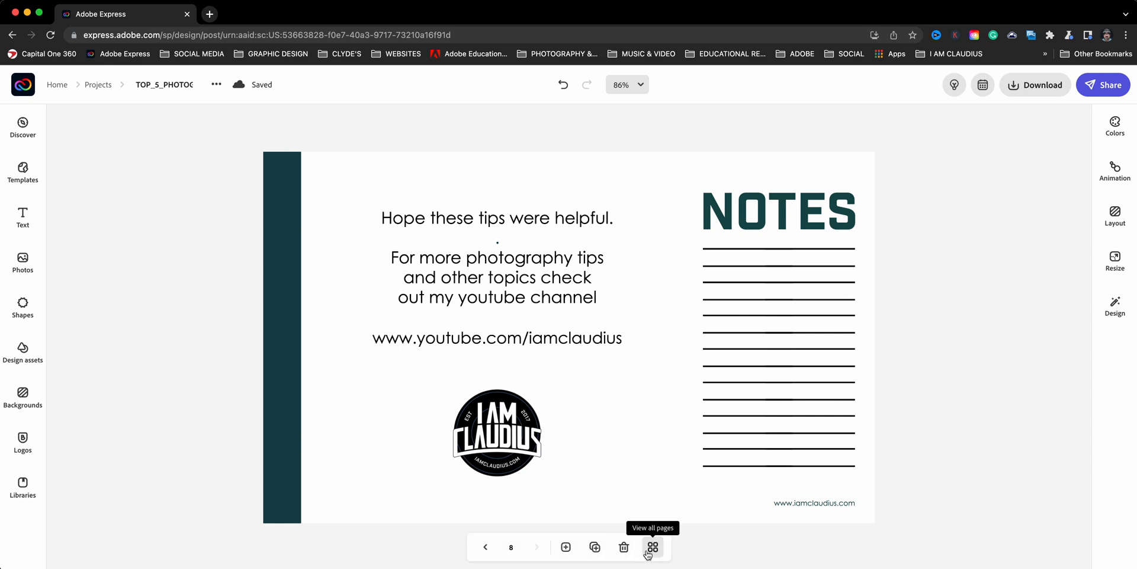
pyautogui.click(651, 547)
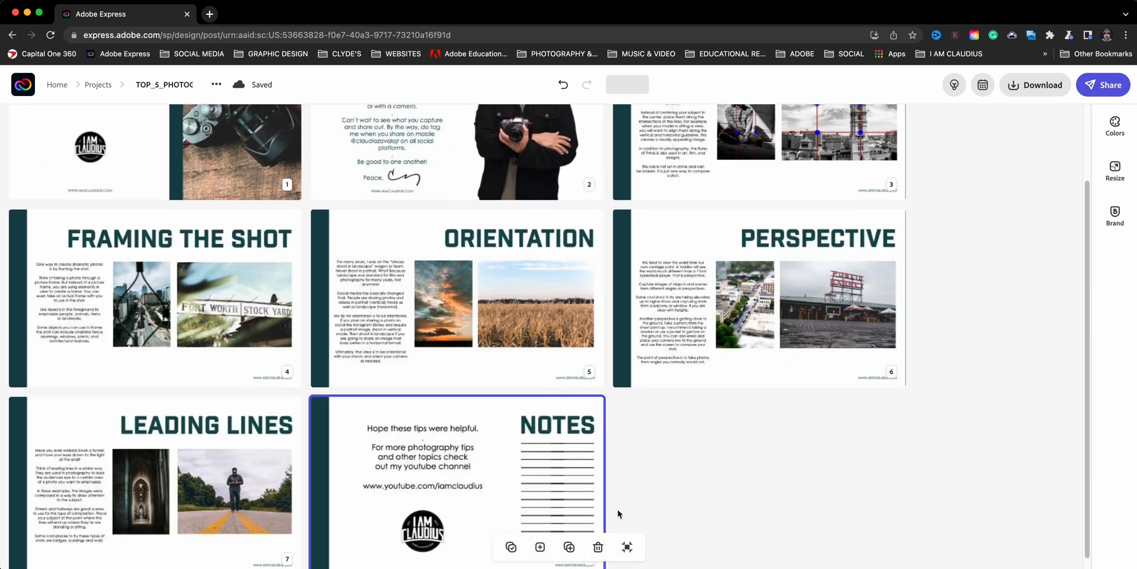
# Exit the all-pages overview, return to the TOP 5 cover page and show the download options.
pyautogui.scroll(3)
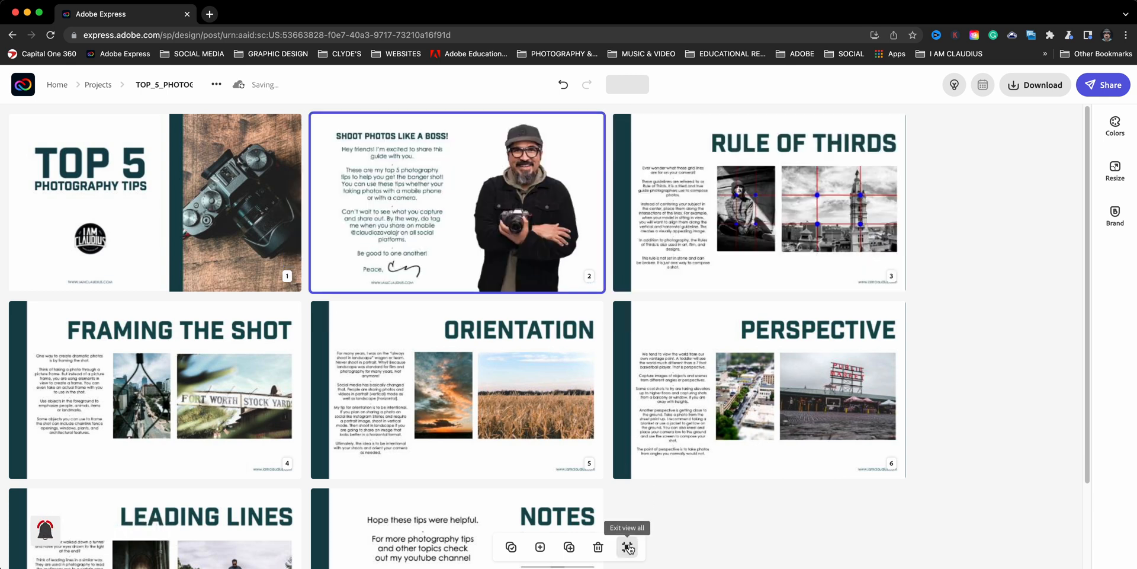
pyautogui.click(627, 547)
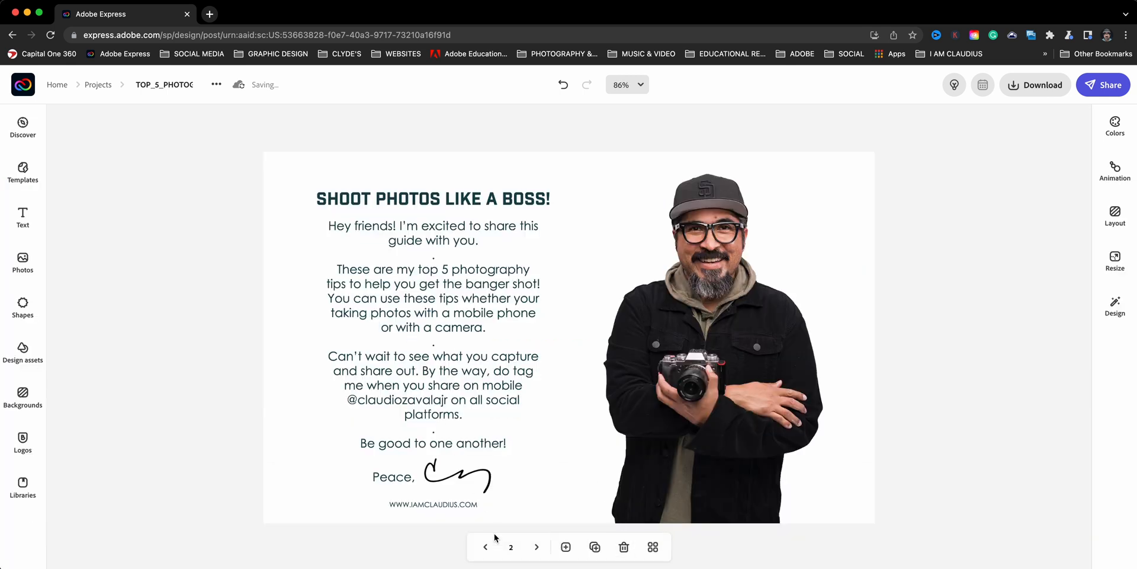
pyautogui.click(484, 548)
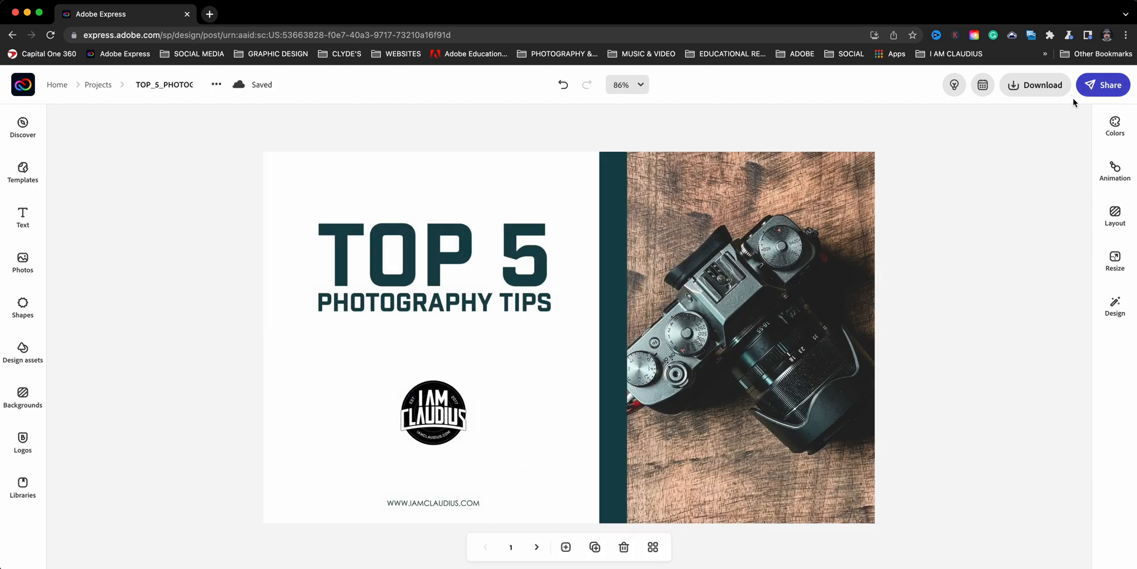
pyautogui.click(1042, 85)
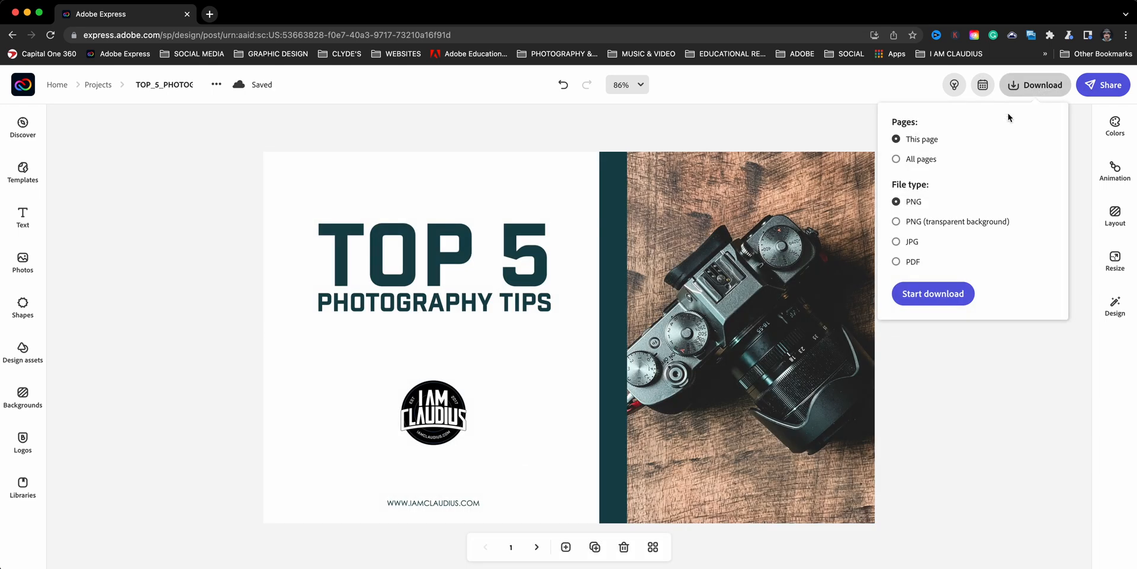
pyautogui.moveTo(934, 154)
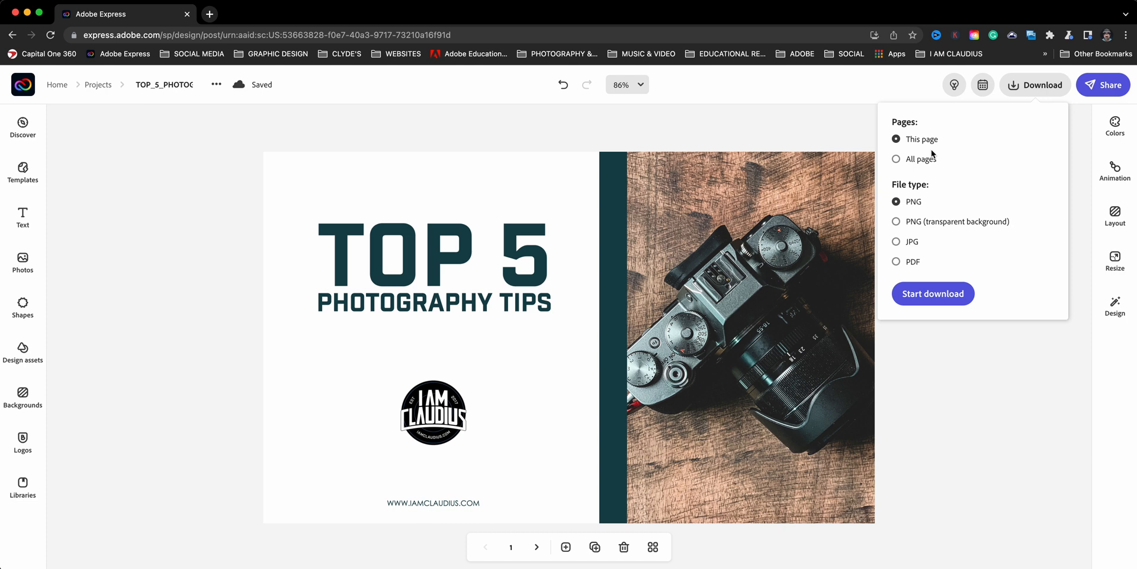
# Start a download of all pages as a single PDF file.
pyautogui.click(897, 159)
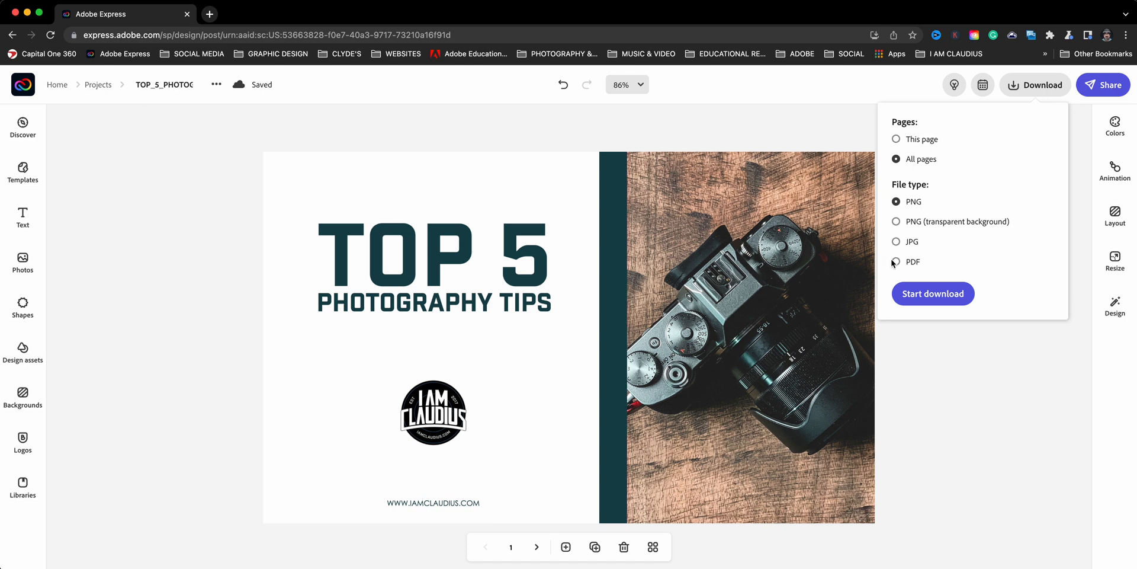
pyautogui.click(897, 261)
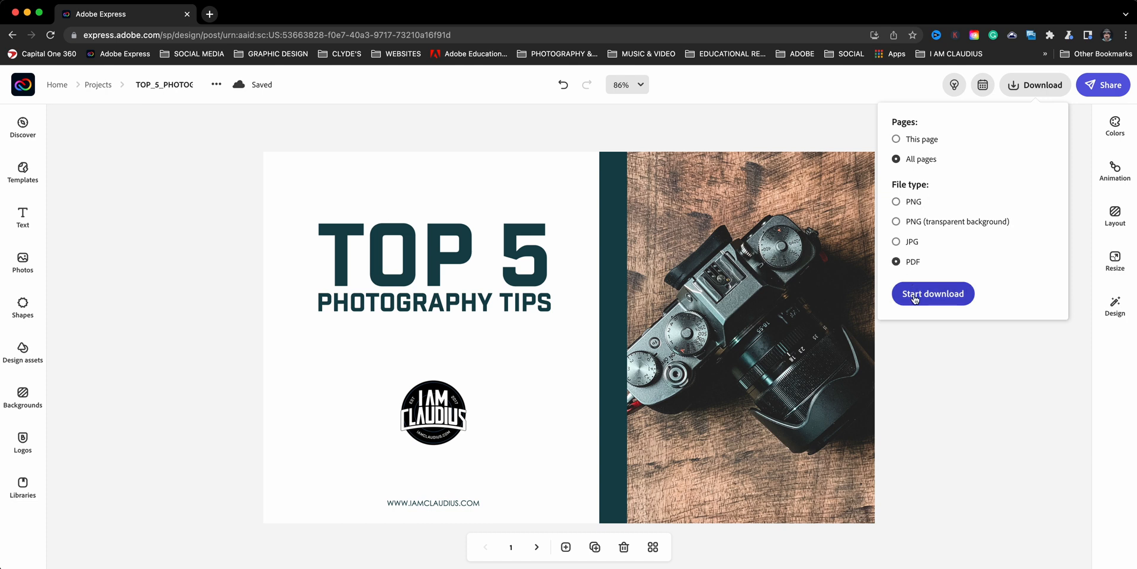
pyautogui.click(933, 293)
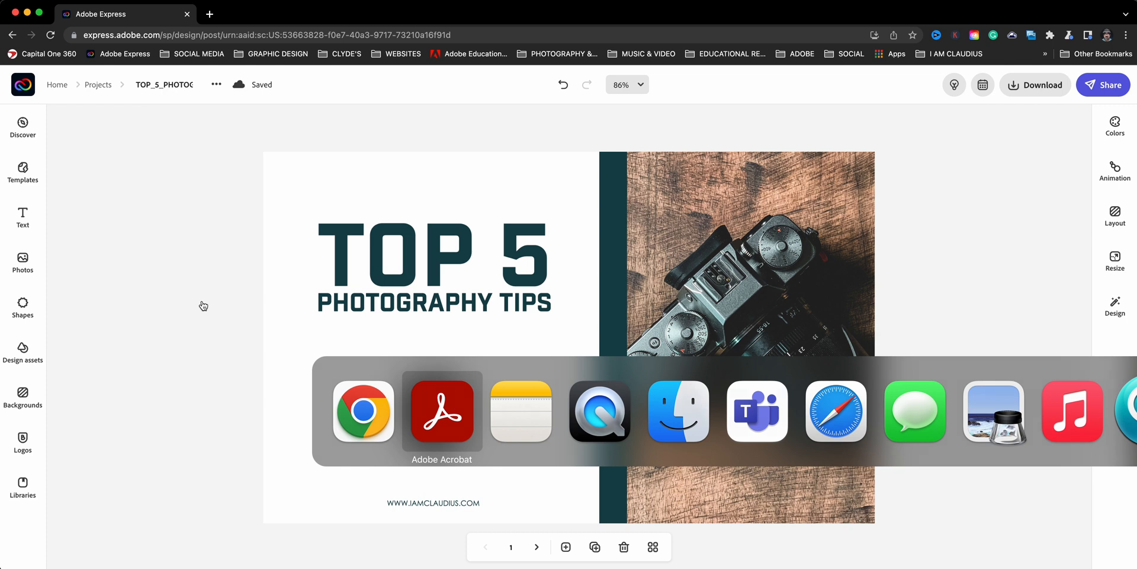
# Leave the editor for Projects and reopen the TOP 5 Photography Tips cover project.
pyautogui.click(440, 411)
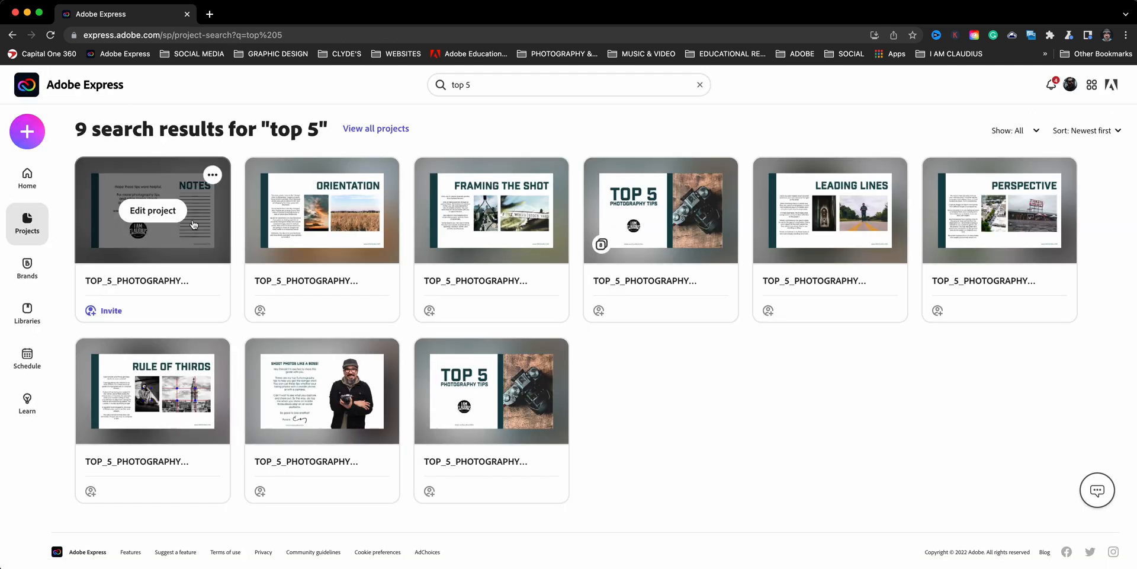
pyautogui.moveTo(209, 338)
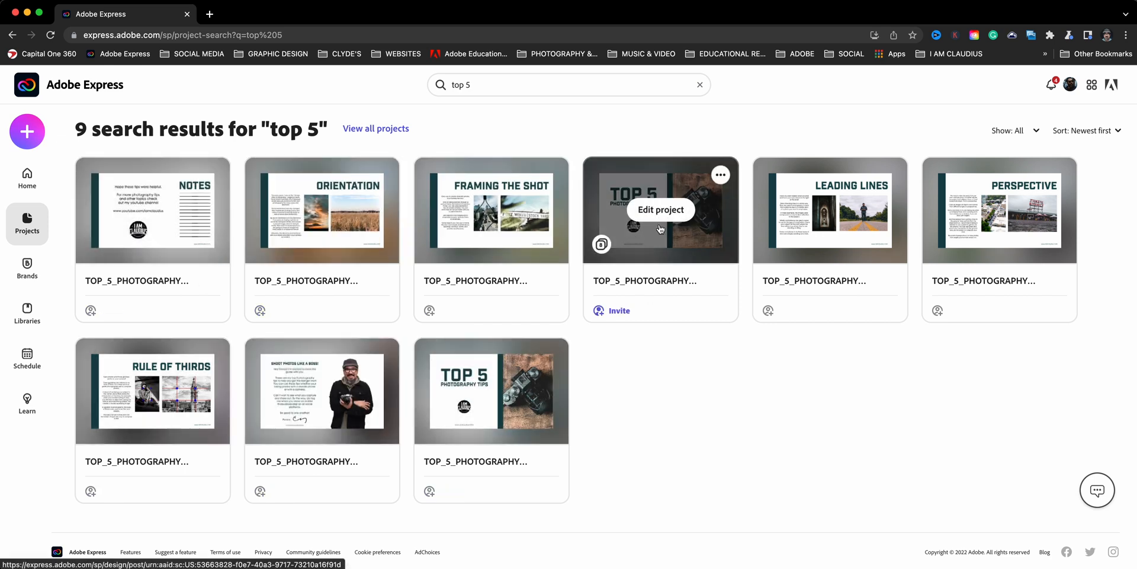
pyautogui.moveTo(603, 251)
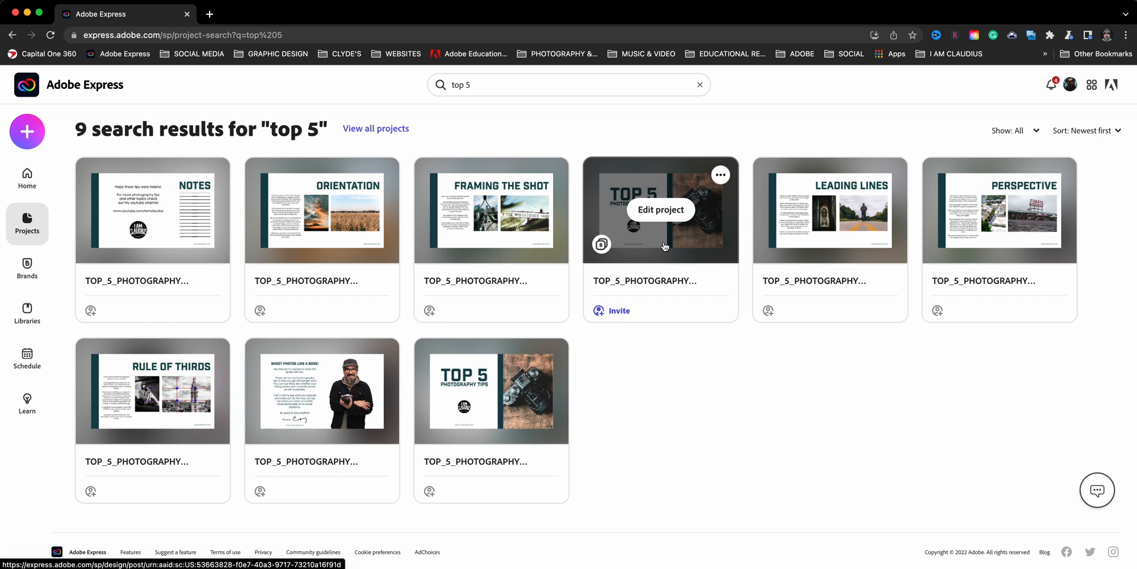
pyautogui.click(662, 210)
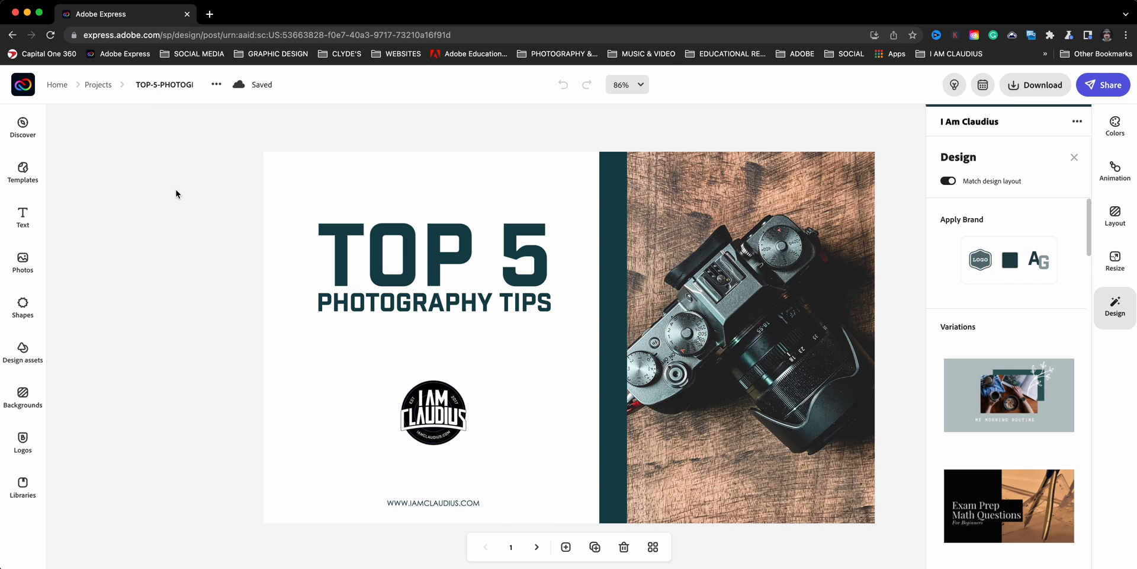
pyautogui.moveTo(535, 547)
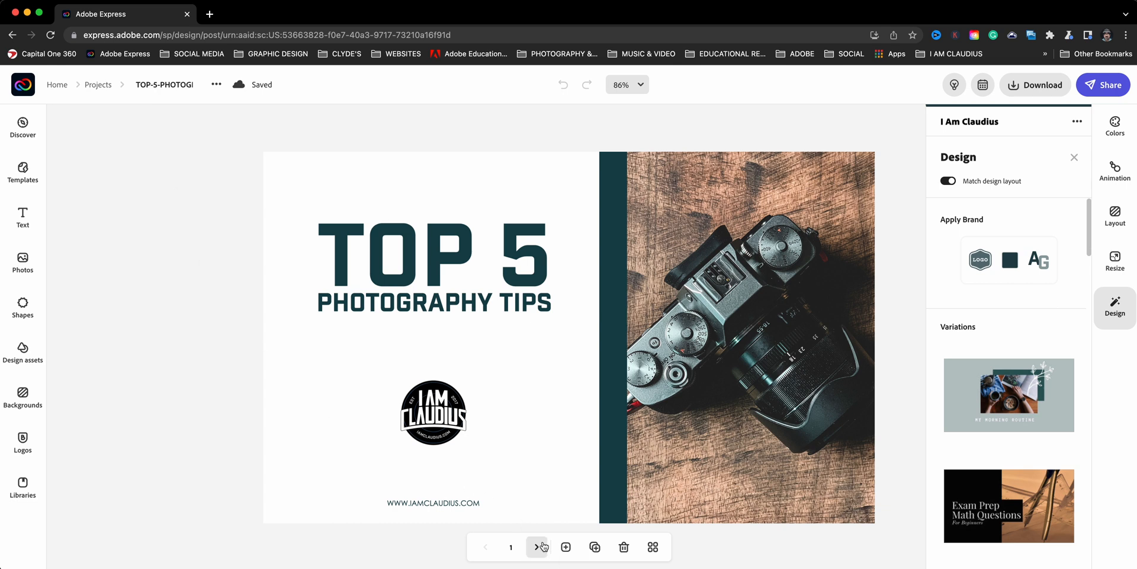
pyautogui.moveTo(536, 546)
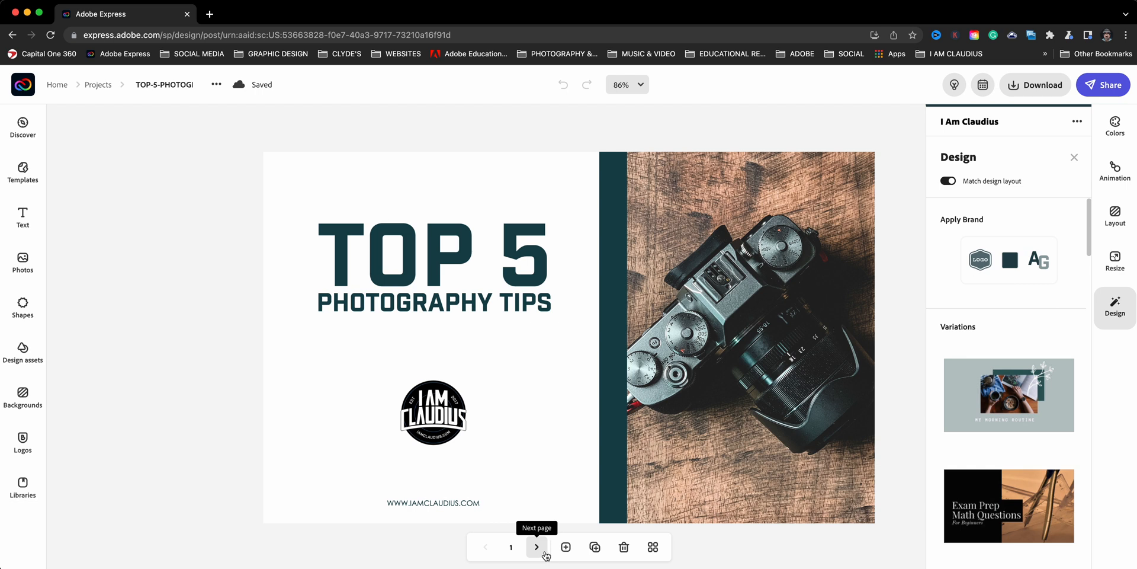
pyautogui.moveTo(541, 547)
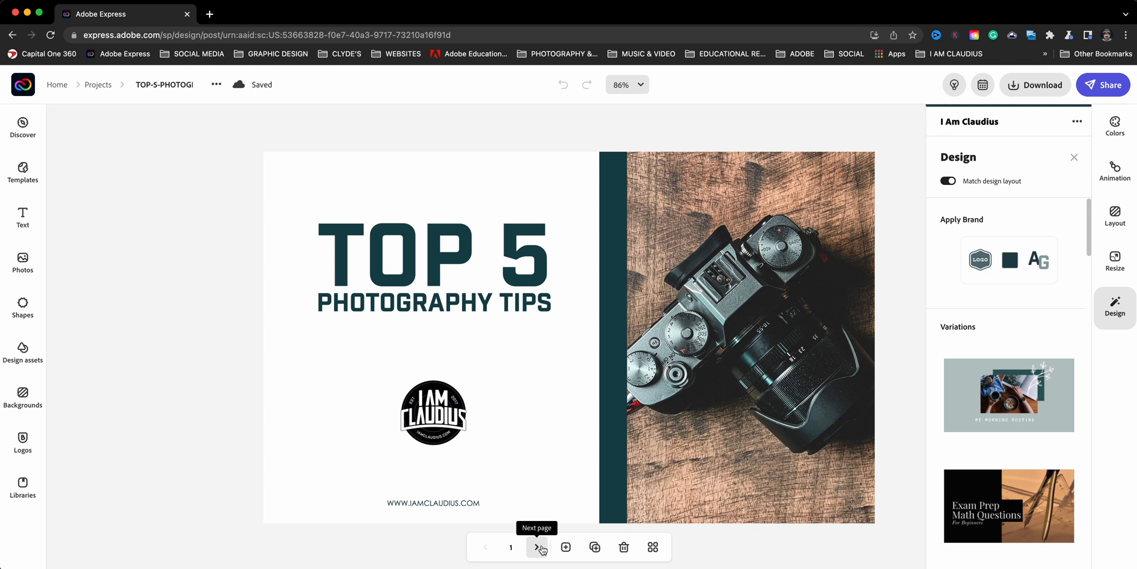
# Advance page by page from the cover to the eighth page, the closing Notes page.
pyautogui.click(539, 547)
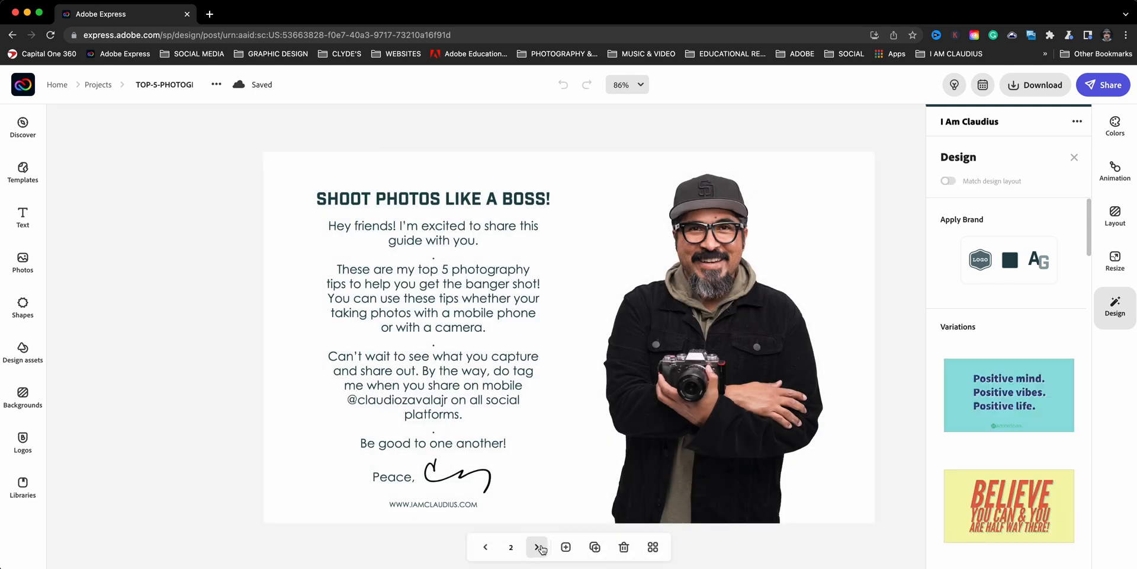
pyautogui.click(539, 547)
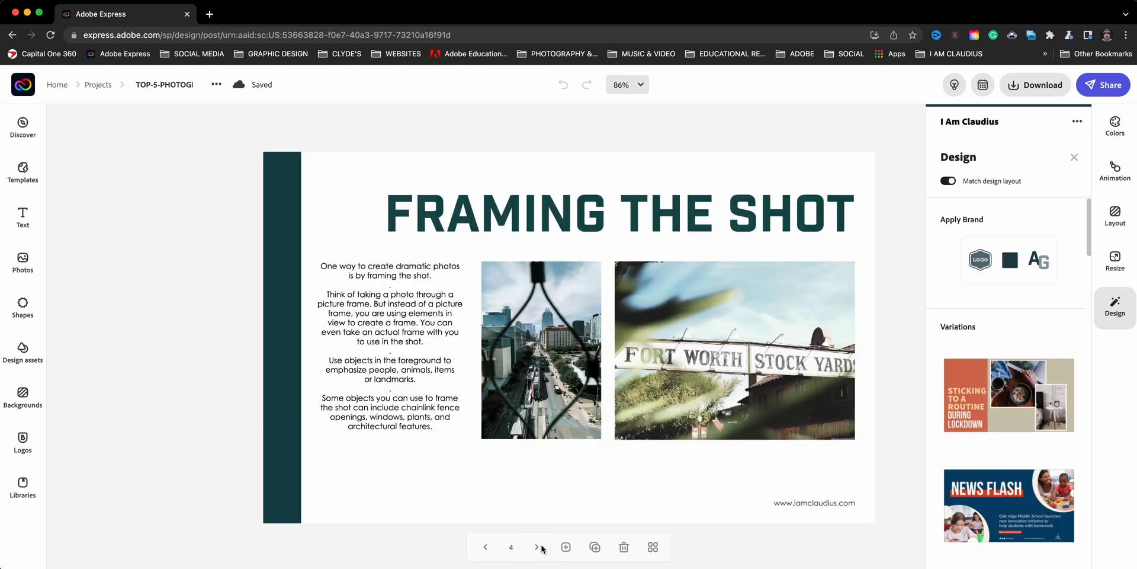
pyautogui.click(540, 548)
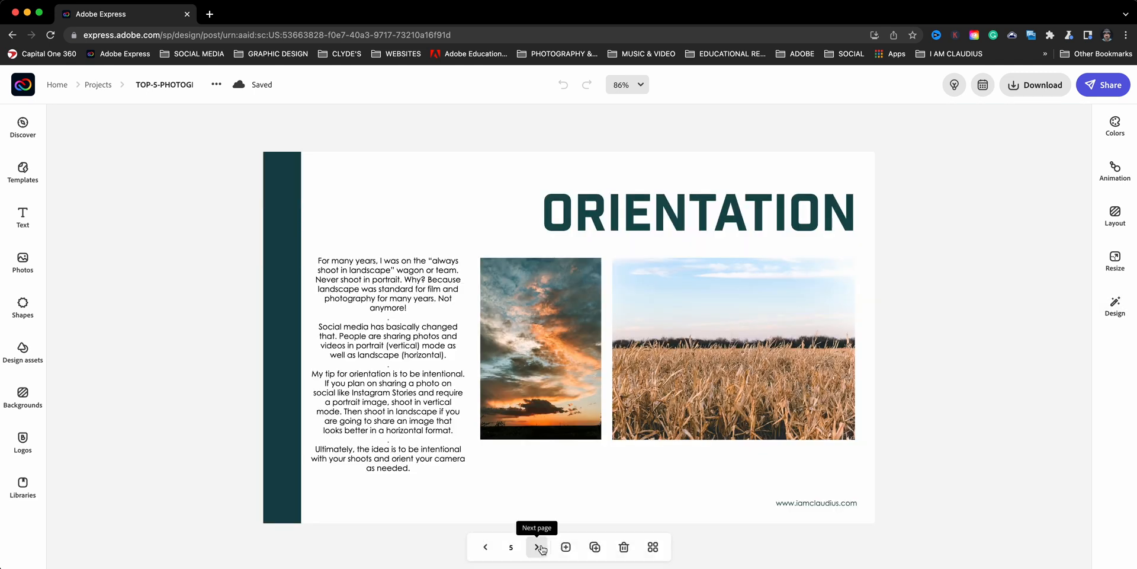
pyautogui.click(541, 546)
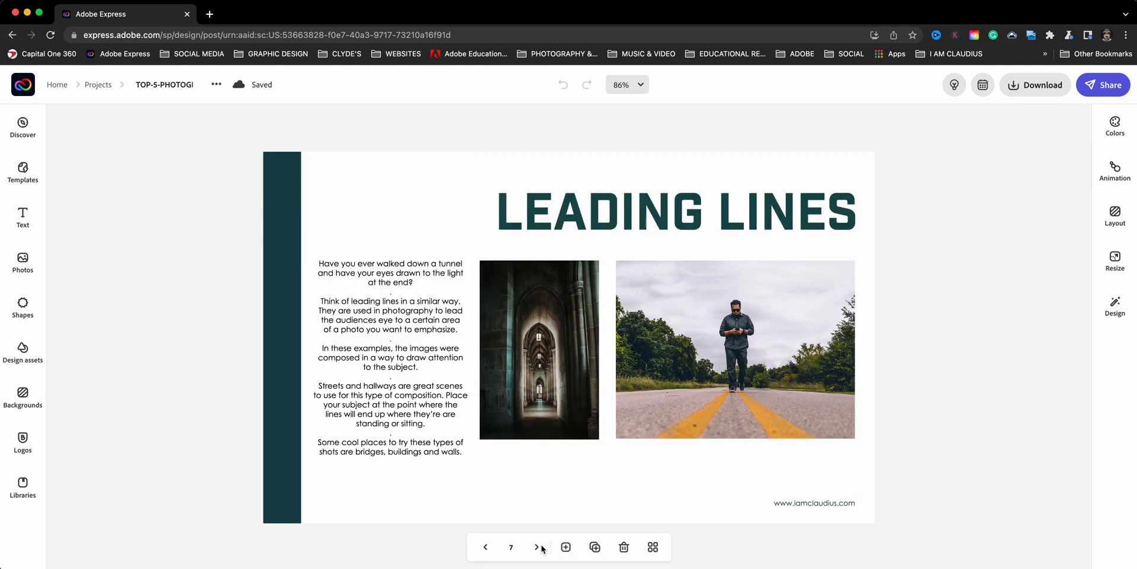
pyautogui.click(538, 548)
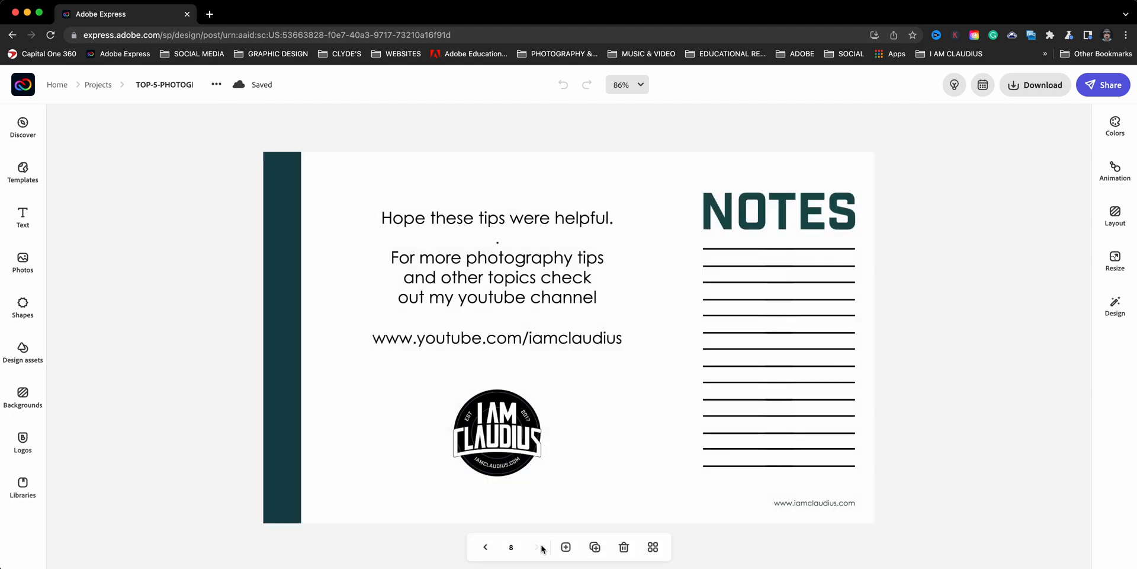
pyautogui.moveTo(590, 471)
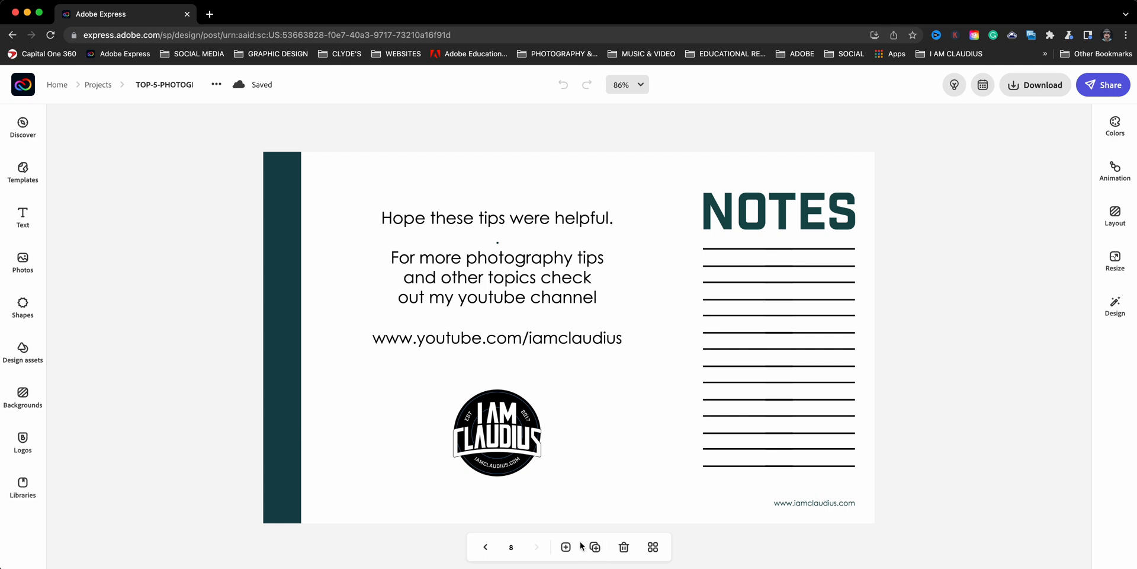
# Add a blank ninth page with custom size swapped to portrait 8.5 x 14 in.
pyautogui.click(565, 548)
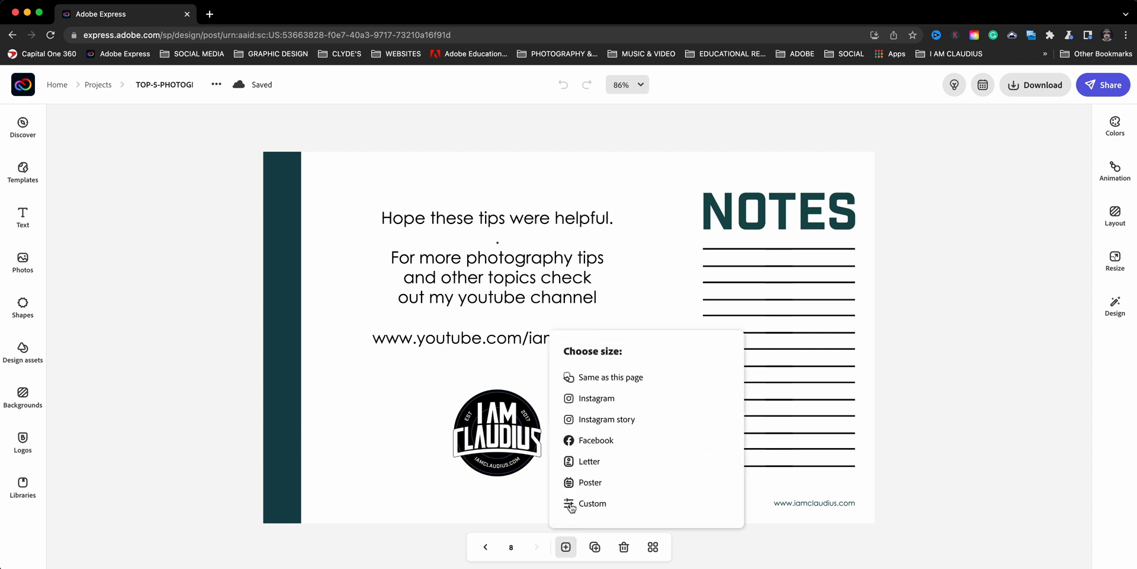
pyautogui.moveTo(610, 377)
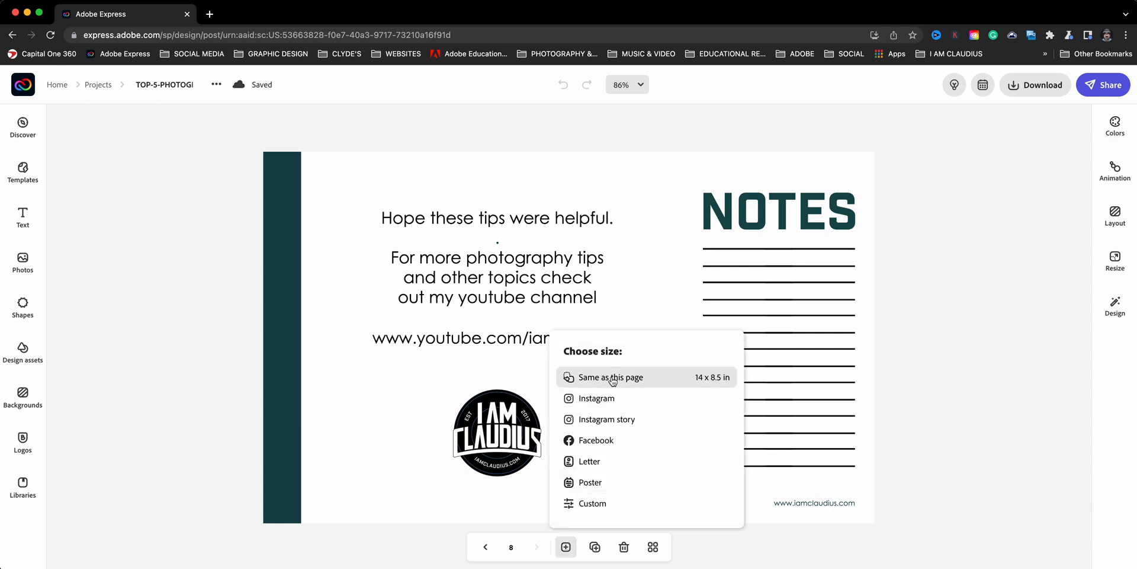
pyautogui.moveTo(612, 482)
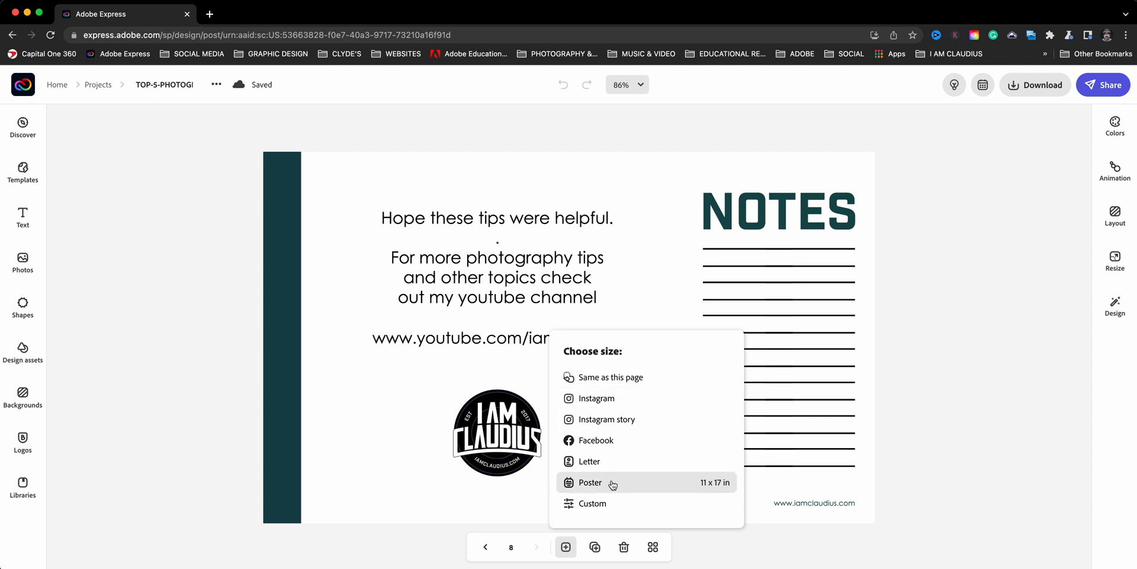
pyautogui.click(592, 502)
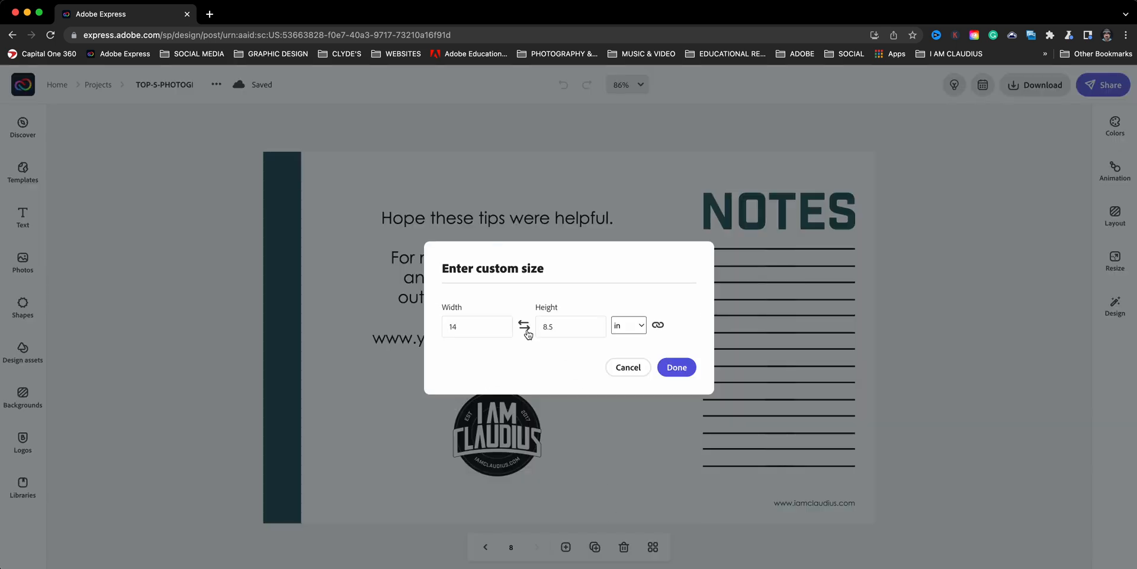
pyautogui.click(523, 325)
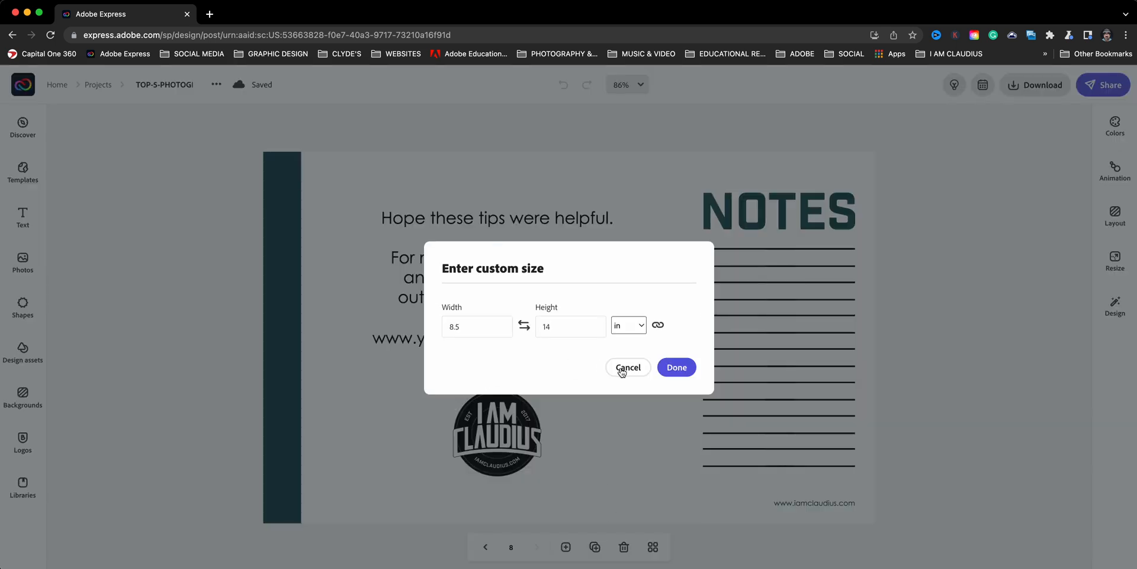
pyautogui.click(675, 367)
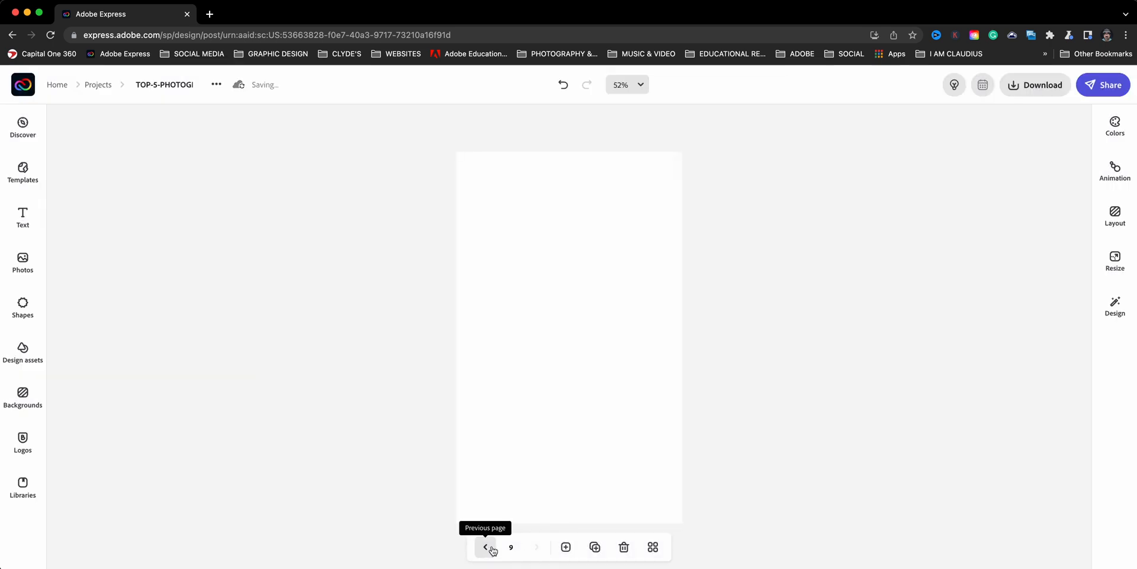
# Copy the Notes page content to page 9 and rearrange it into a tall single-column layout.
pyautogui.click(485, 548)
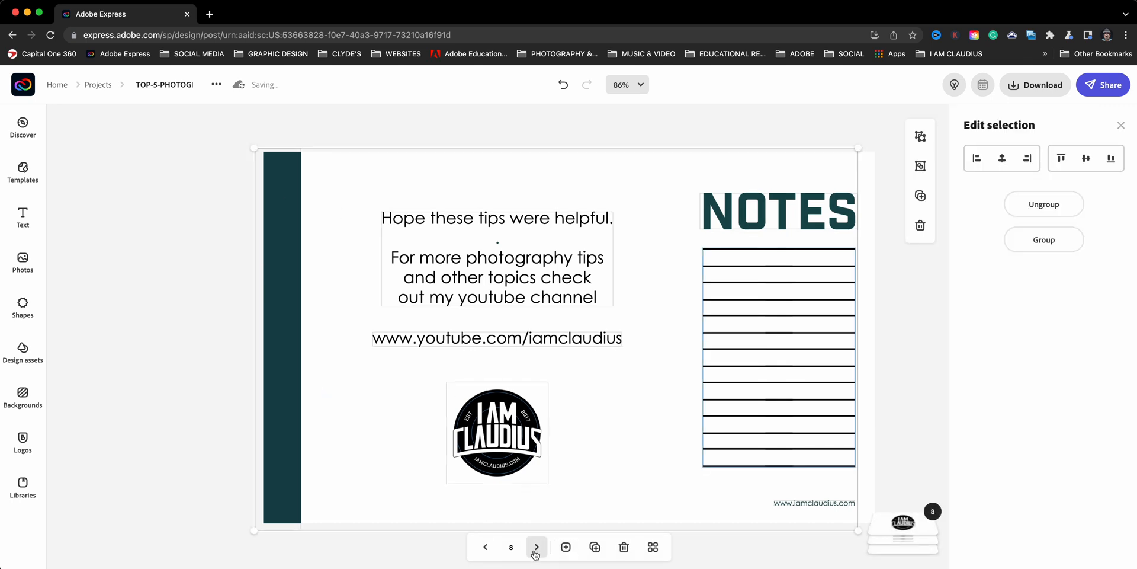
pyautogui.click(536, 547)
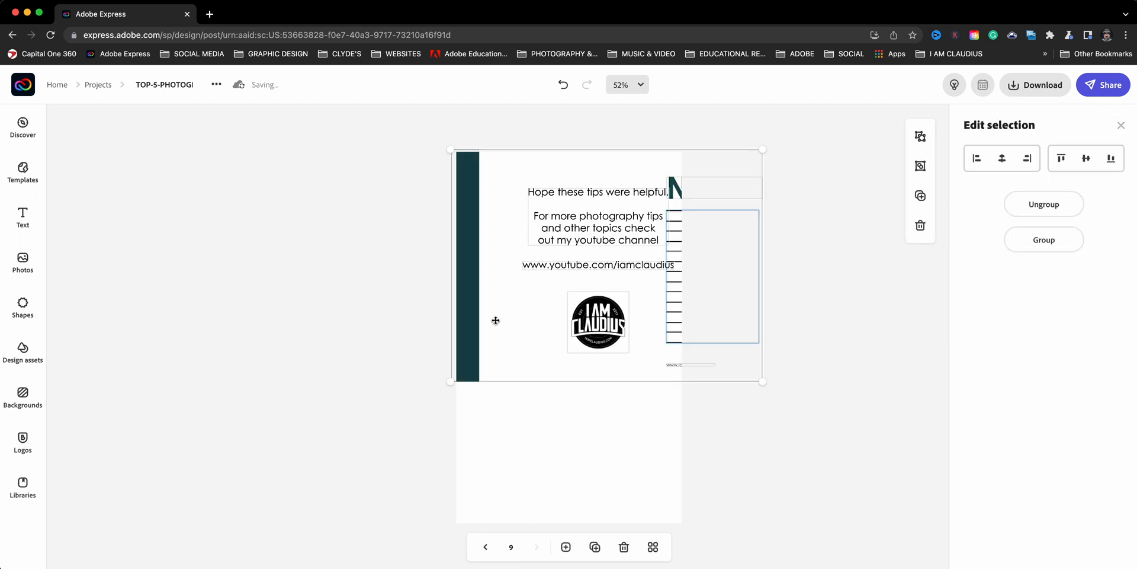
pyautogui.click(435, 293)
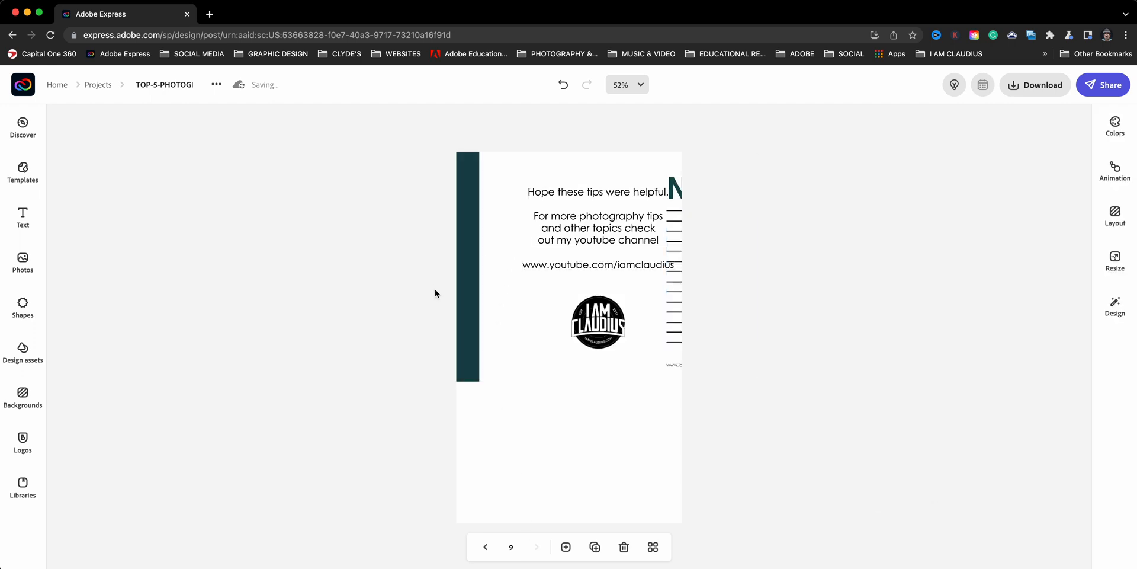
pyautogui.click(467, 264)
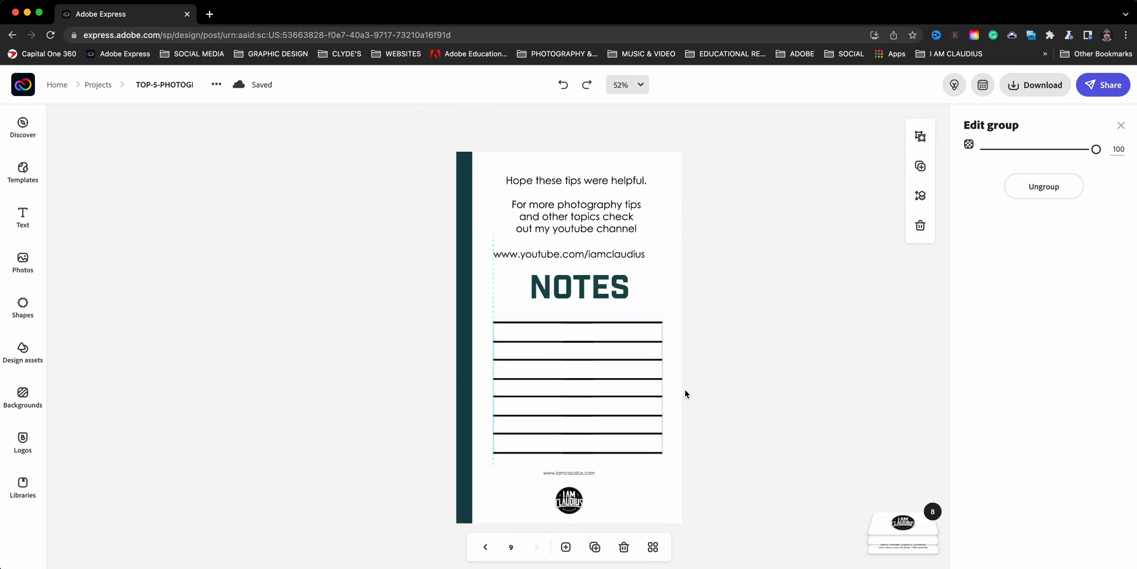
pyautogui.click(486, 546)
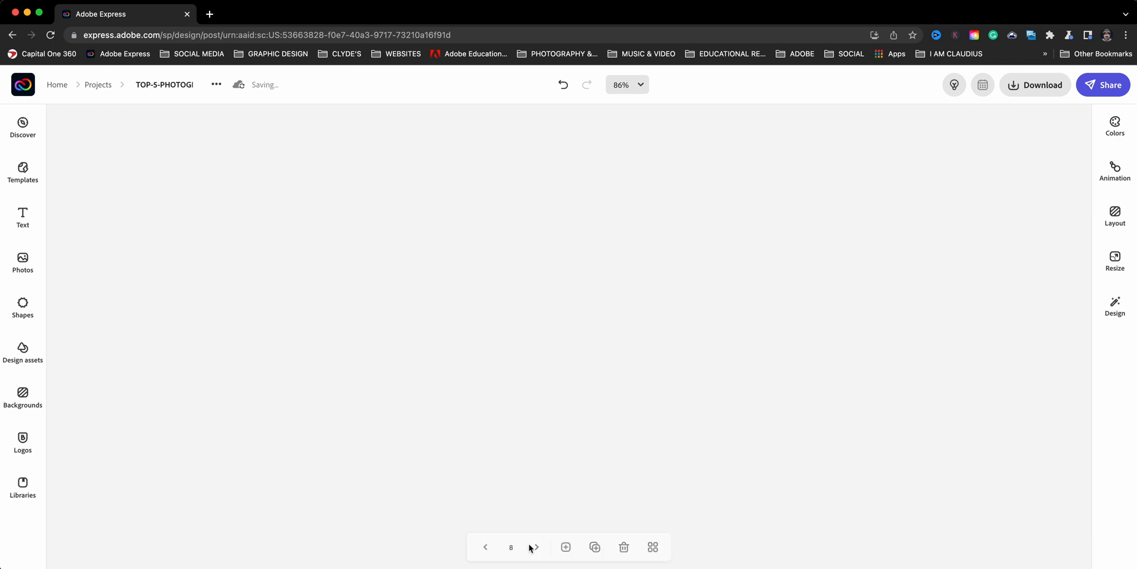
pyautogui.click(533, 548)
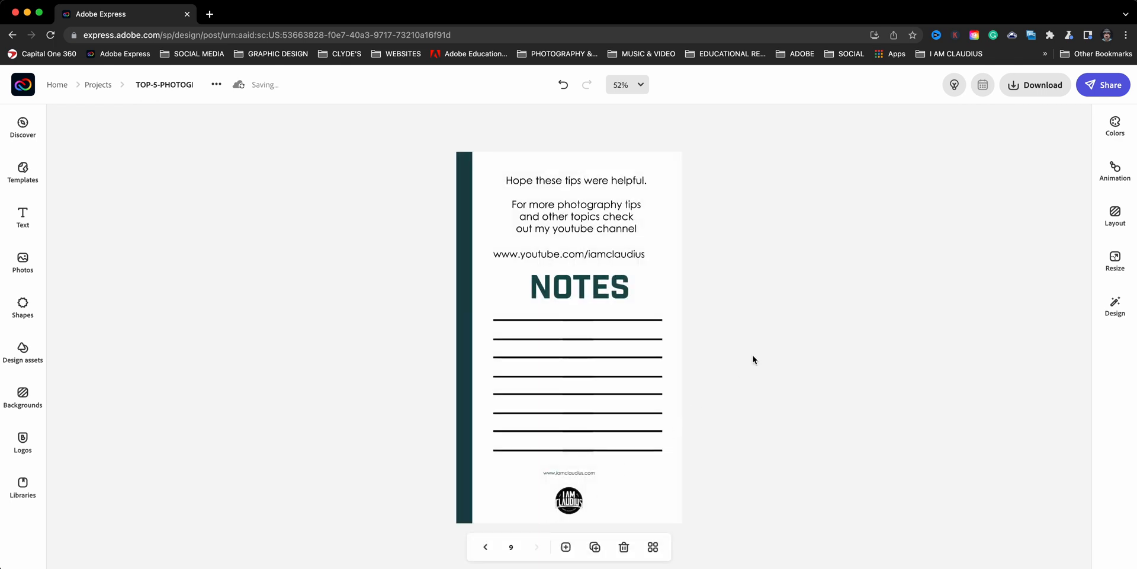
pyautogui.moveTo(739, 336)
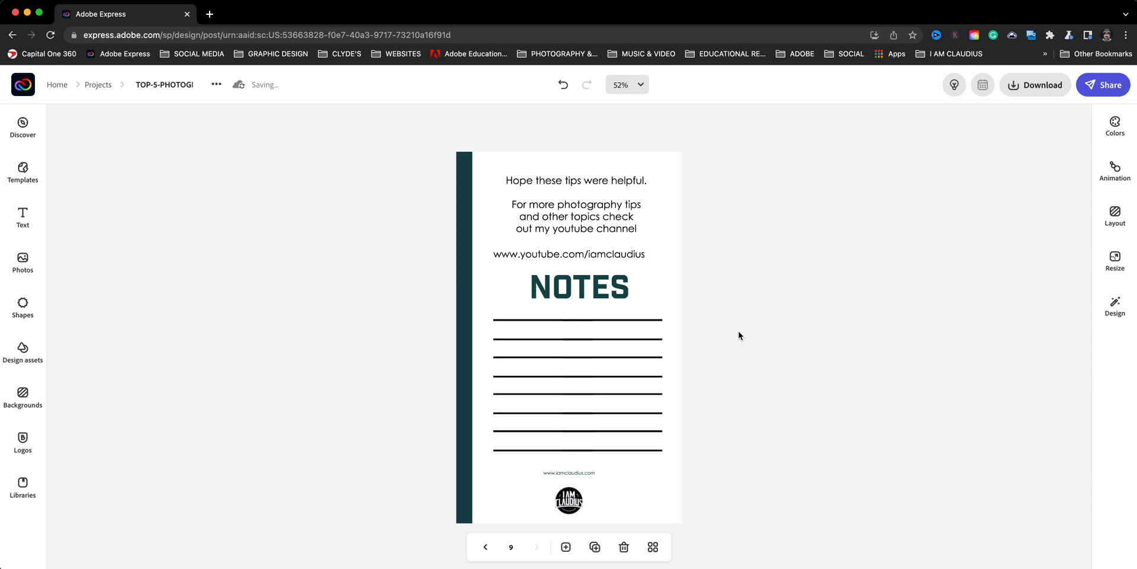